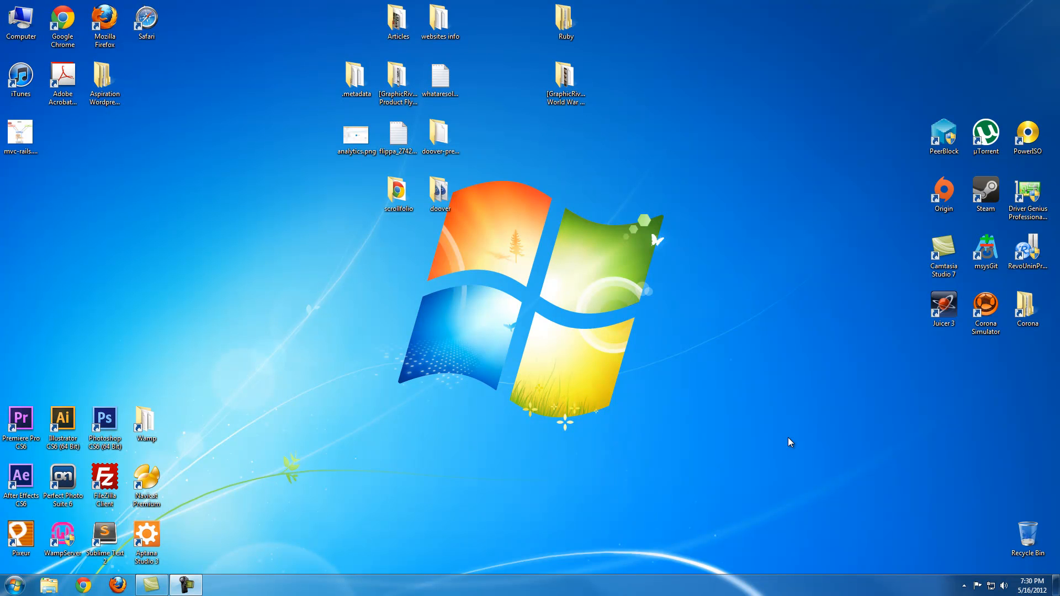
mouse_move(609, 463)
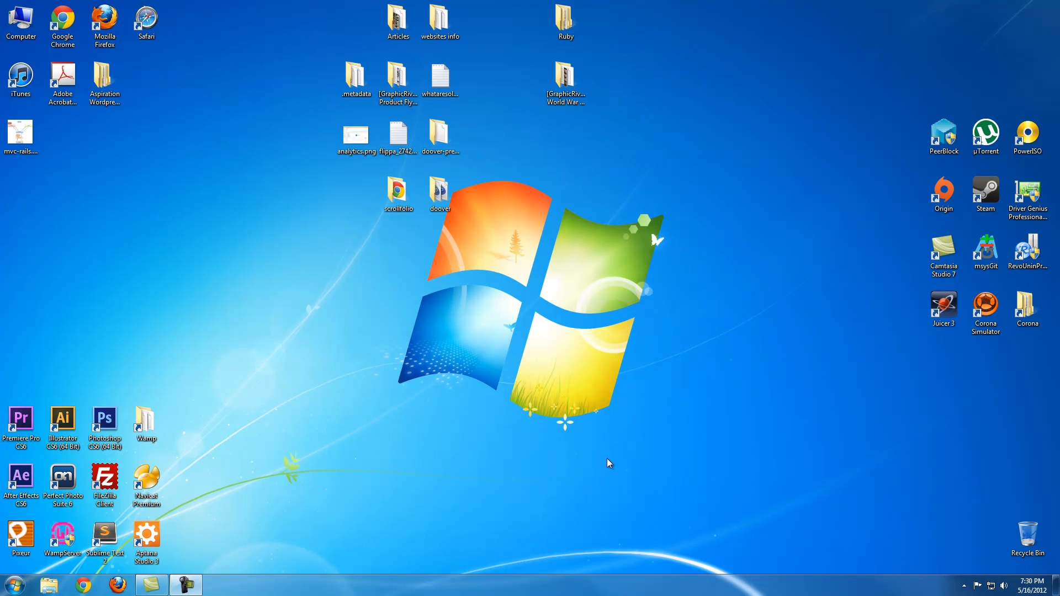
mouse_move(691, 525)
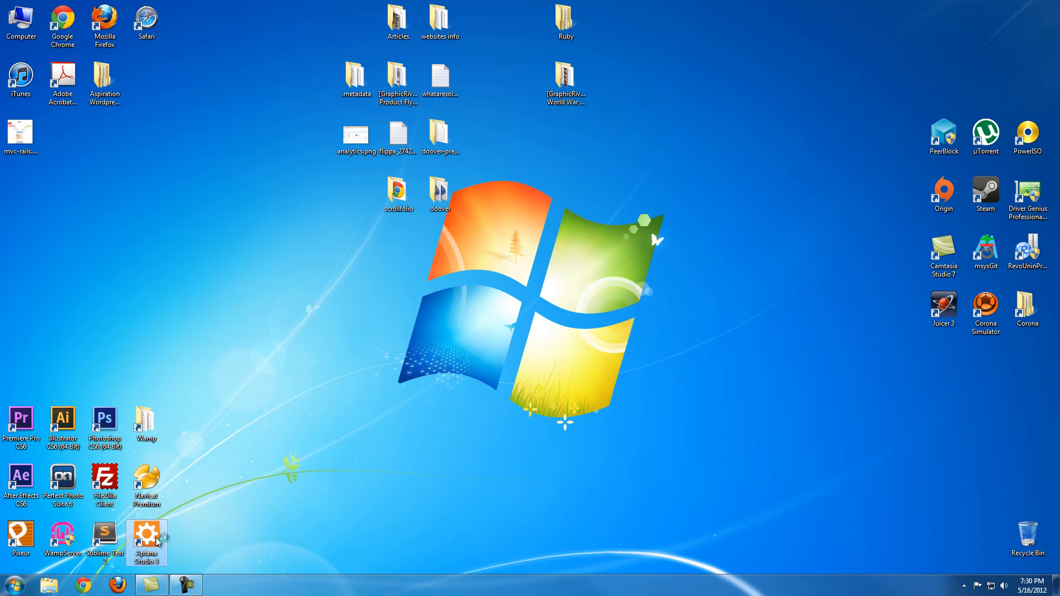
Launch Aptana Studio 3, open the www terminal and cd into the blog folder.
double_click(147, 538)
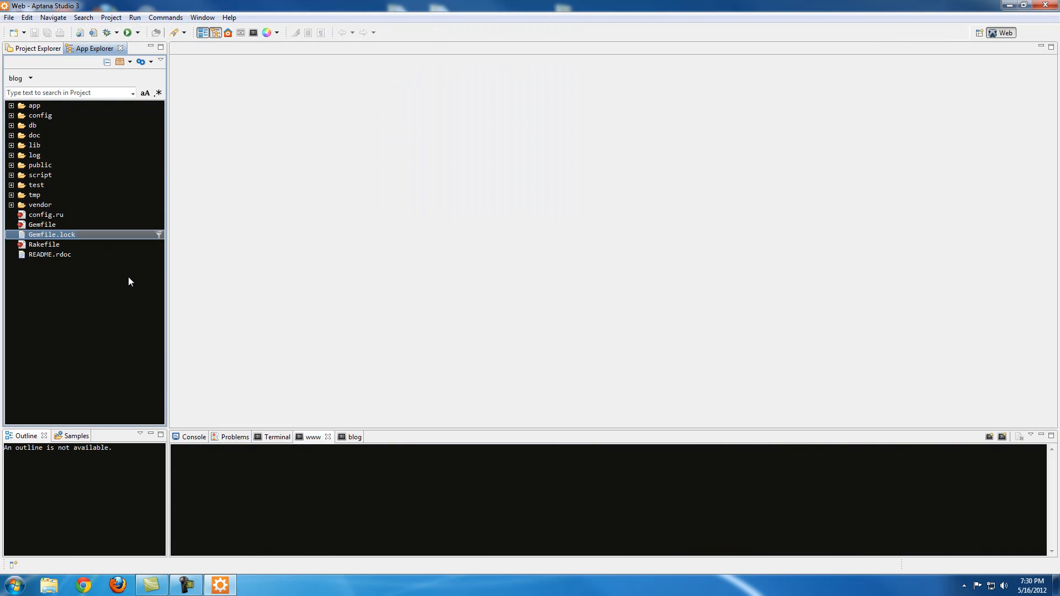
click(312, 436)
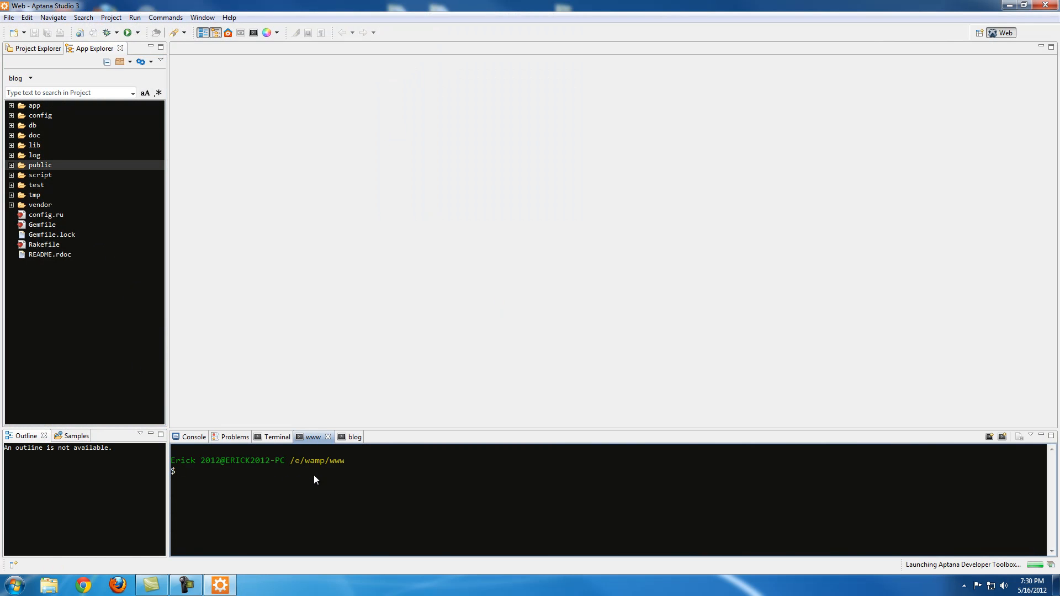
mouse_move(336, 470)
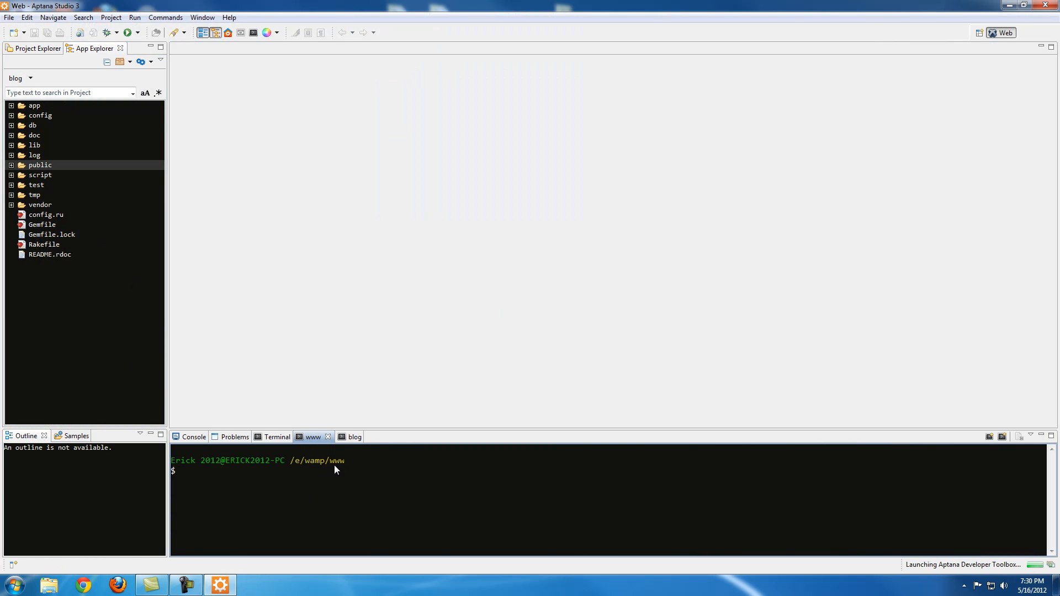
text(c)
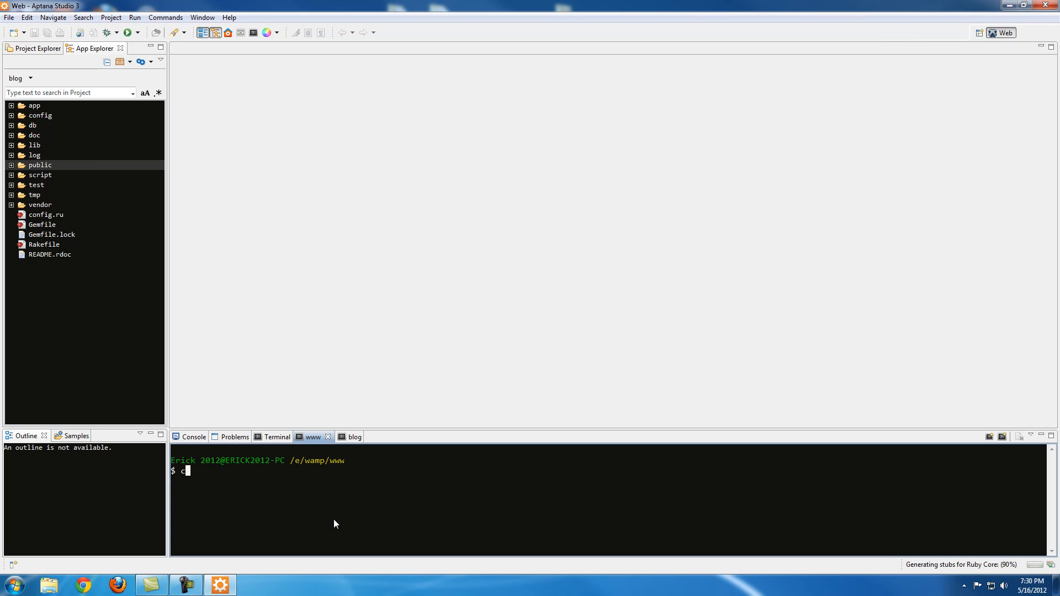
key(Return)
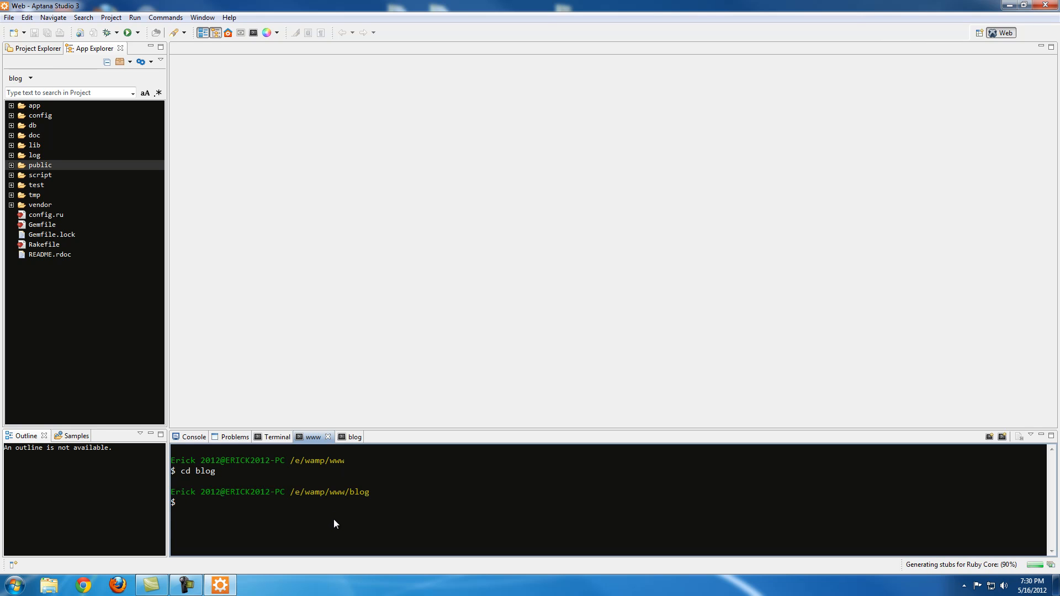
Start the Rails server with rails server and switch to the blog terminal tab.
text(rails server)
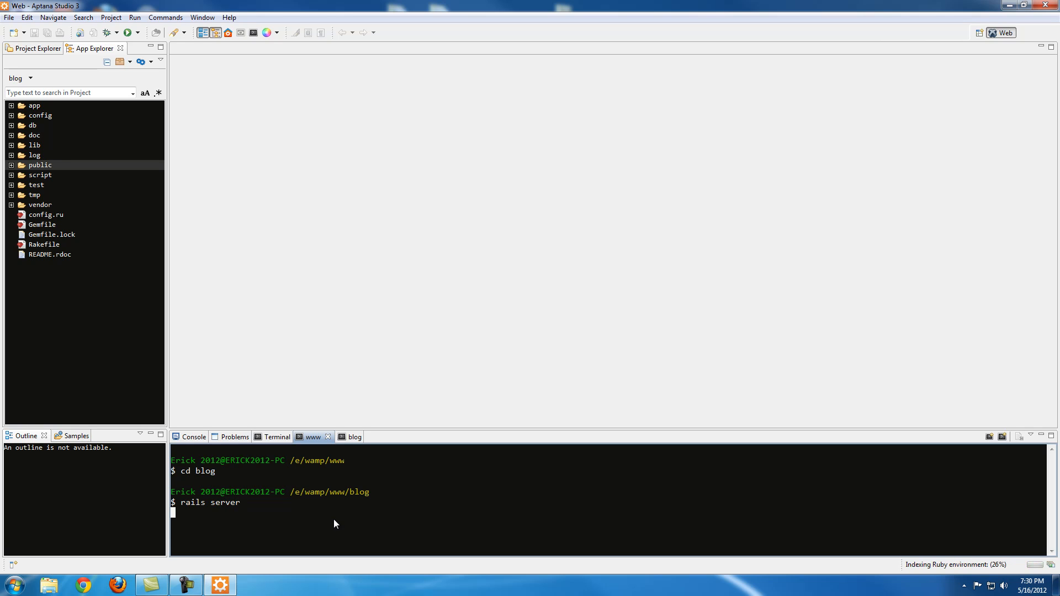
mouse_move(343, 473)
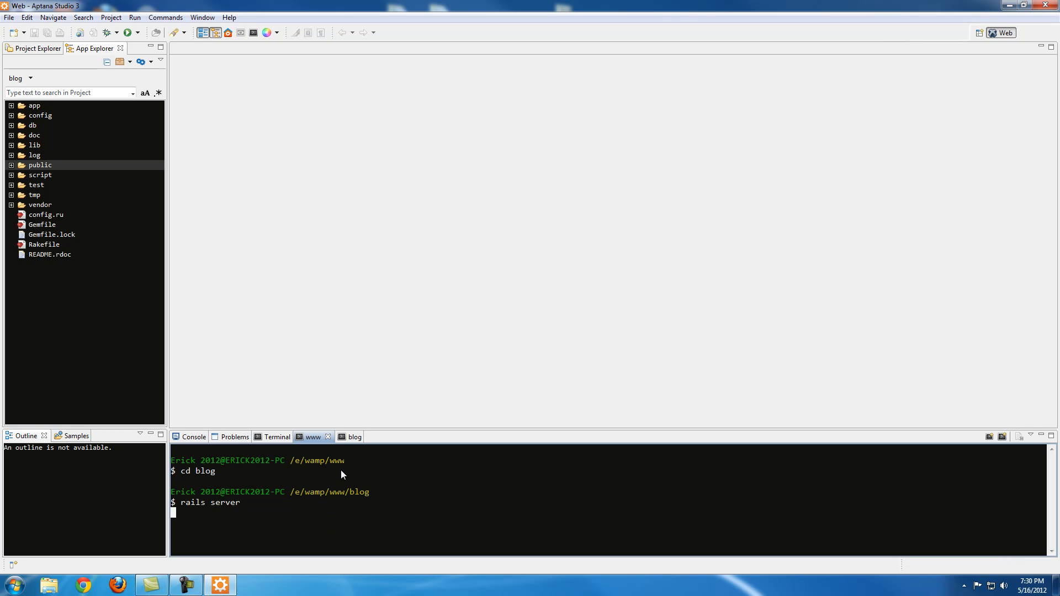
key(Return)
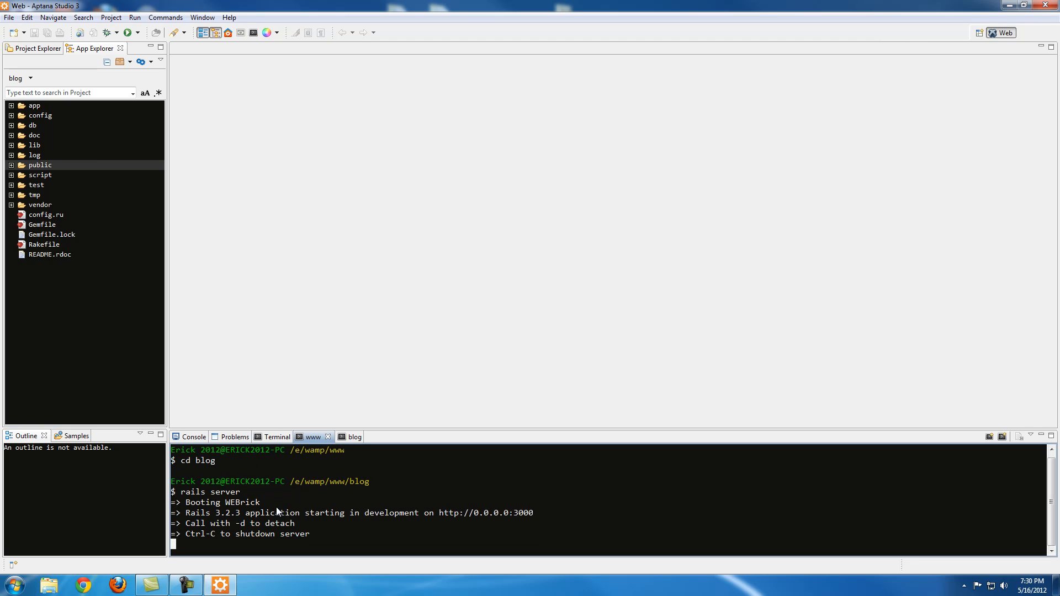
click(344, 437)
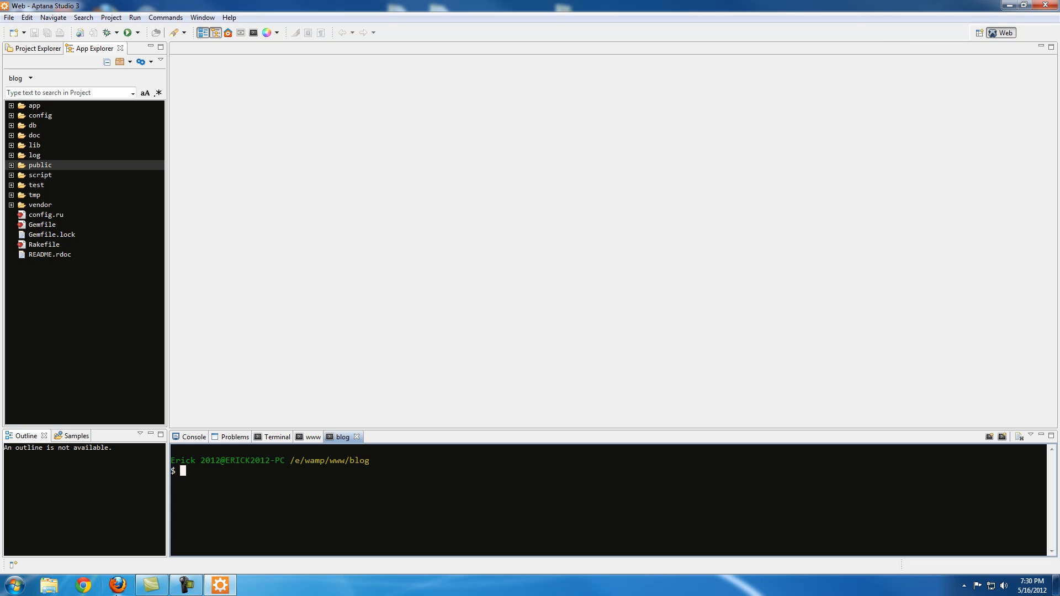
Load localhost:3000 in Firefox to see the Rails Welcome aboard page.
click(118, 586)
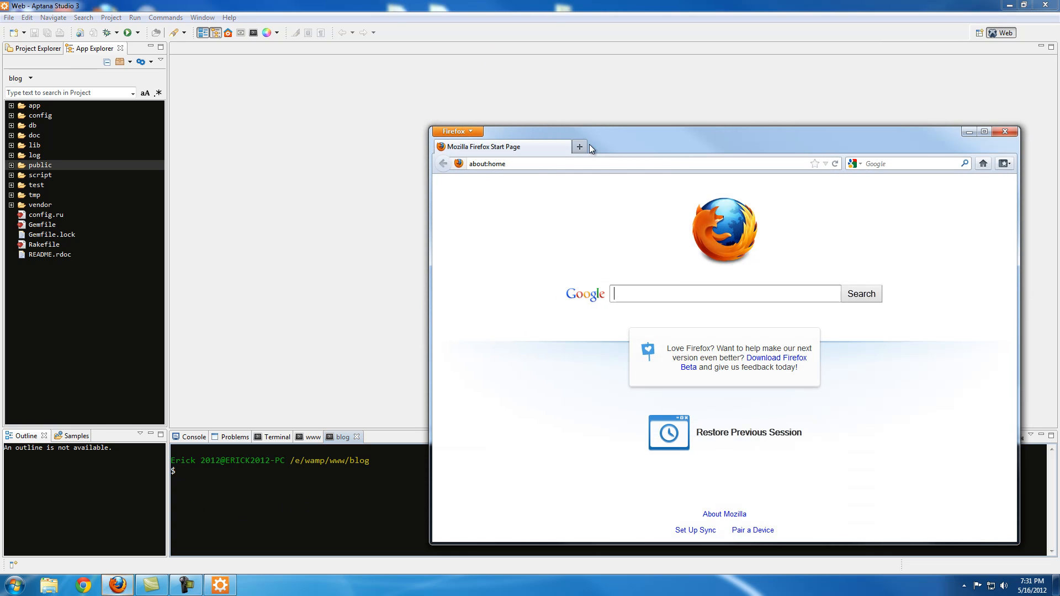
text(localhost:3000)
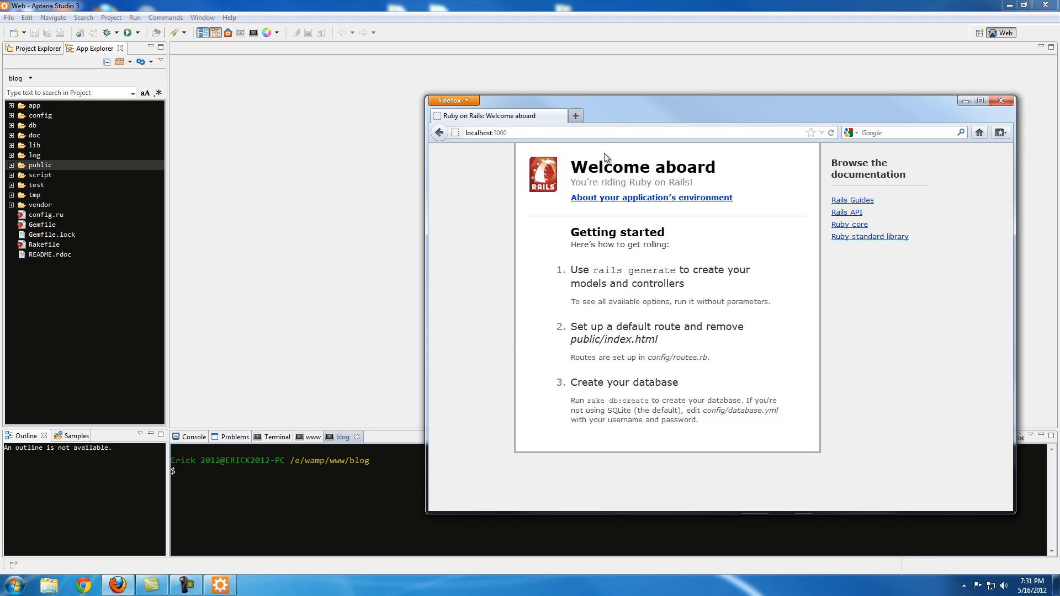
mouse_move(229, 181)
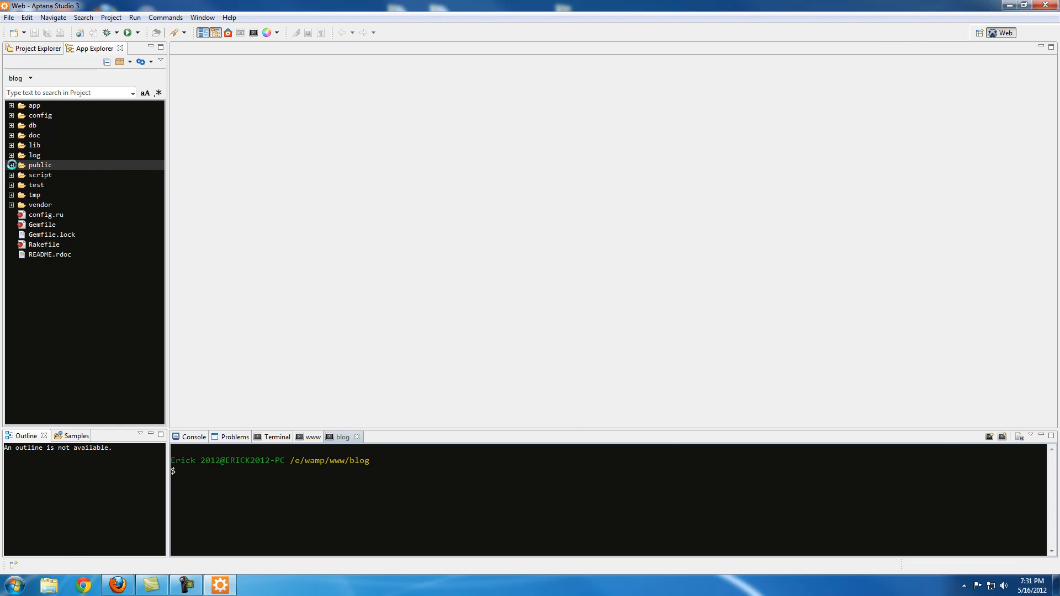
Select public/index.html in App Explorer and compare it with Firefox's Welcome aboard page.
click(12, 165)
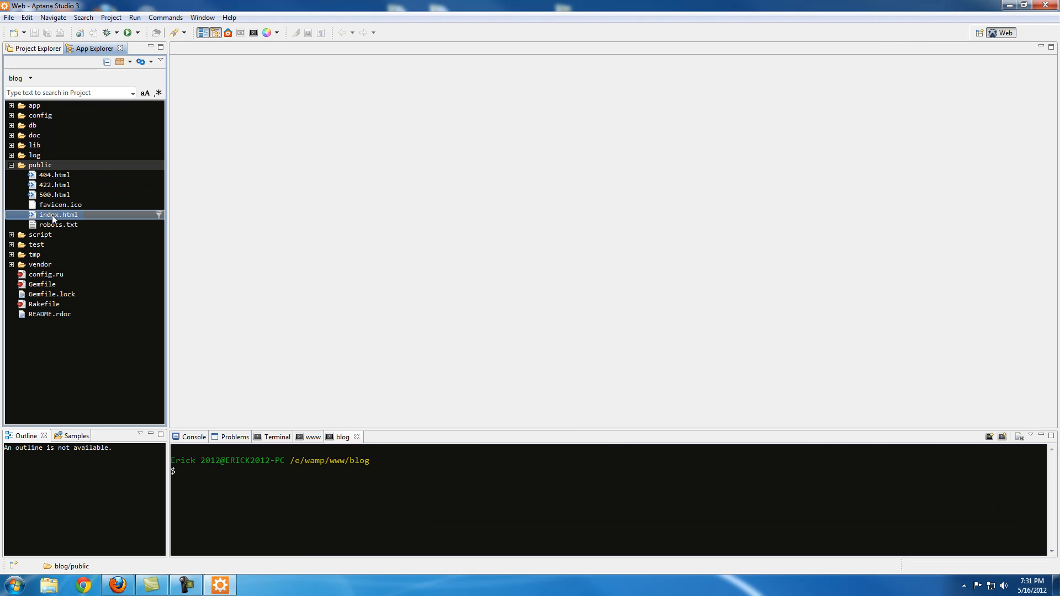
click(58, 214)
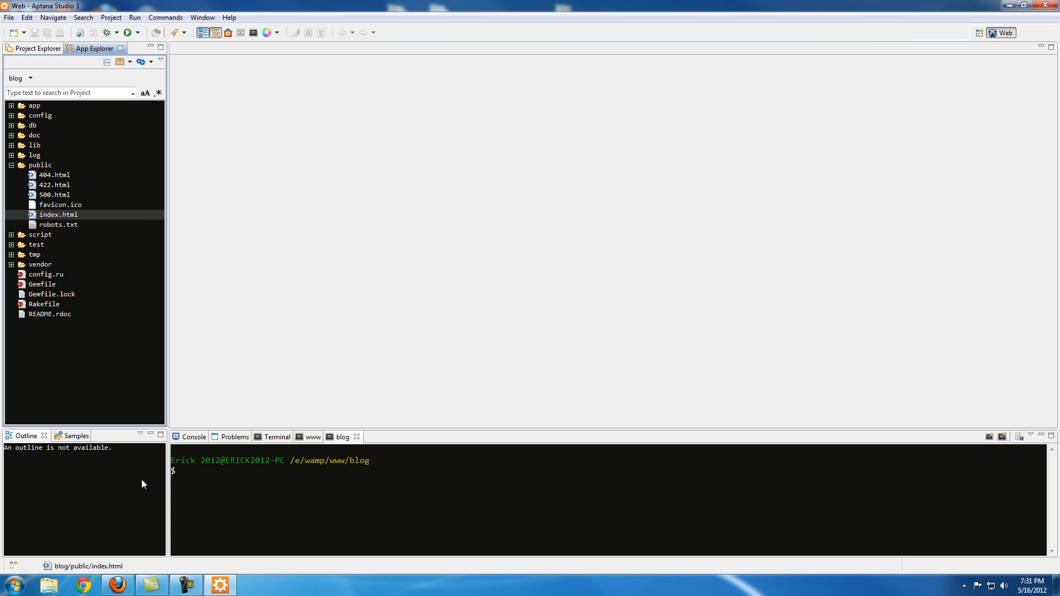
click(117, 585)
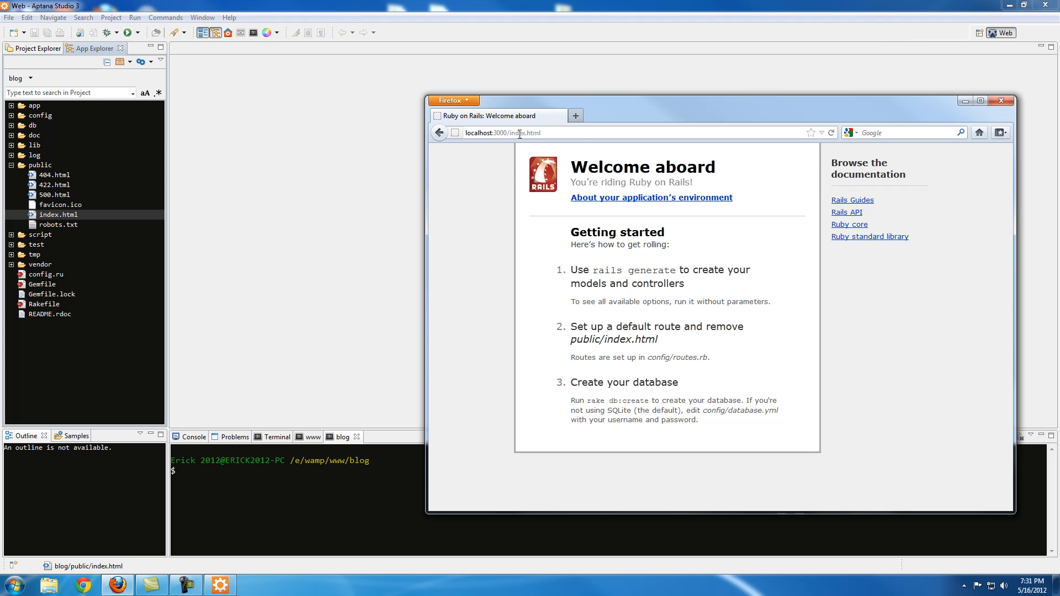
double_click(524, 132)
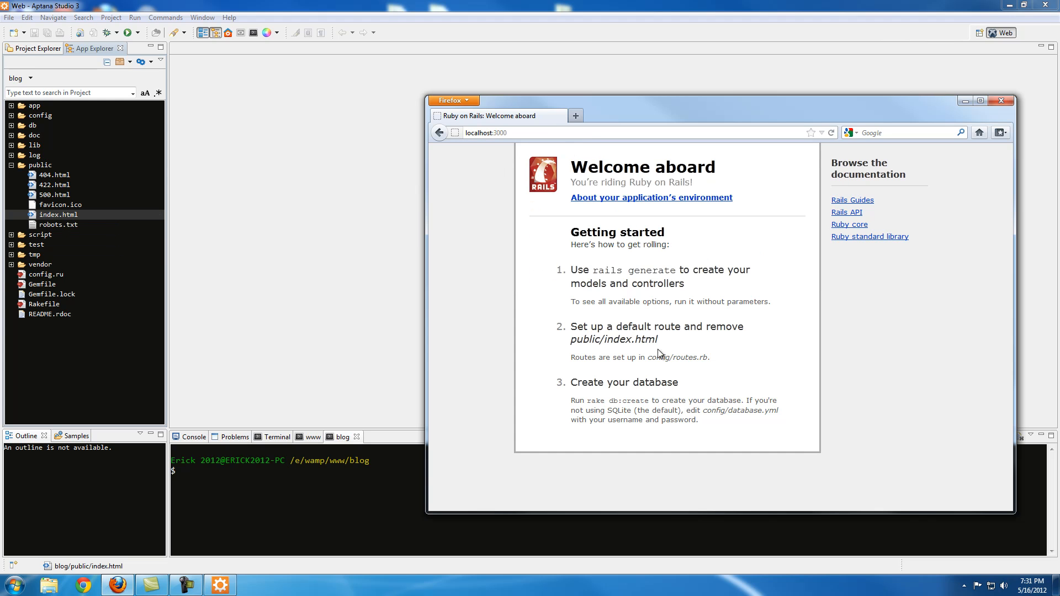
mouse_move(635, 353)
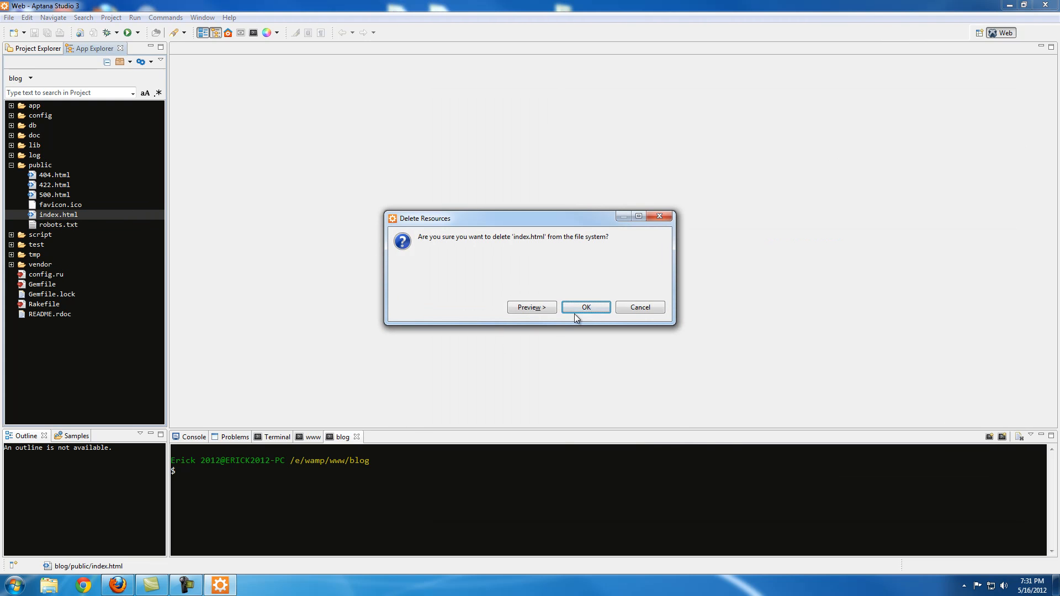
Delete index.html and reload localhost:3000 in Firefox, which now shows a Routing Error.
click(585, 307)
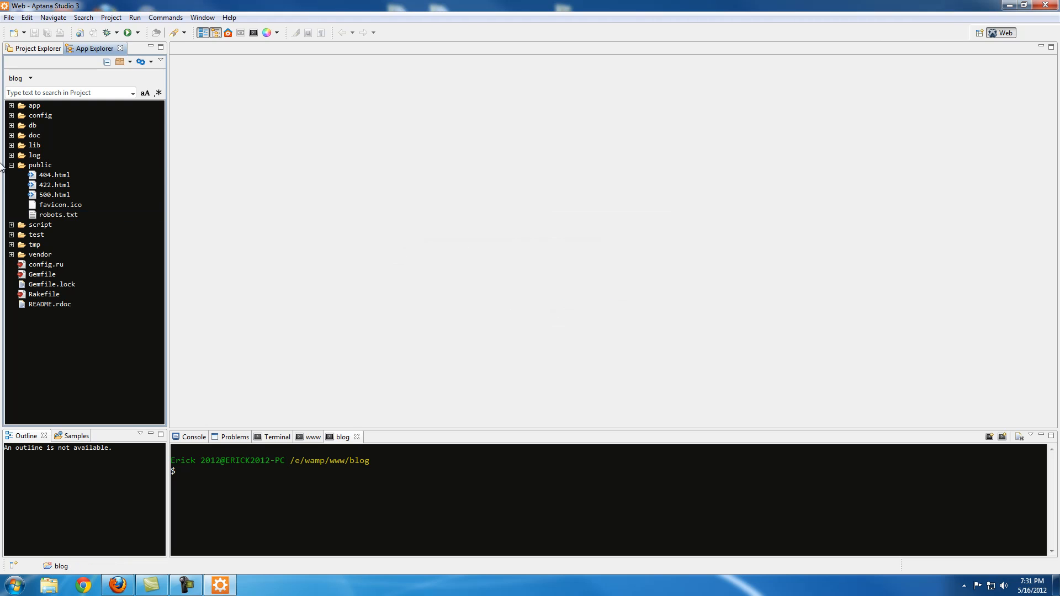
click(11, 165)
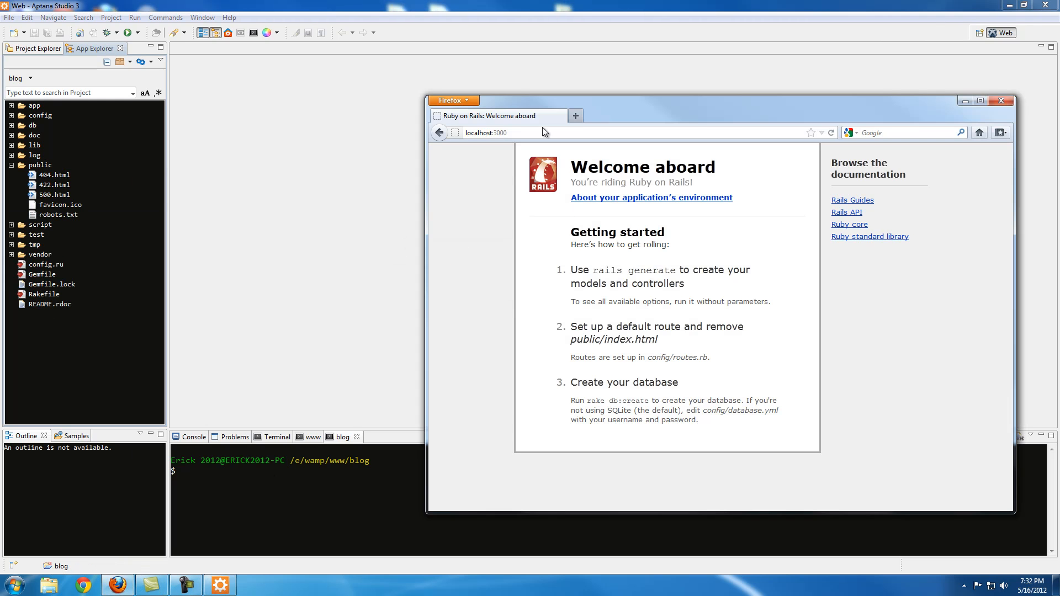
click(497, 132)
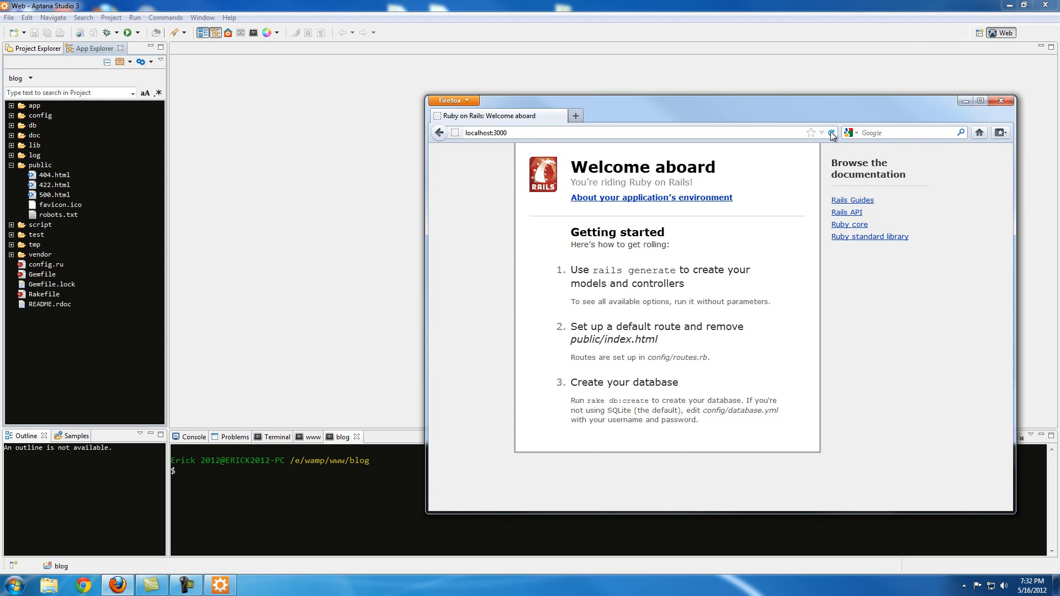
click(832, 133)
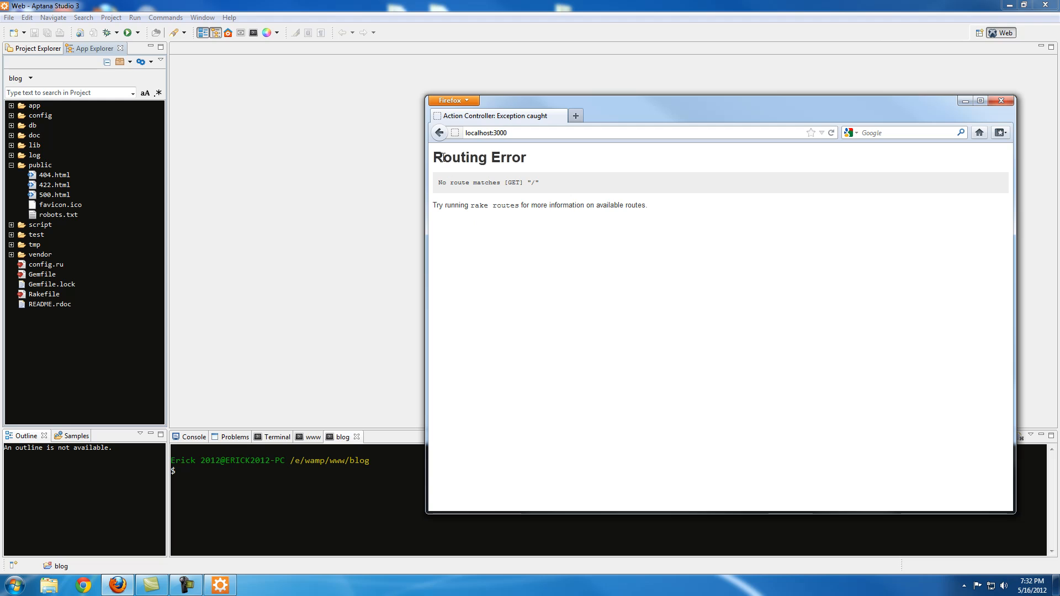
mouse_move(782, 185)
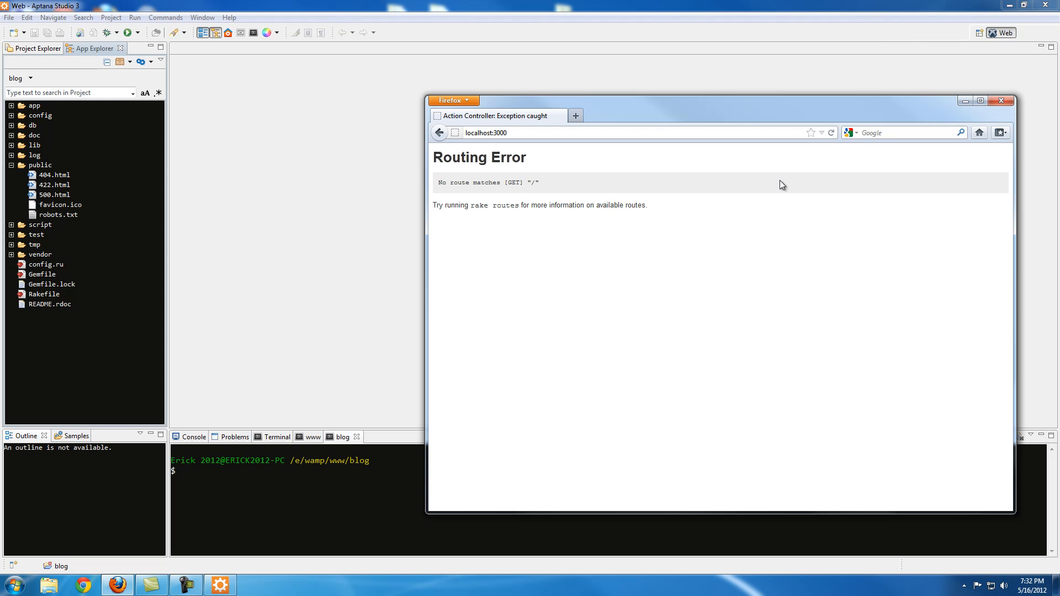
Expand the config folder in Aptana Studio 3 to reveal routes.rb.
click(486, 132)
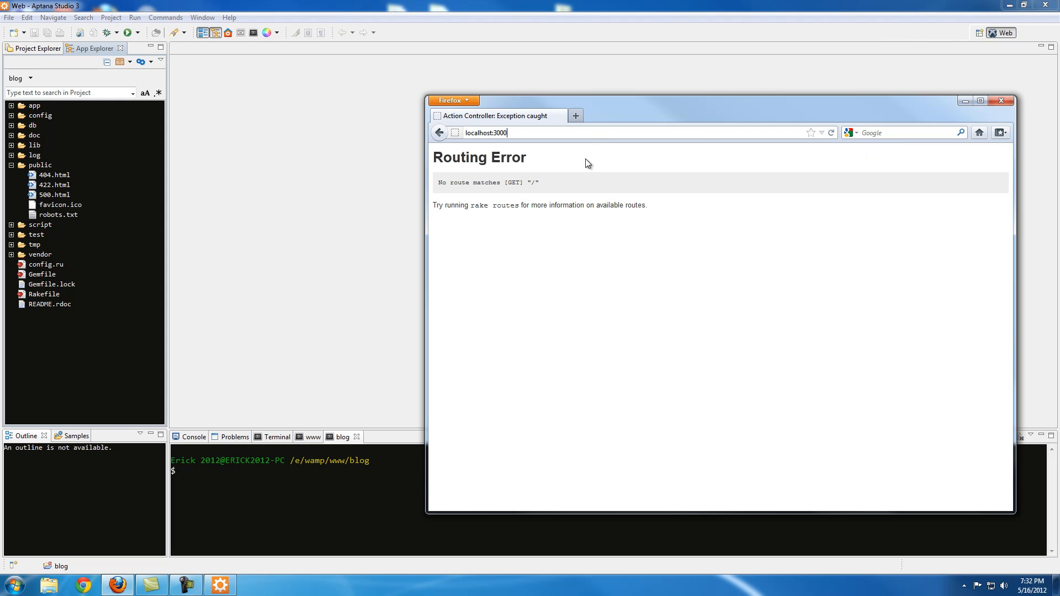
click(60, 205)
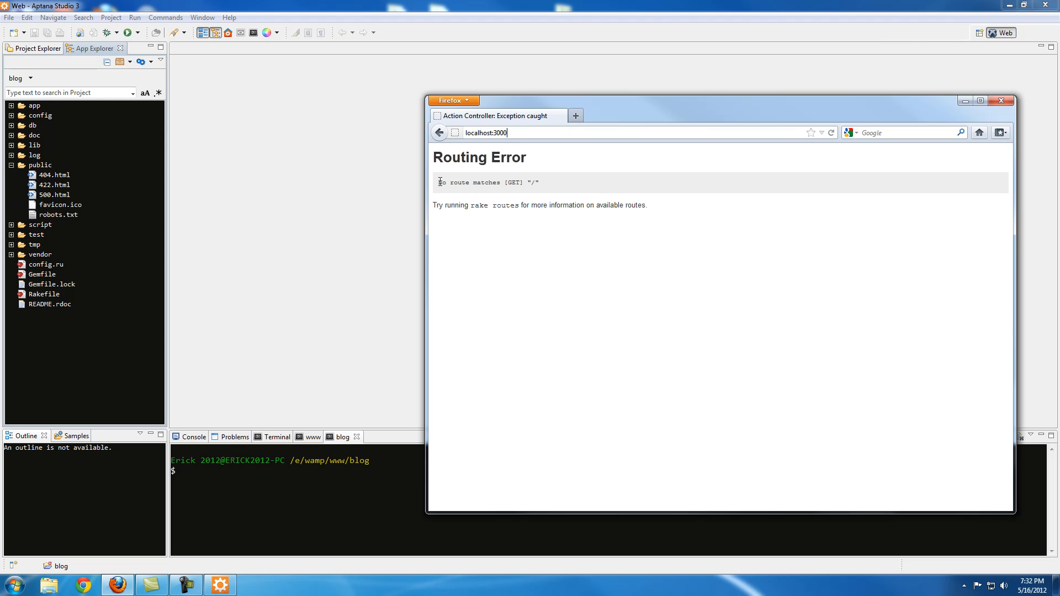
click(32, 125)
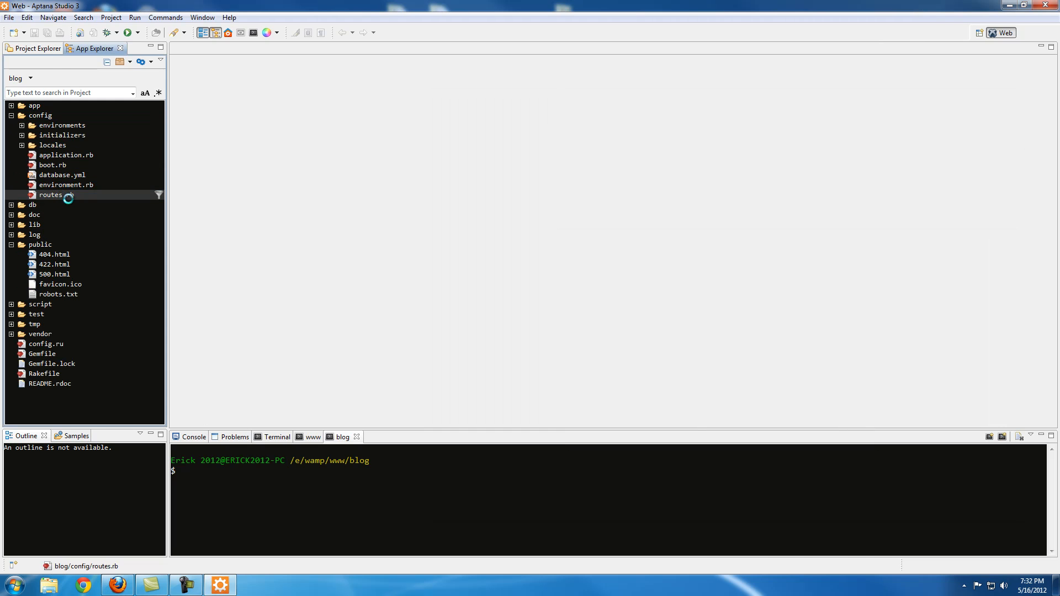
double_click(50, 195)
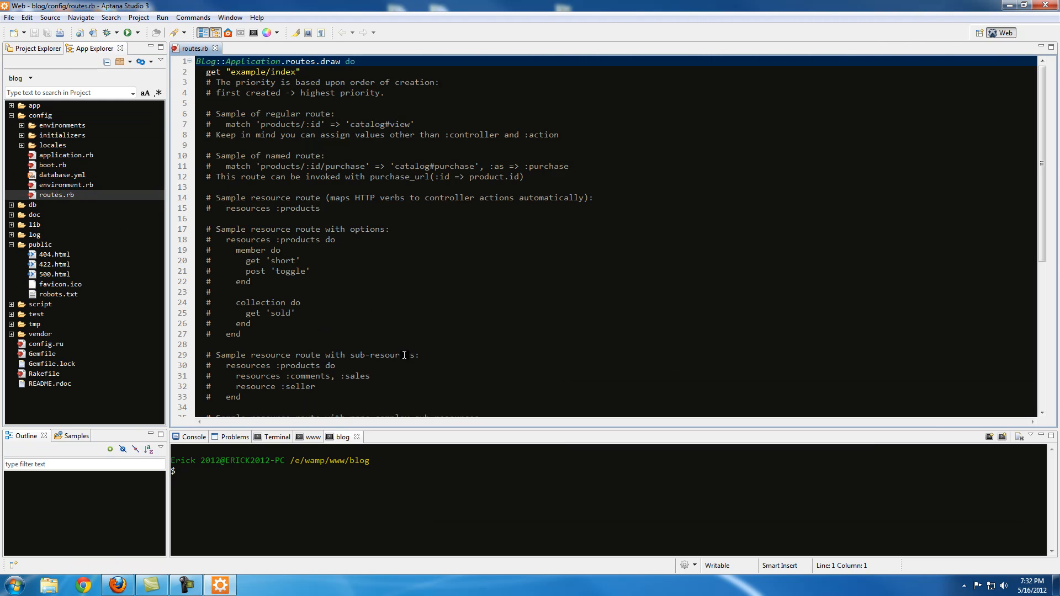
mouse_move(456, 381)
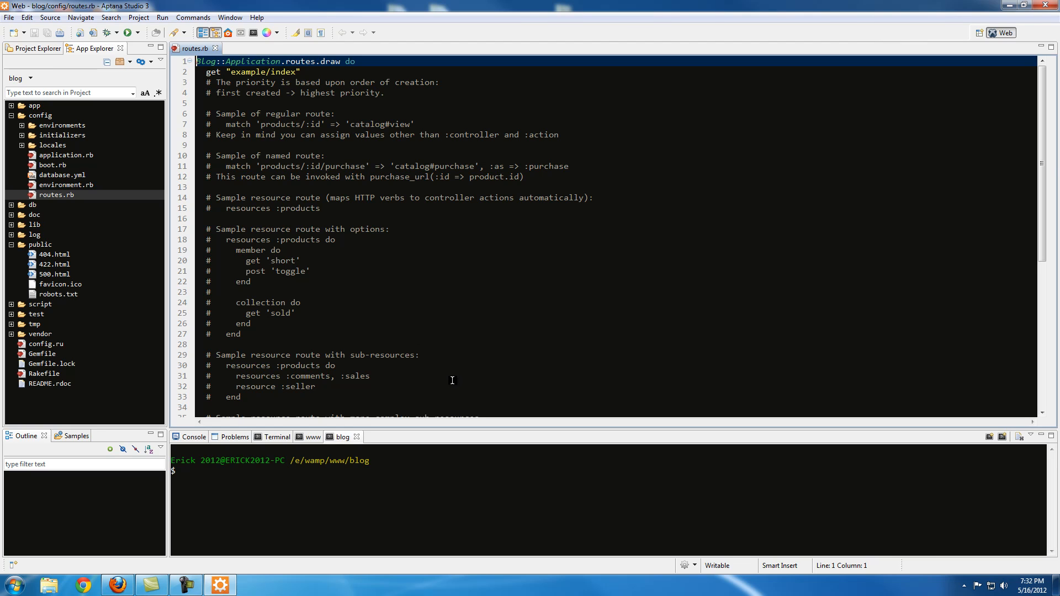
mouse_move(127, 560)
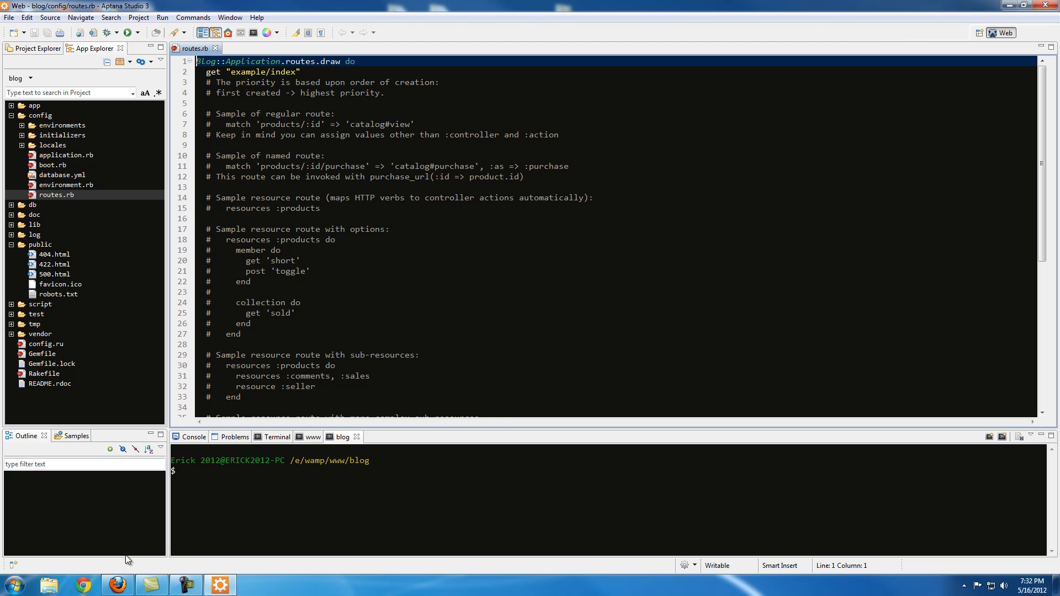
click(115, 585)
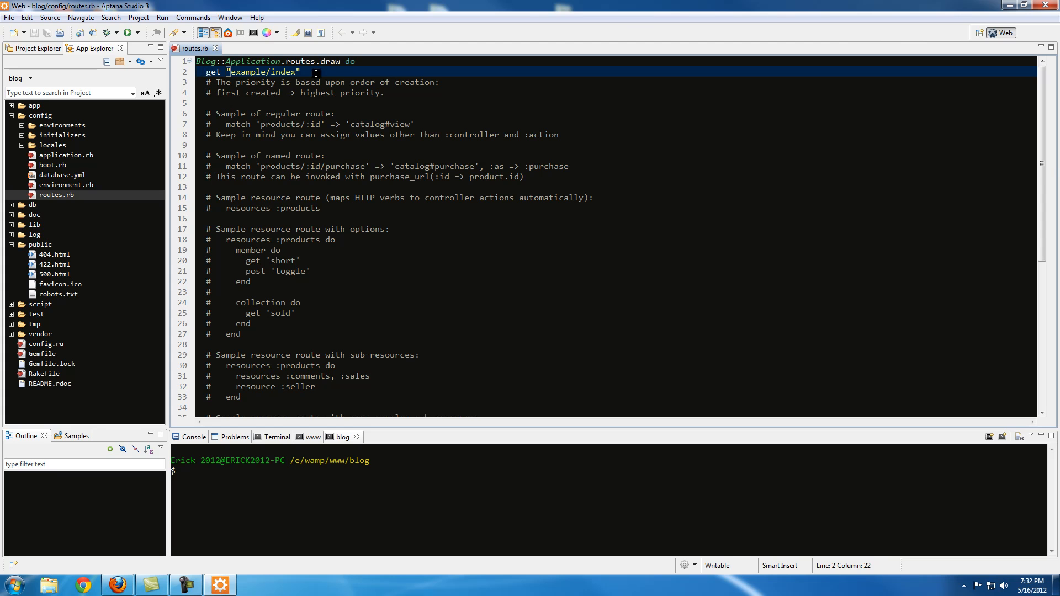
scroll(down, 3)
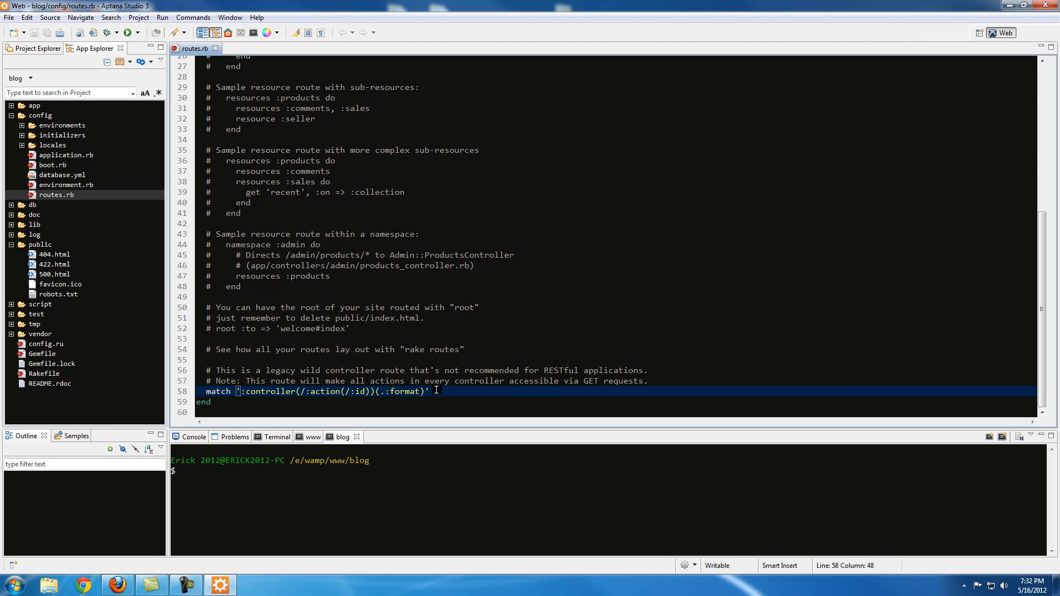
scroll(up, 3)
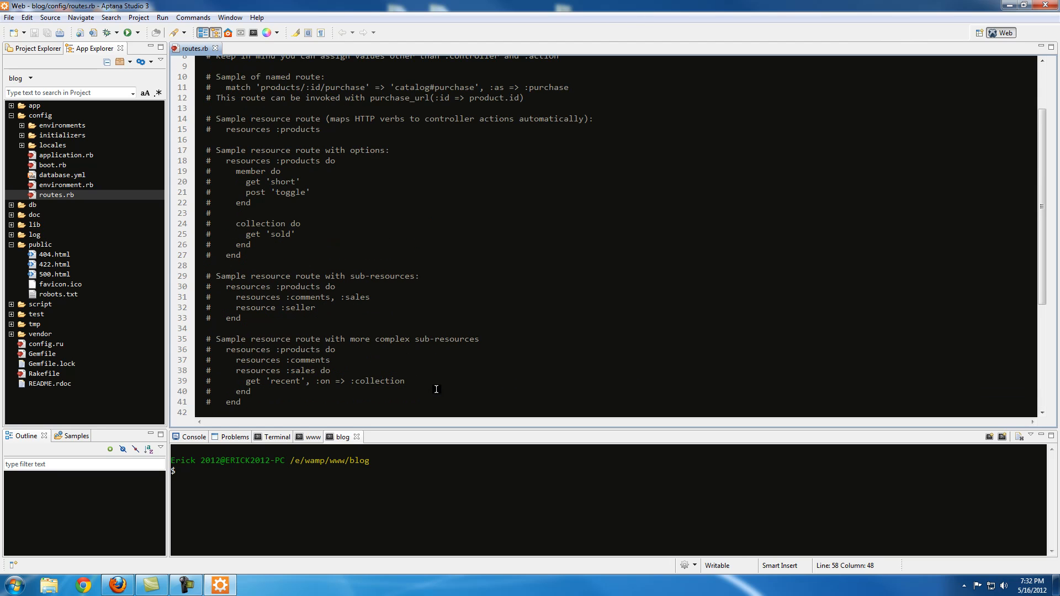
scroll(up, 3)
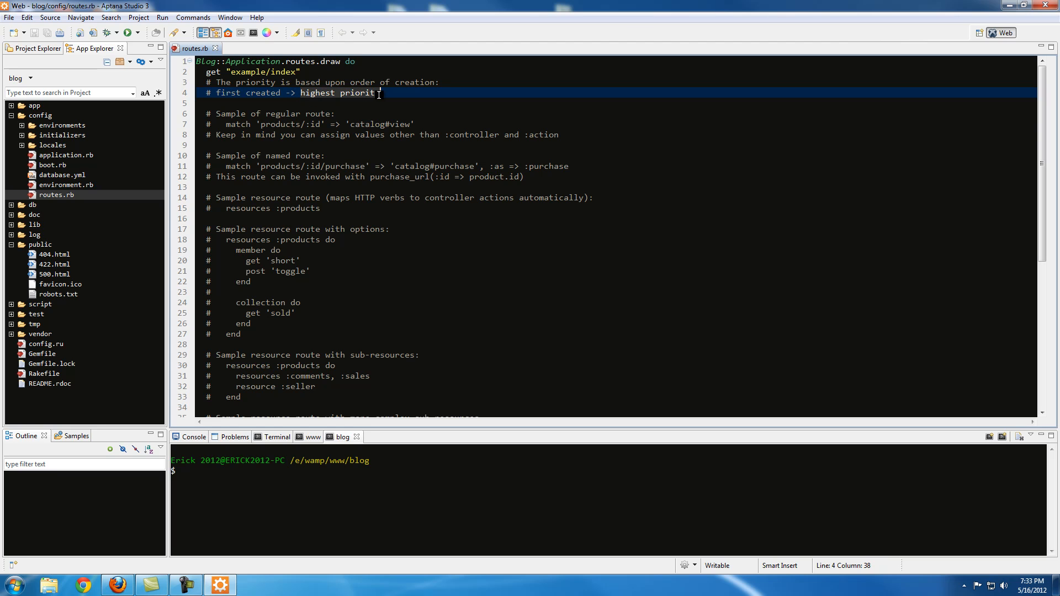
scroll(down, 3)
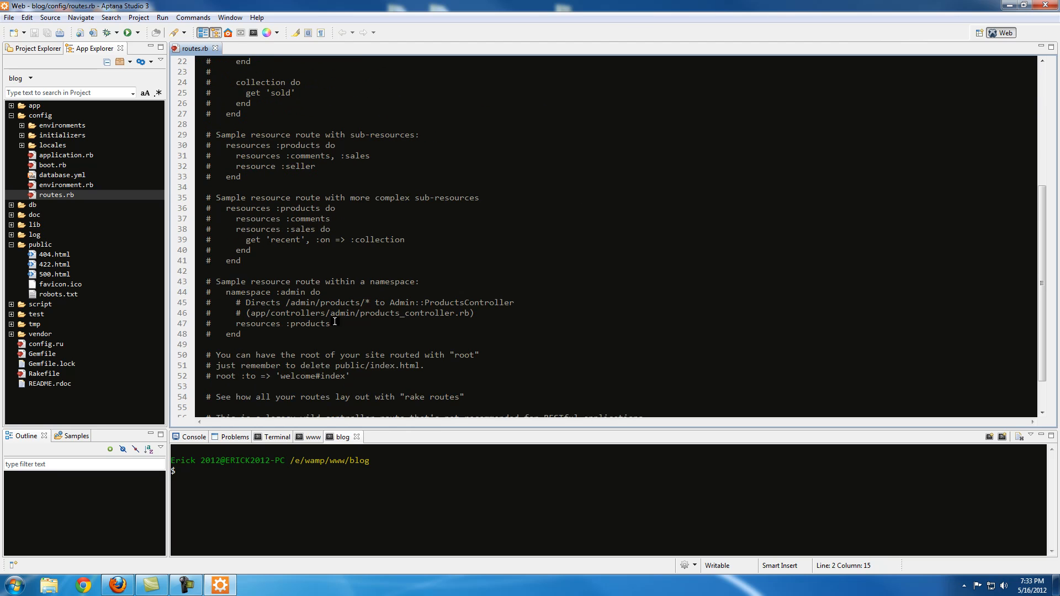
click(310, 224)
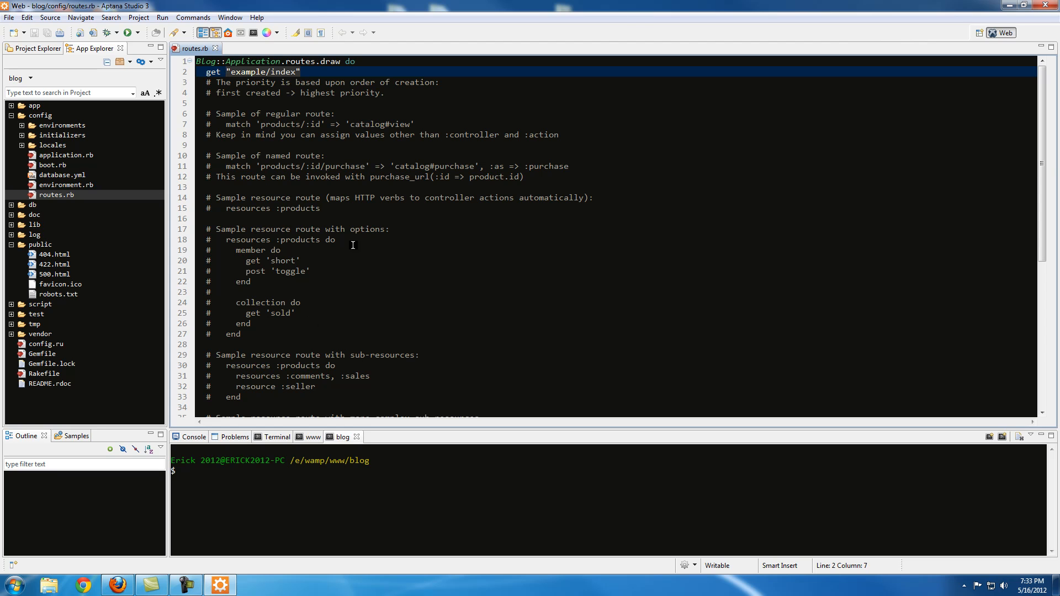
scroll(down, 3)
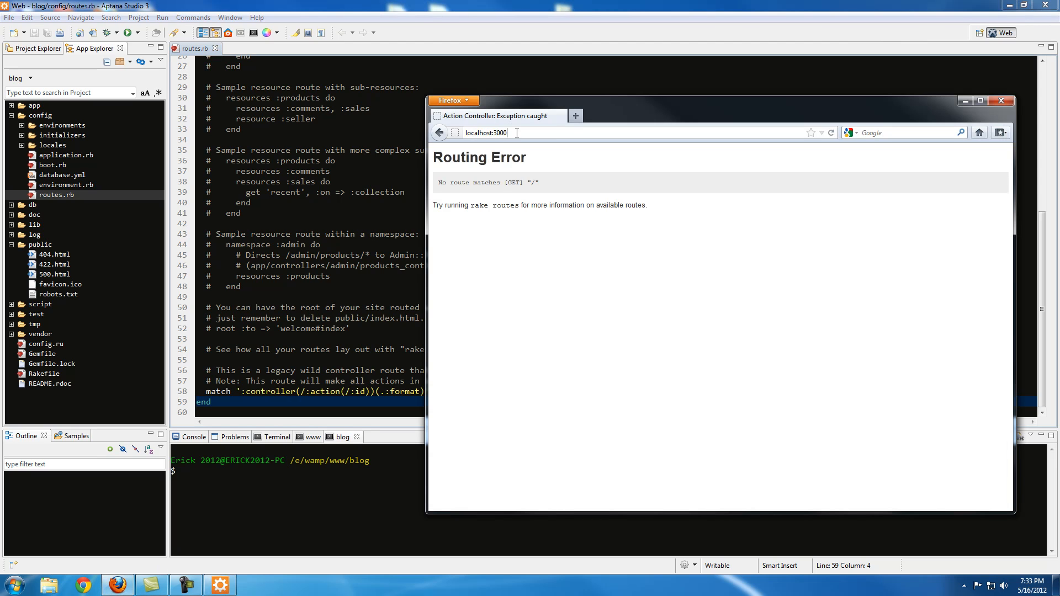
mouse_move(307, 380)
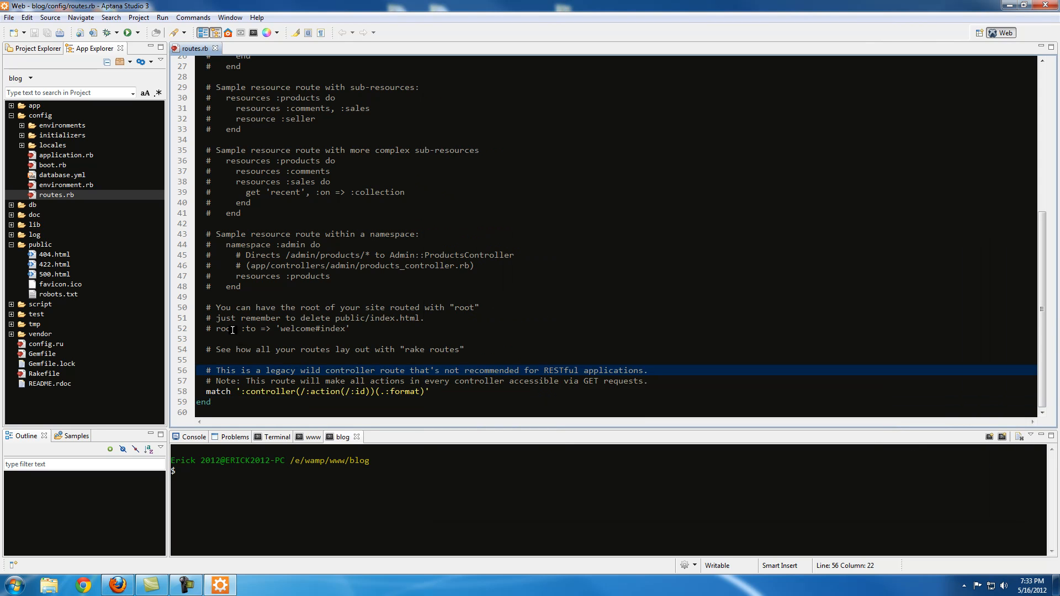
Remove the # on line 52 so it reads root :to => 'welcome#index'.
click(228, 329)
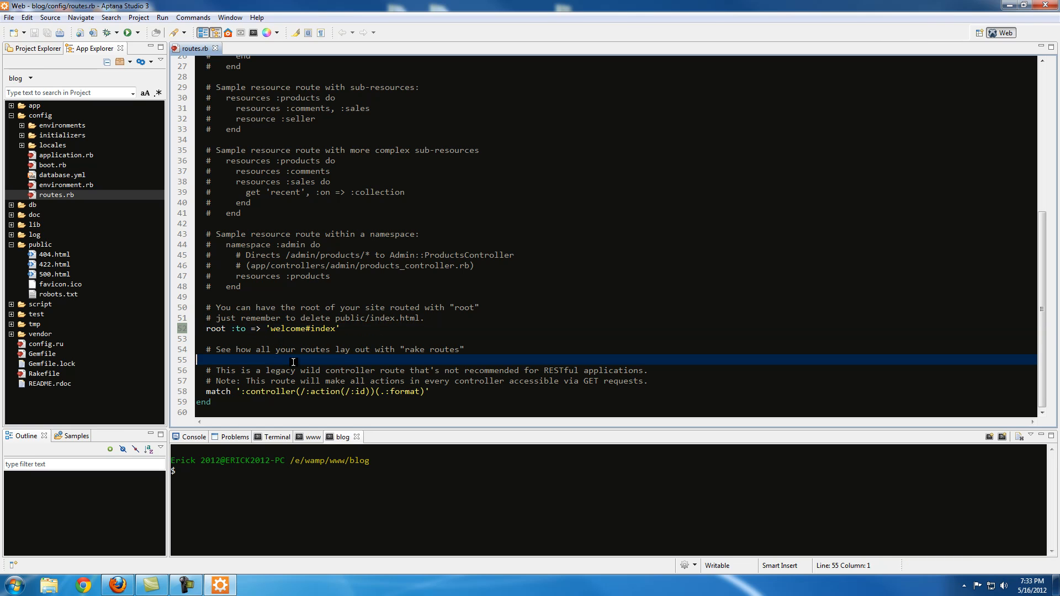
click(276, 329)
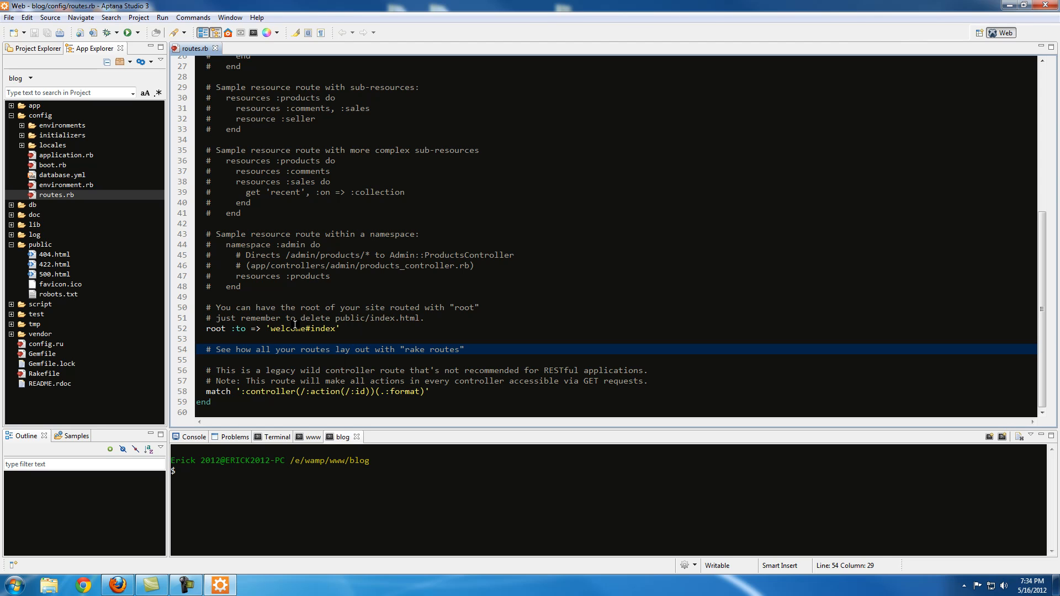
click(325, 329)
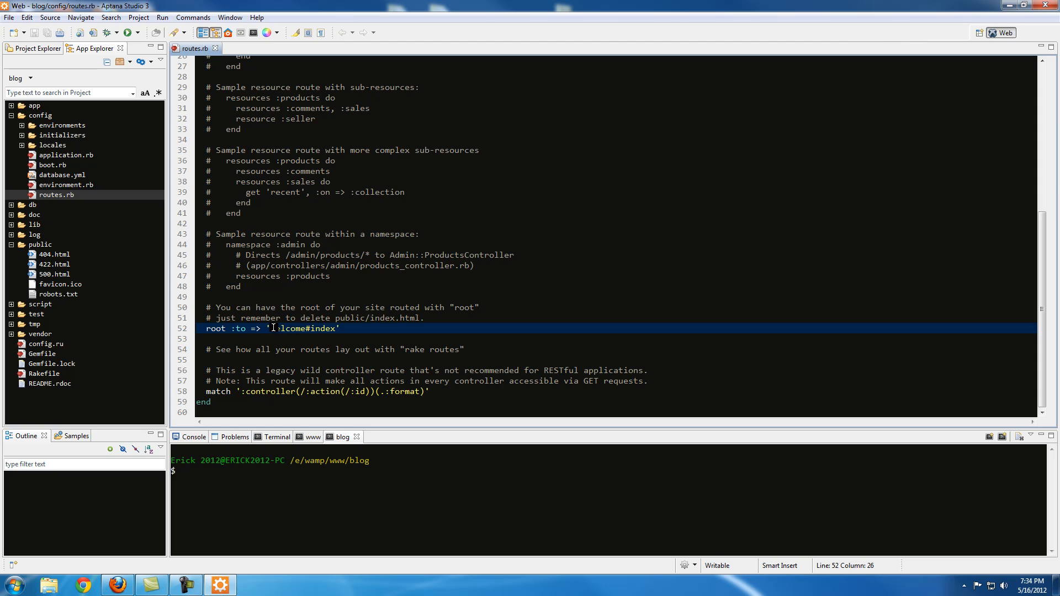
Expand app > controllers and delete welcome_controller.rb, confirming in Delete Resources.
click(53, 144)
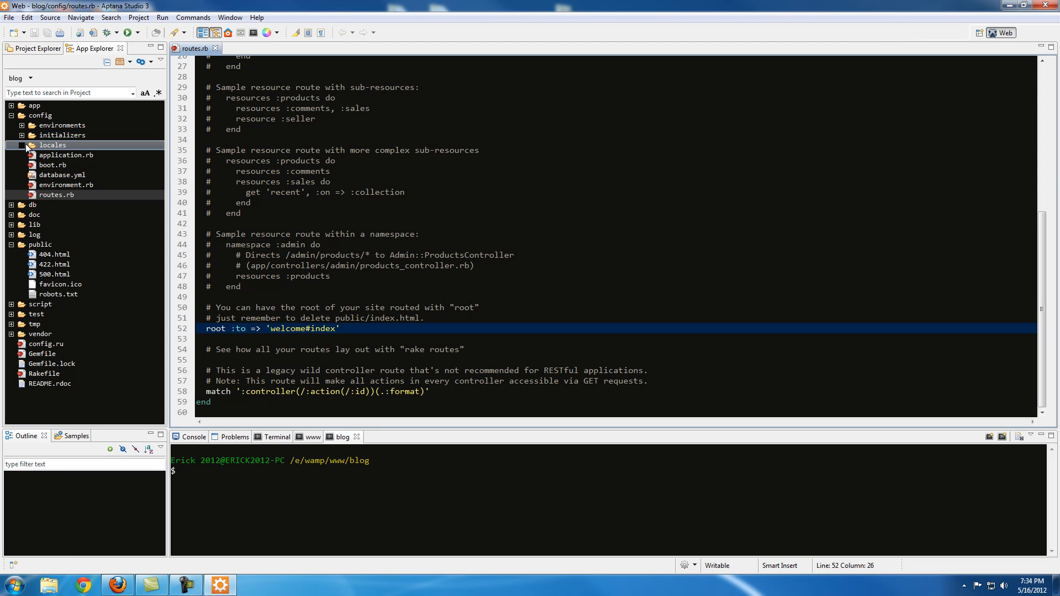
click(12, 106)
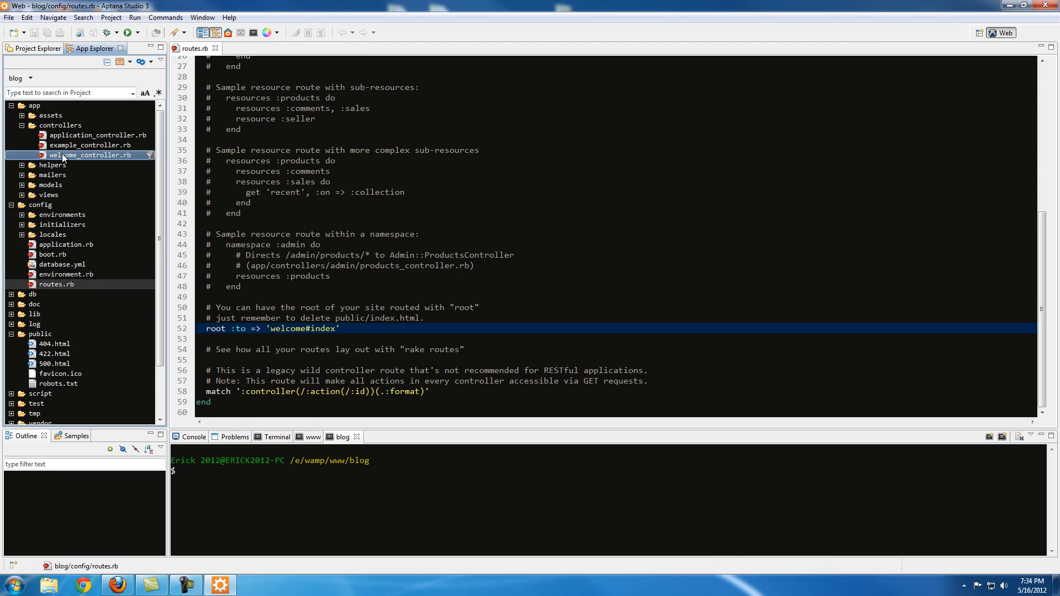
click(91, 155)
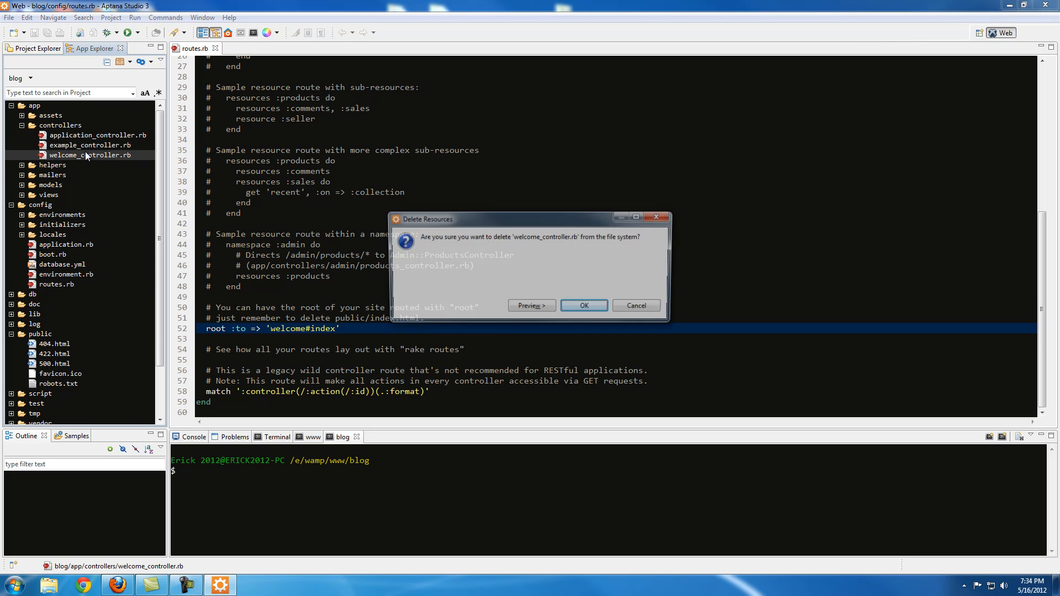
click(583, 305)
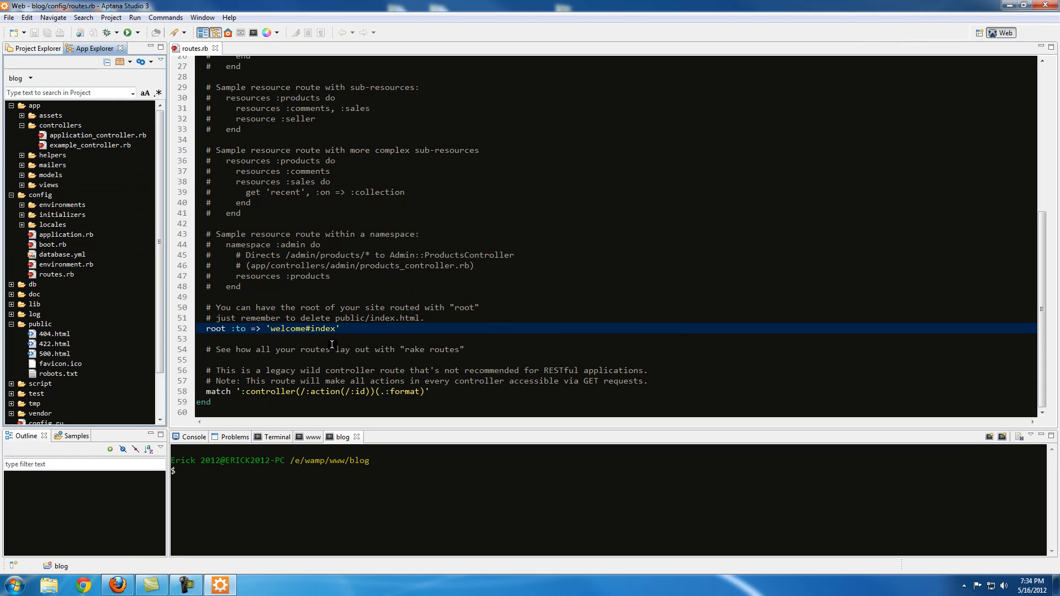
click(341, 437)
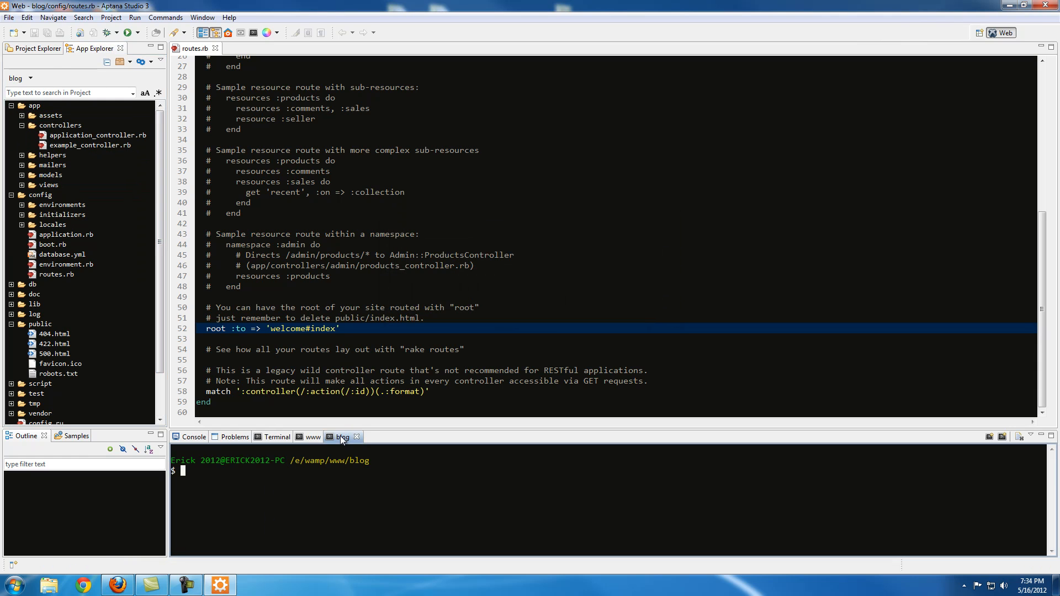
click(284, 328)
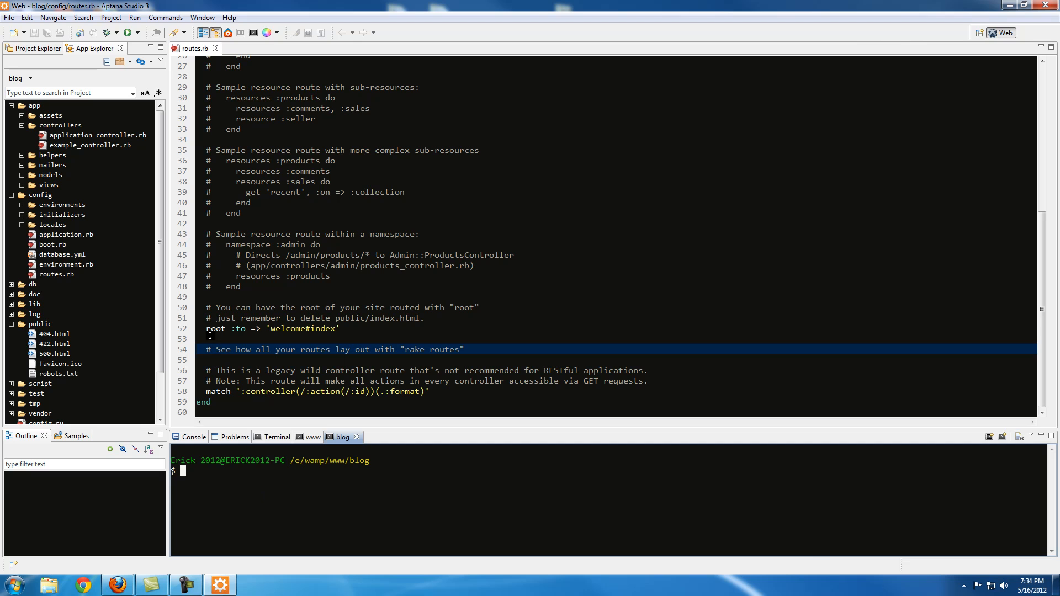
Run rails generate controller welcome index in the blog terminal.
click(363, 329)
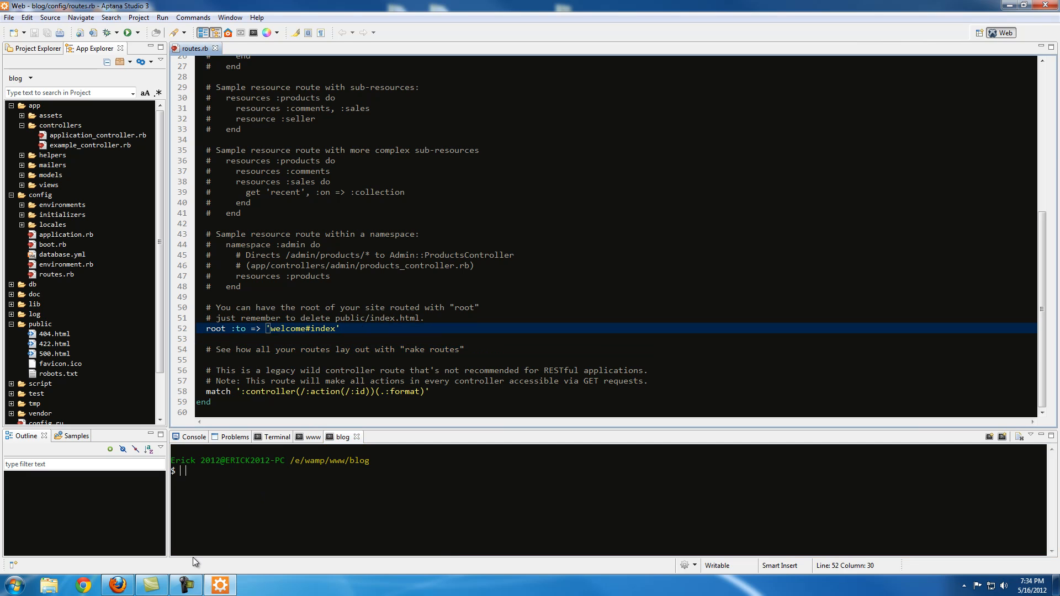
text(rai)
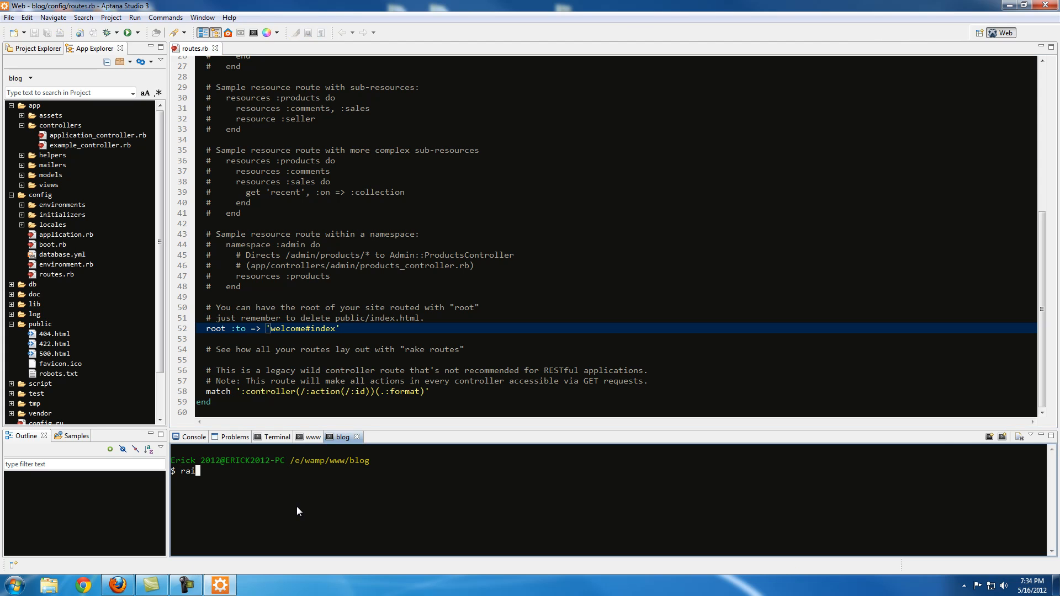
text(ls gene)
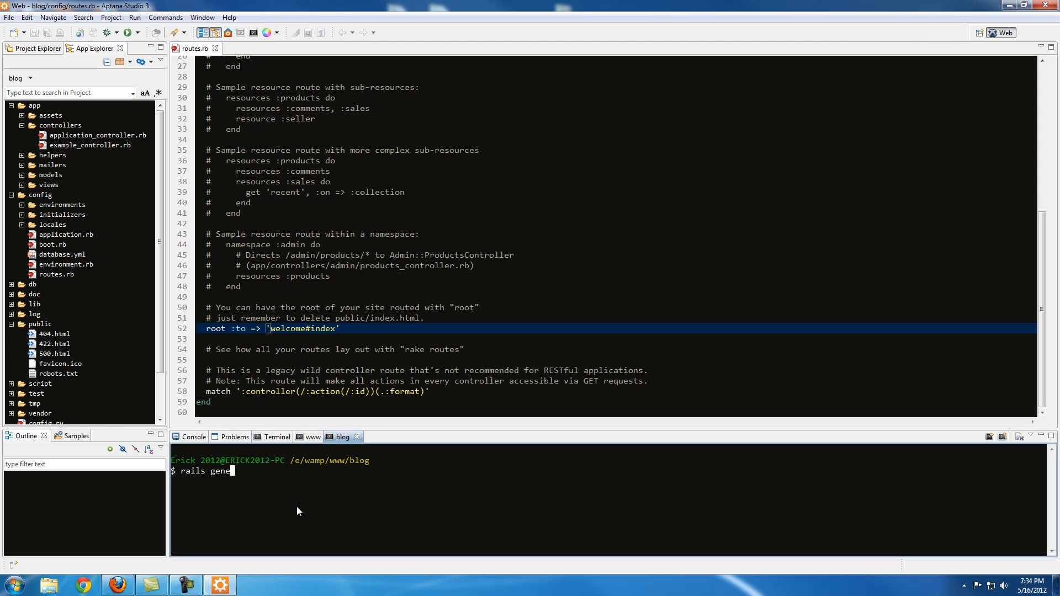
text(rate controller welcome)
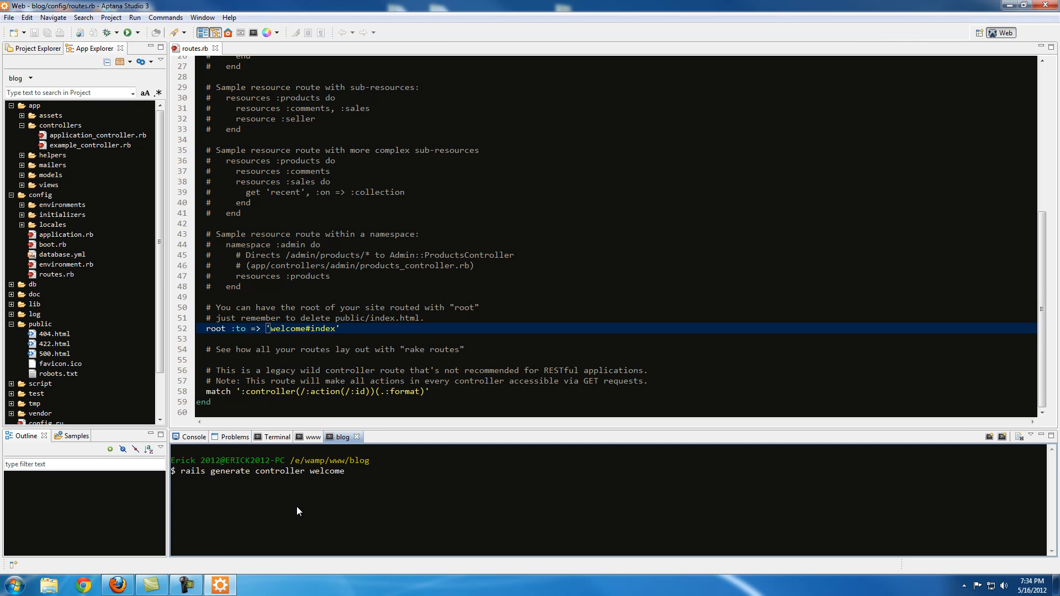
text(index)
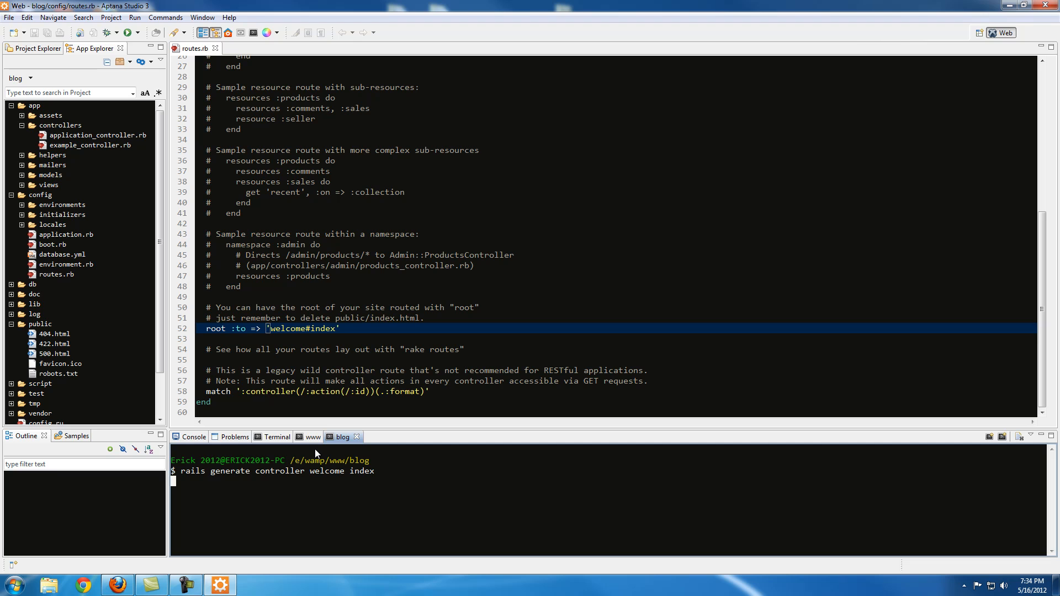
key(Return)
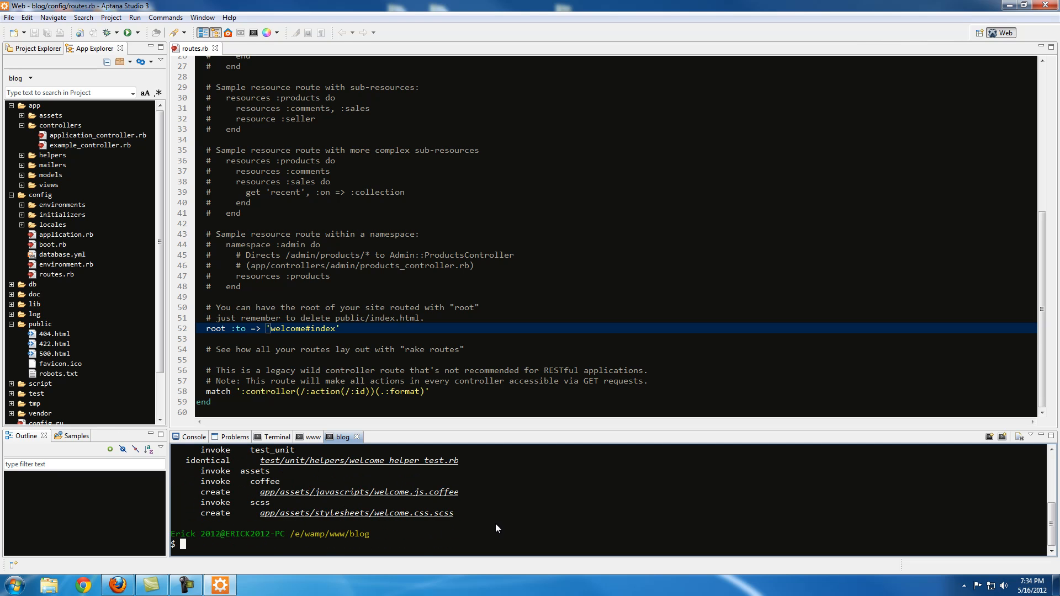
mouse_move(262, 519)
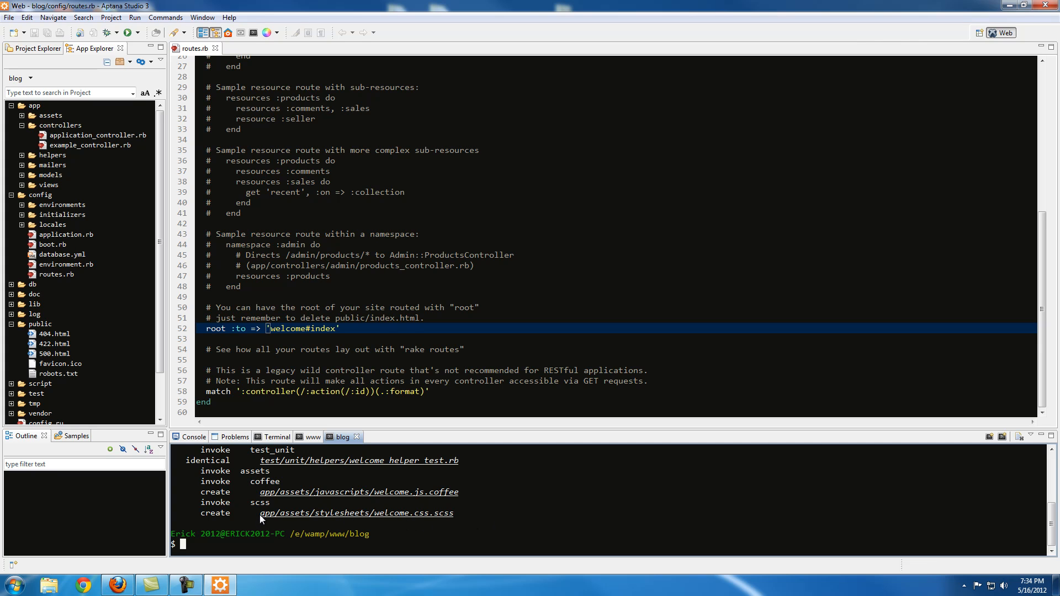
mouse_move(418, 523)
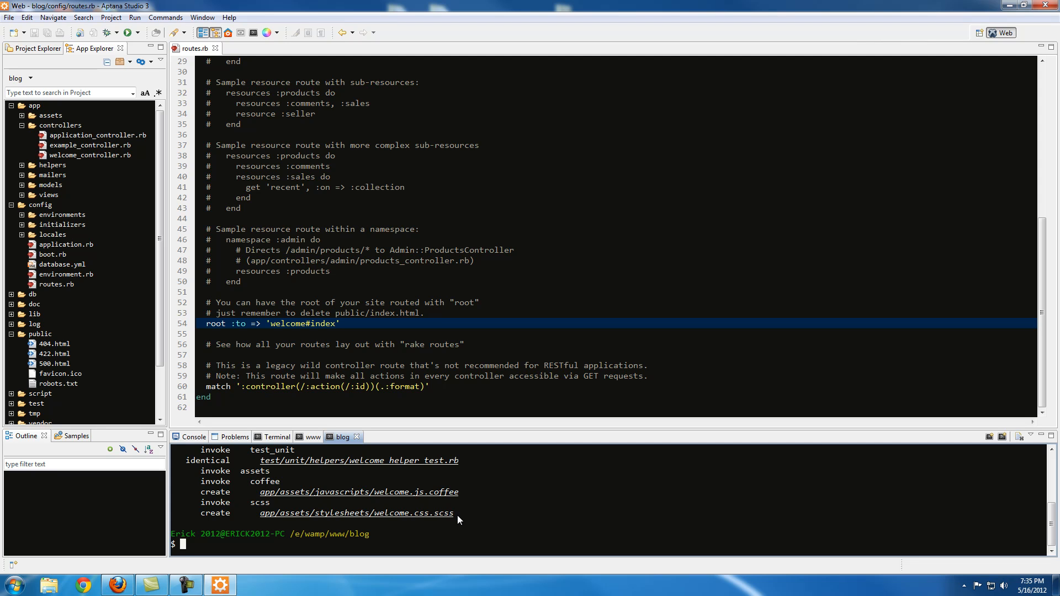
mouse_move(461, 520)
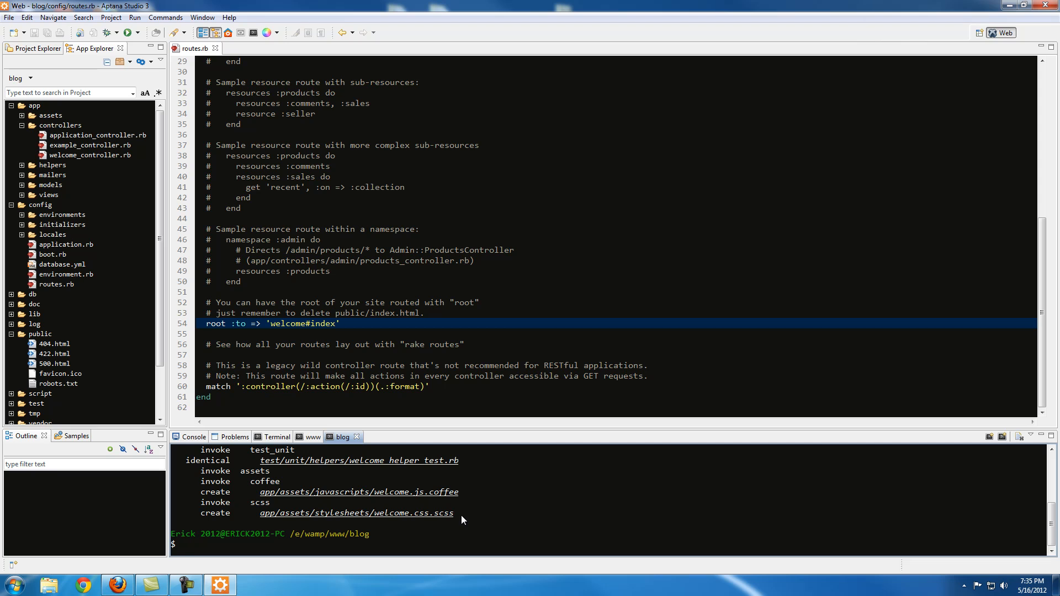
mouse_move(388, 501)
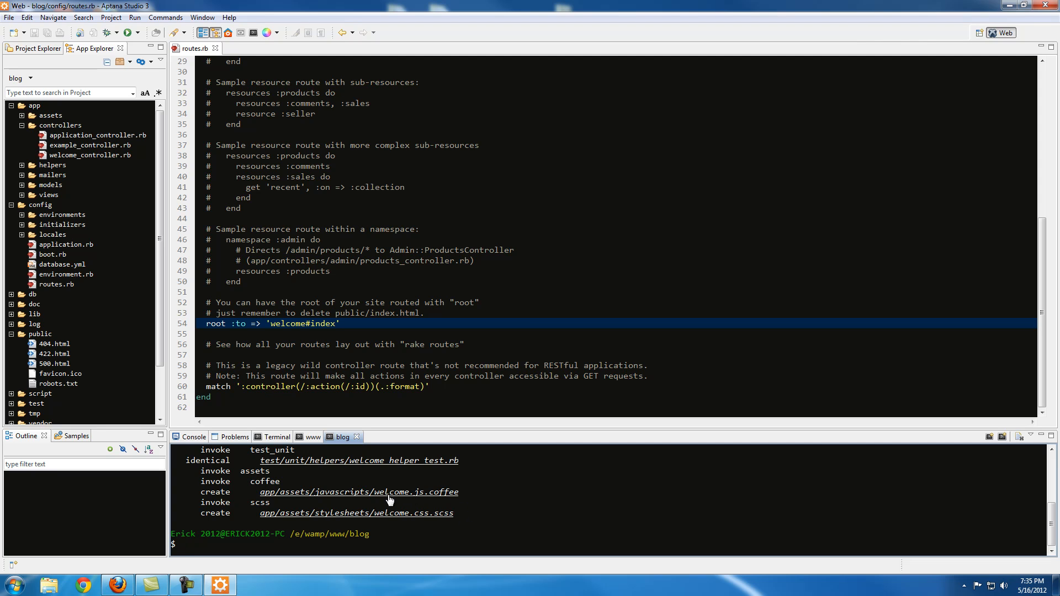
mouse_move(362, 489)
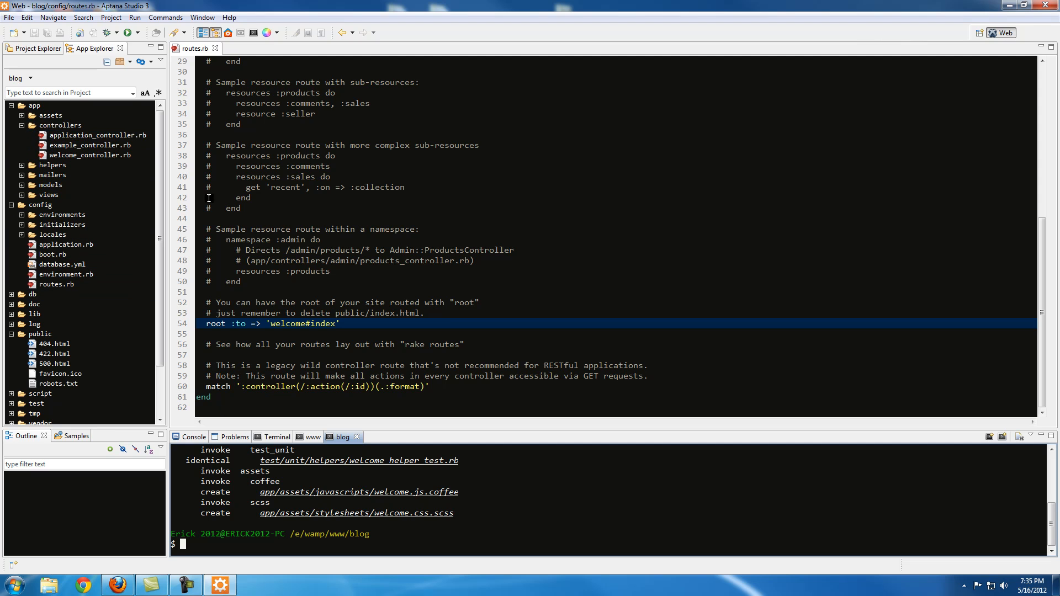
Add render('index') inside def index of welcome_controller.rb, then expand the views folder.
click(311, 376)
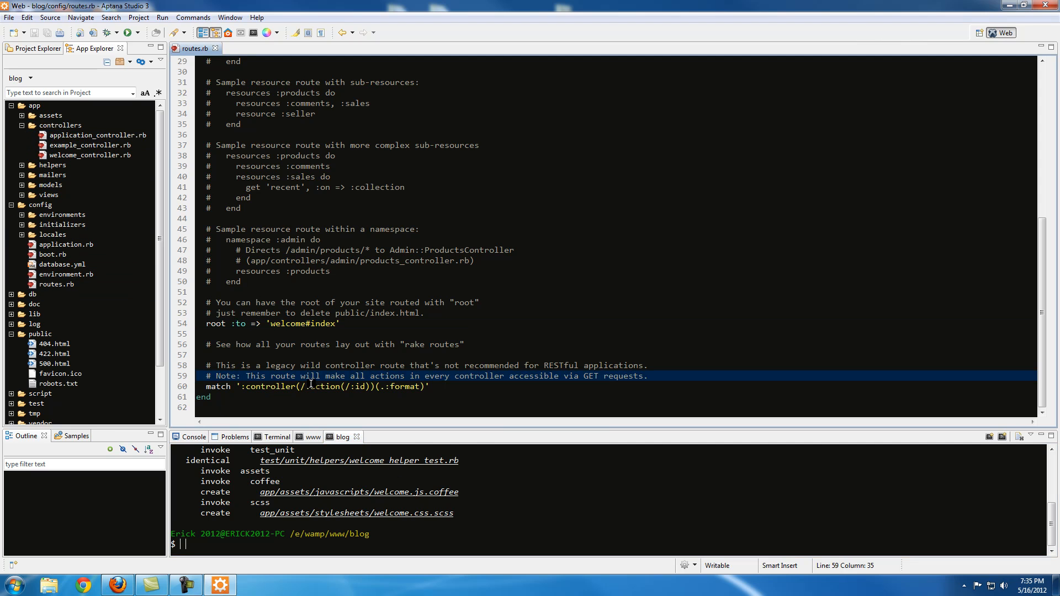
click(88, 155)
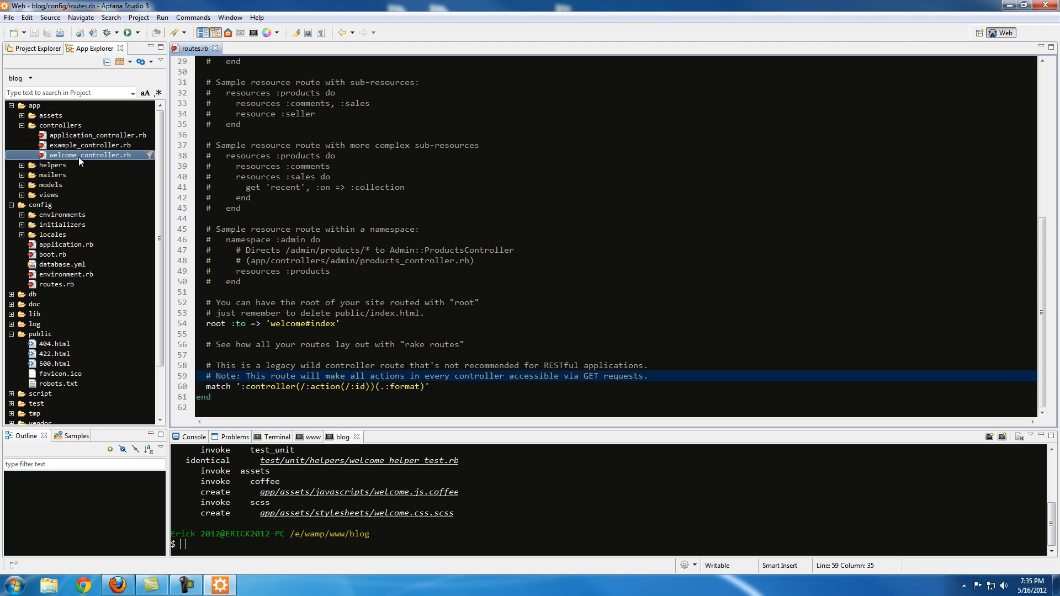
double_click(90, 155)
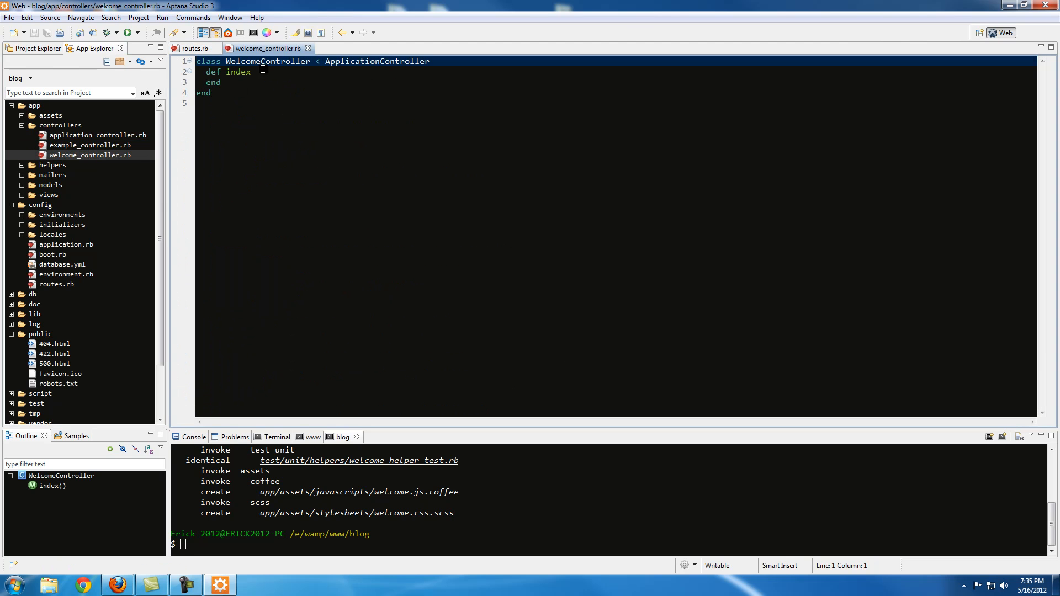
click(252, 72)
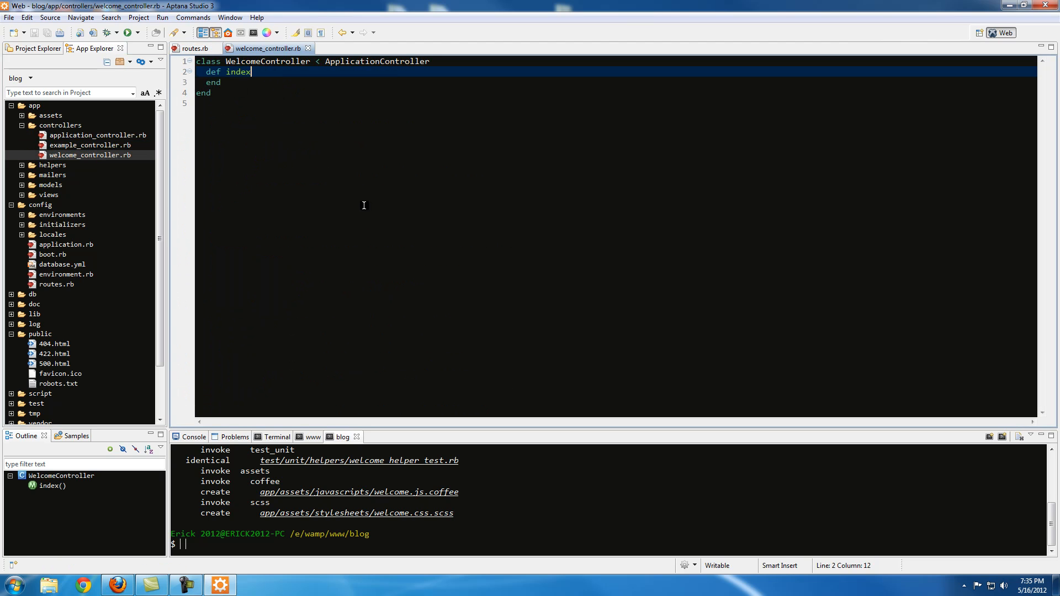
text(render(')
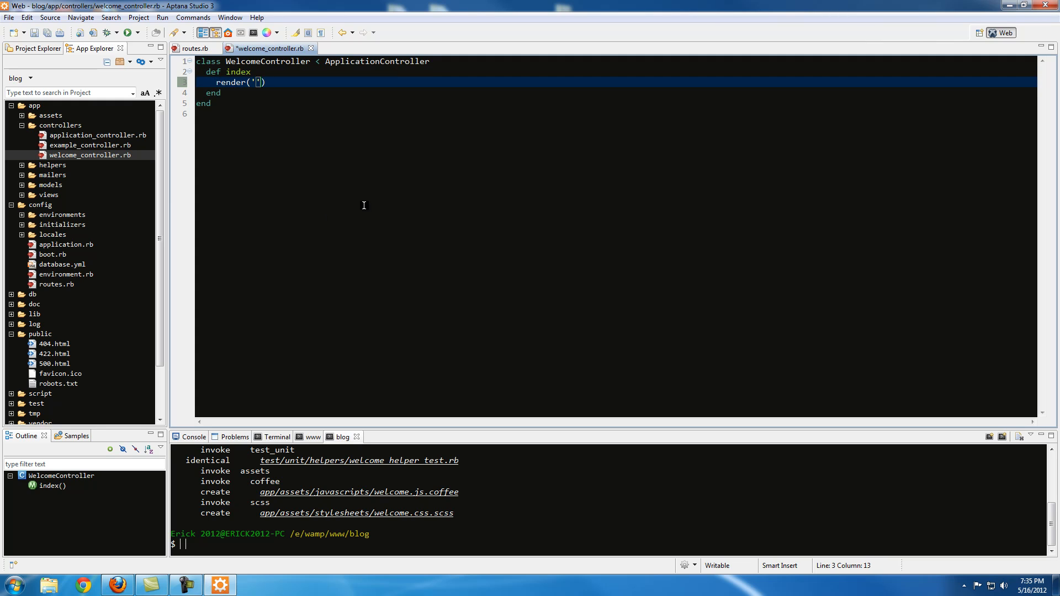
text(index)
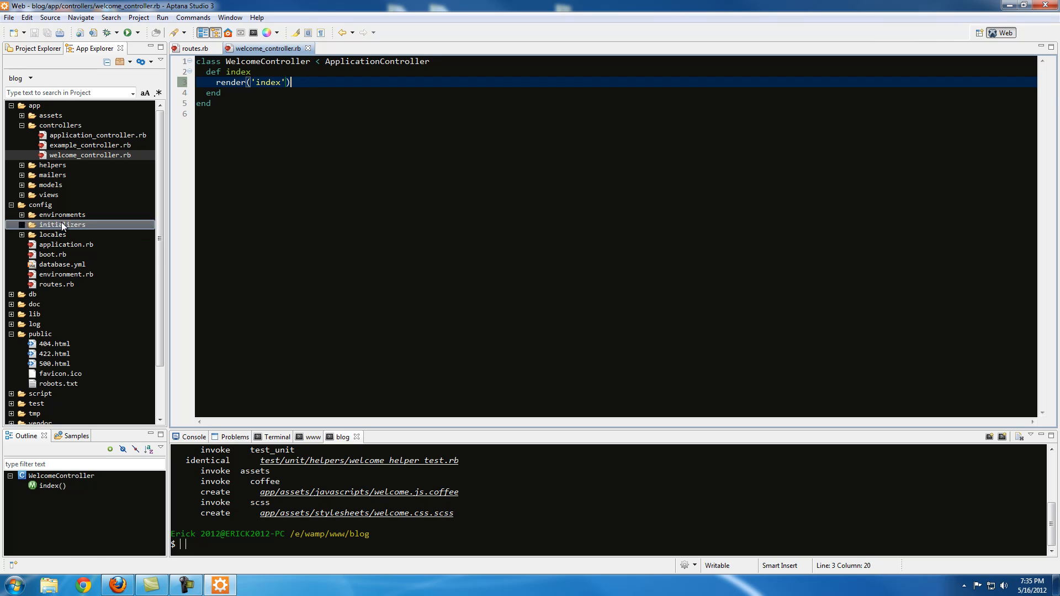
click(39, 195)
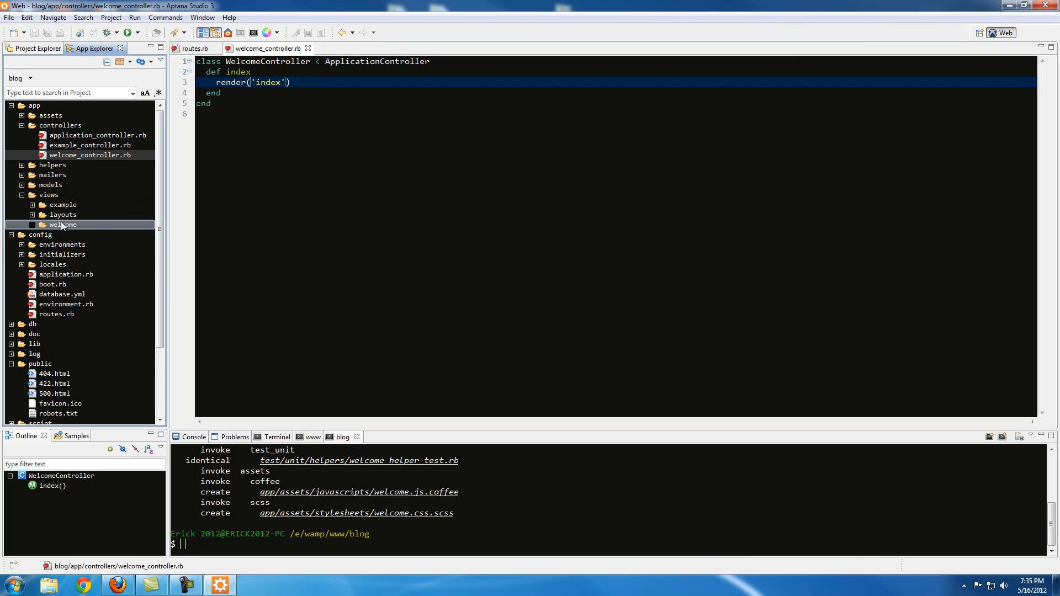
Replace welcome/index.html.erb with an h1 'Welcome to our home page', save, and return to routes.rb.
double_click(87, 235)
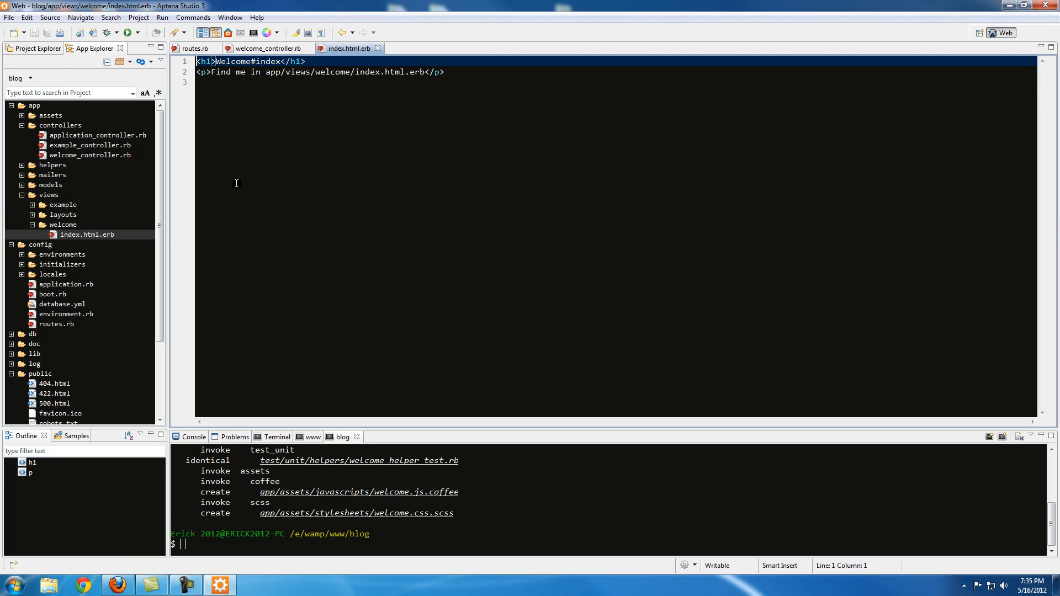
click(210, 61)
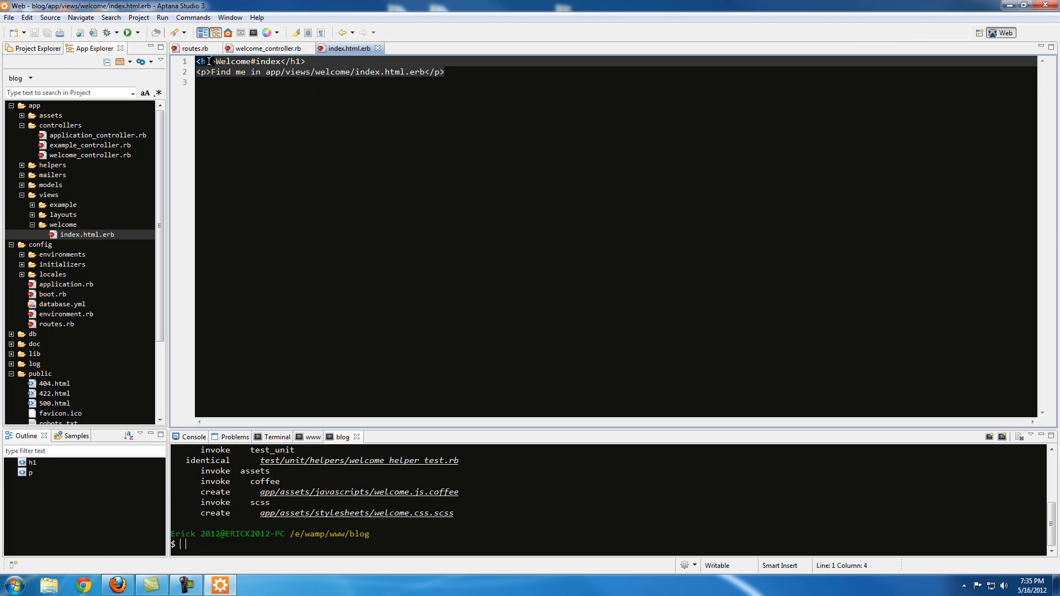
click(470, 71)
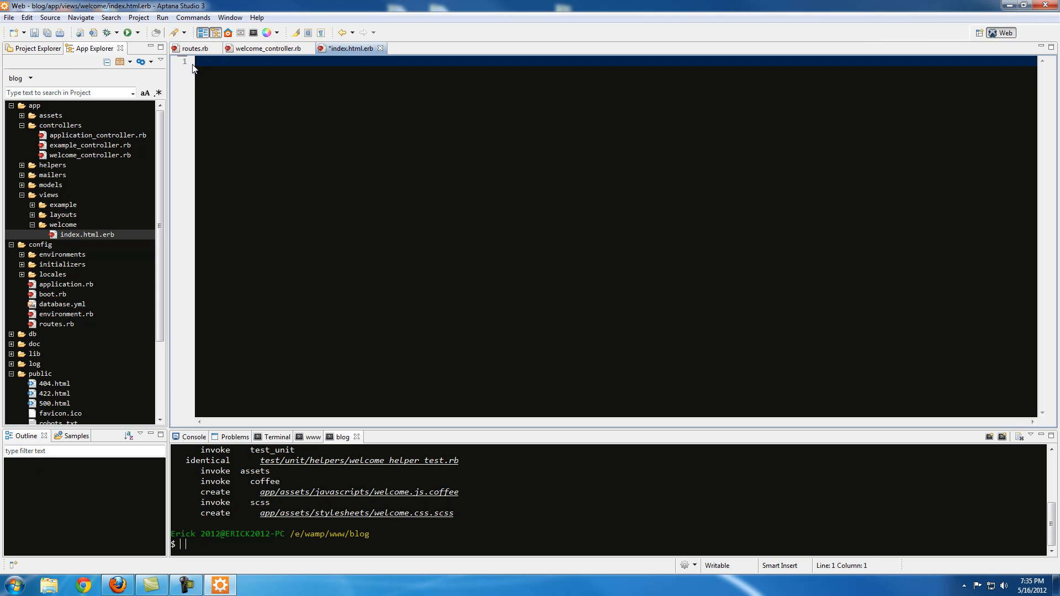
text(<h1></h1>)
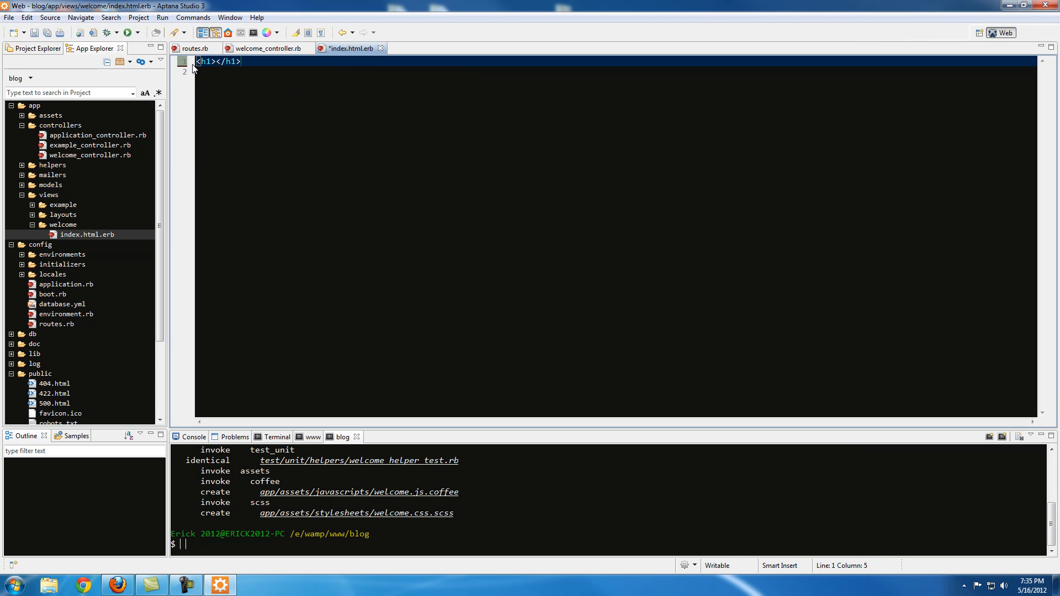
text(Welcome to our)
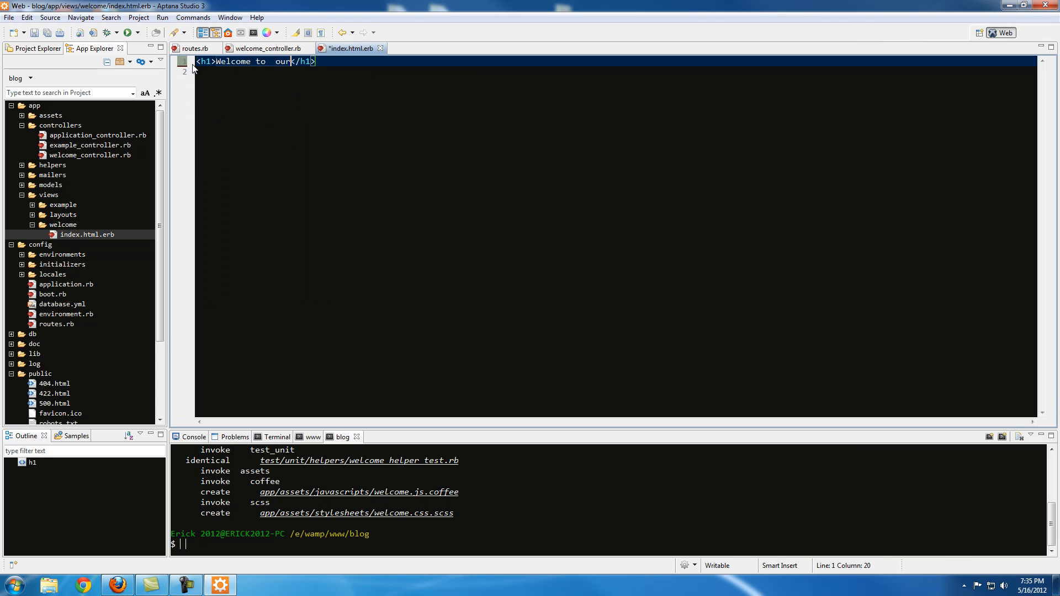
text(home page)
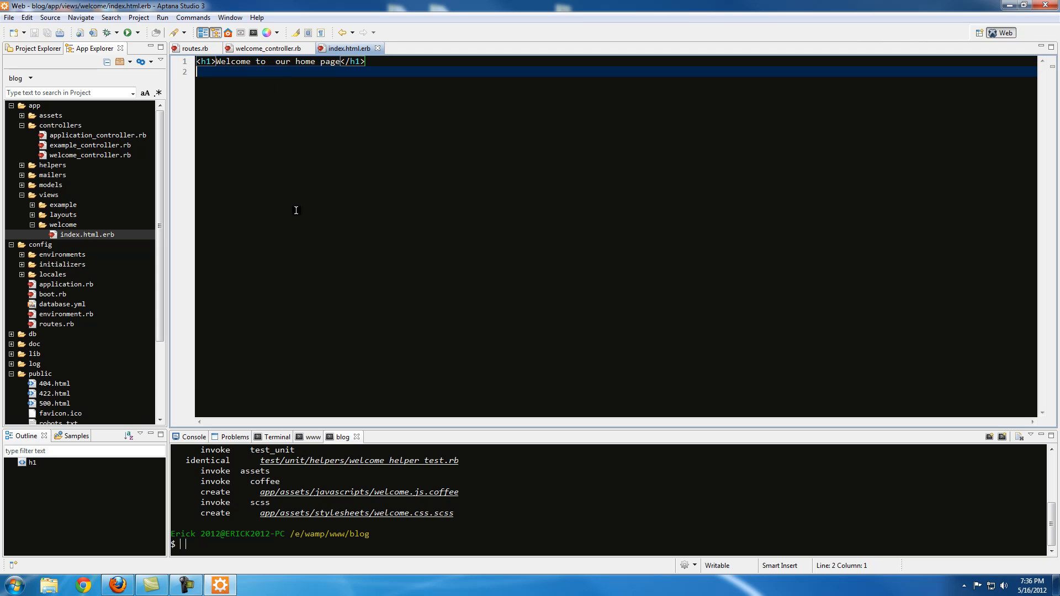
click(196, 48)
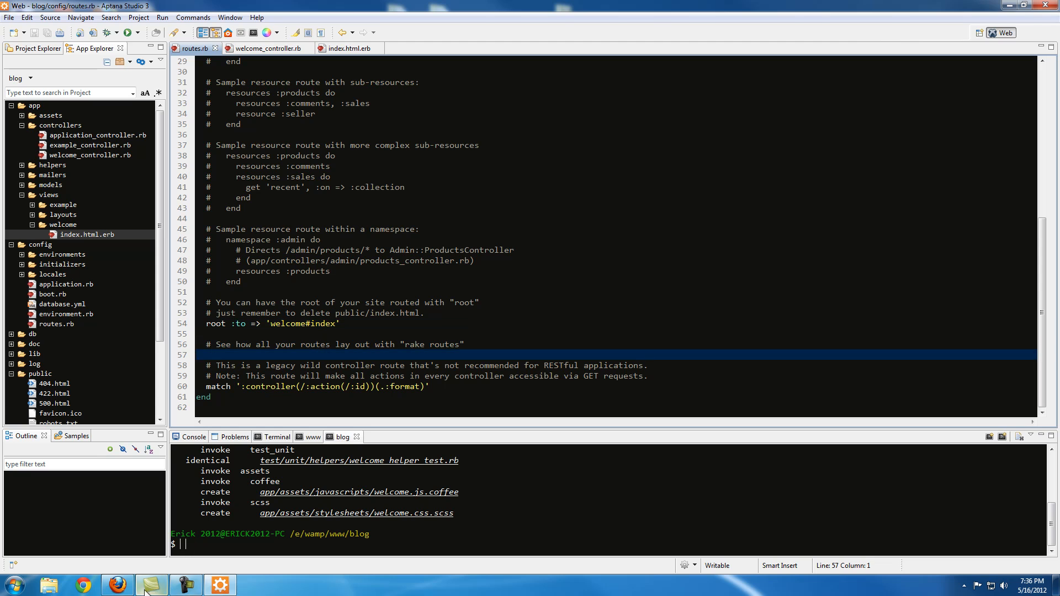
Reload localhost:3000 in Firefox to confirm the 'Welcome to our home page' heading.
click(117, 585)
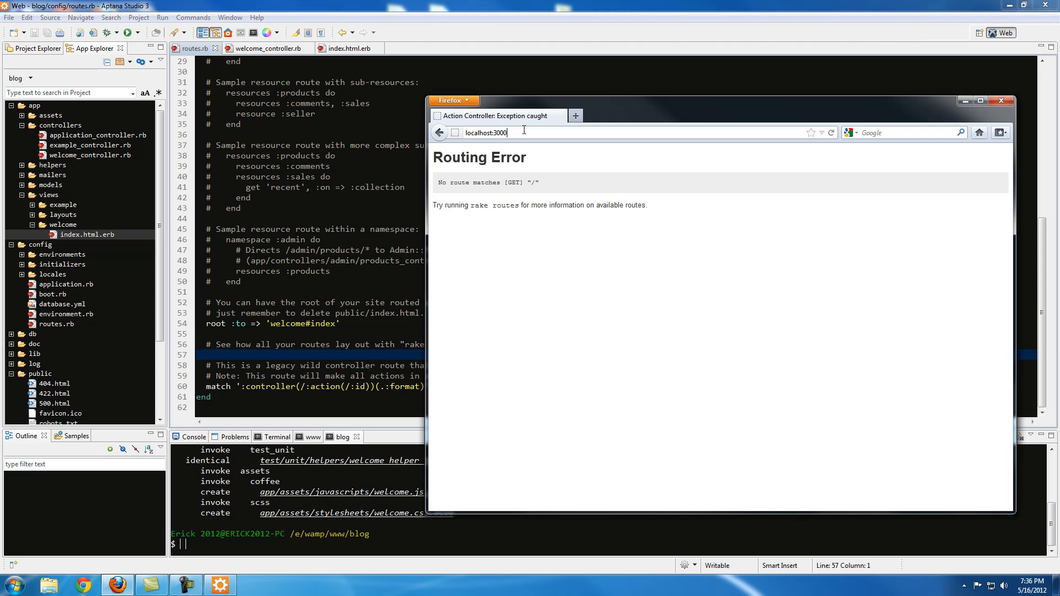
click(833, 132)
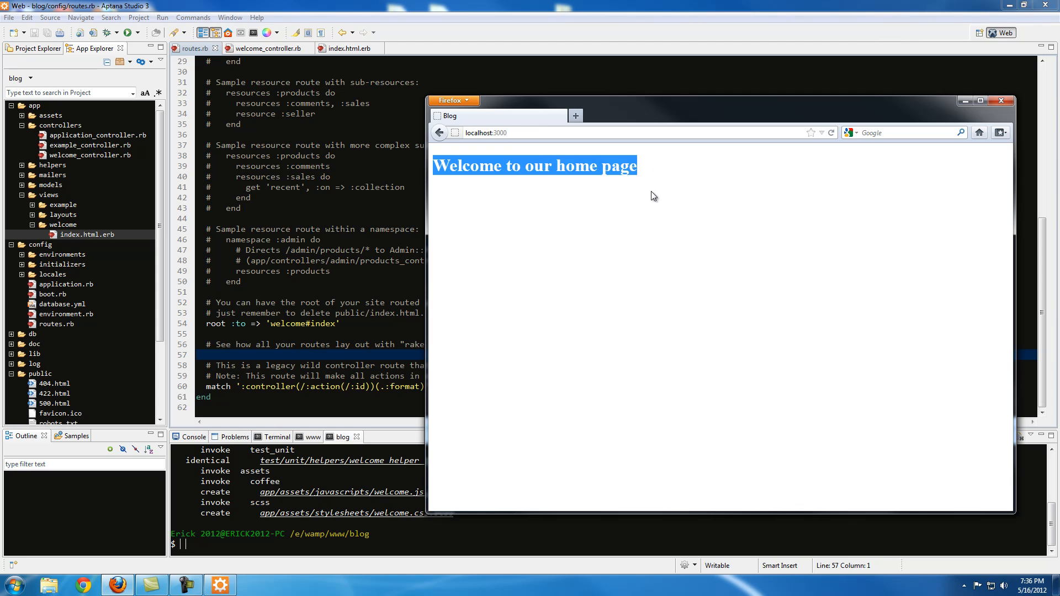
click(335, 249)
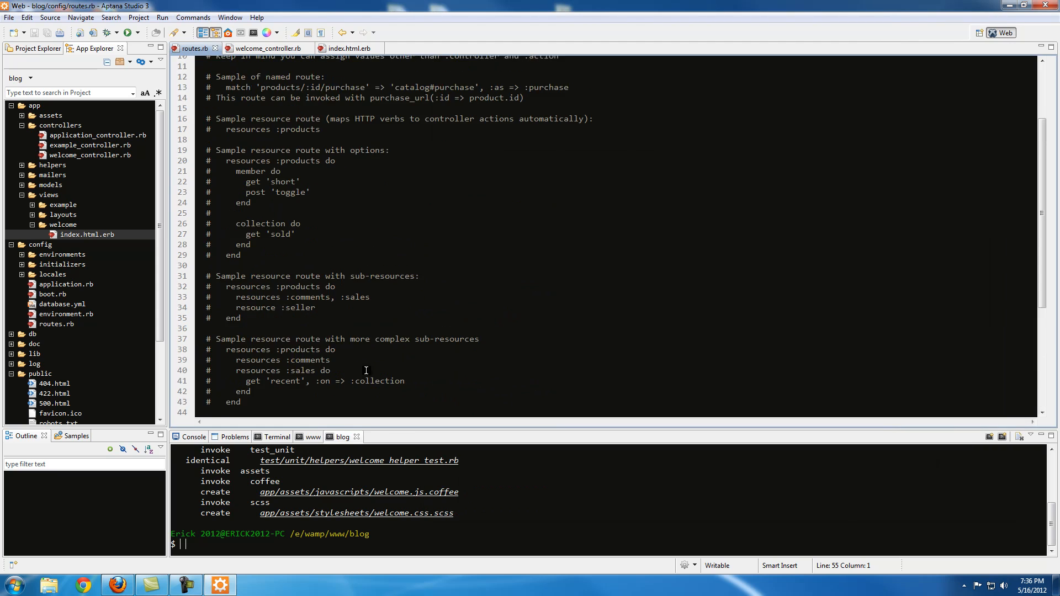
Scroll routes.rb to the top, where get "welcome/index" is the first route.
scroll(up, 3)
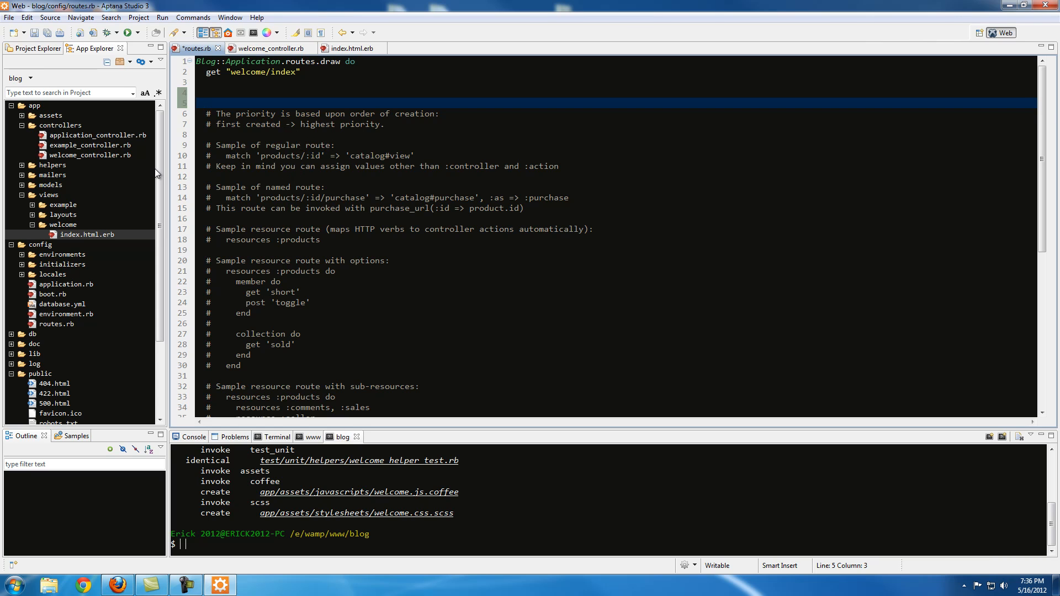
Uncomment the line 10 sample route and change its path to 'example/index'.
click(418, 156)
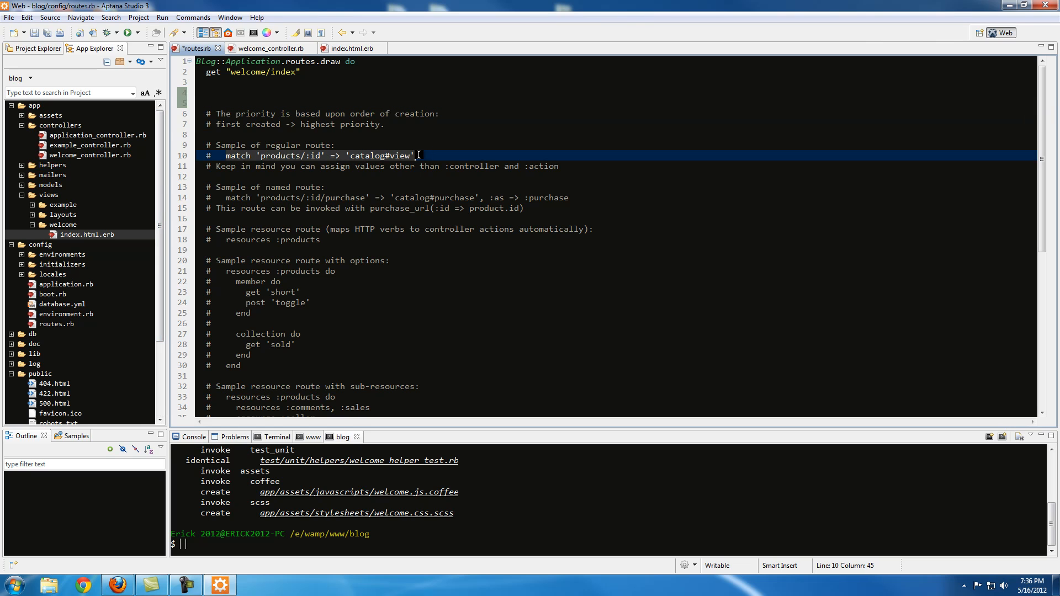
click(225, 156)
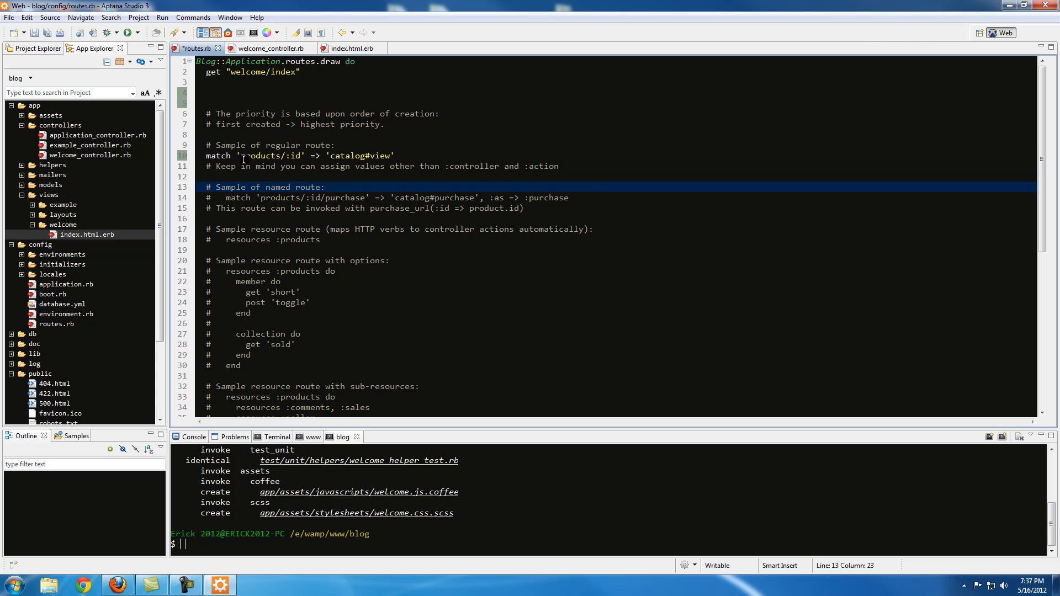
click(299, 156)
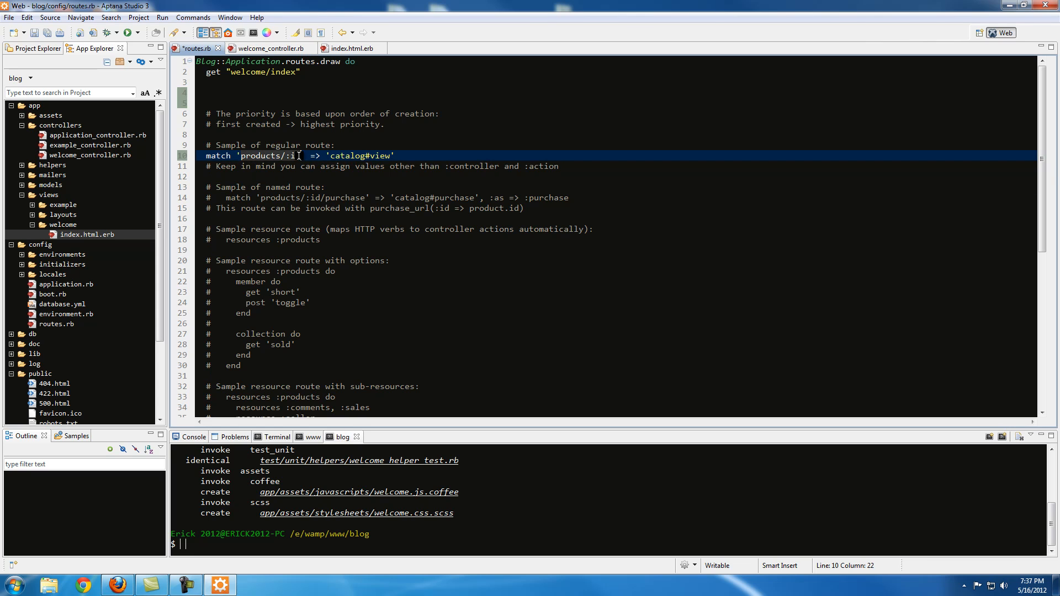
key(BackSpace)
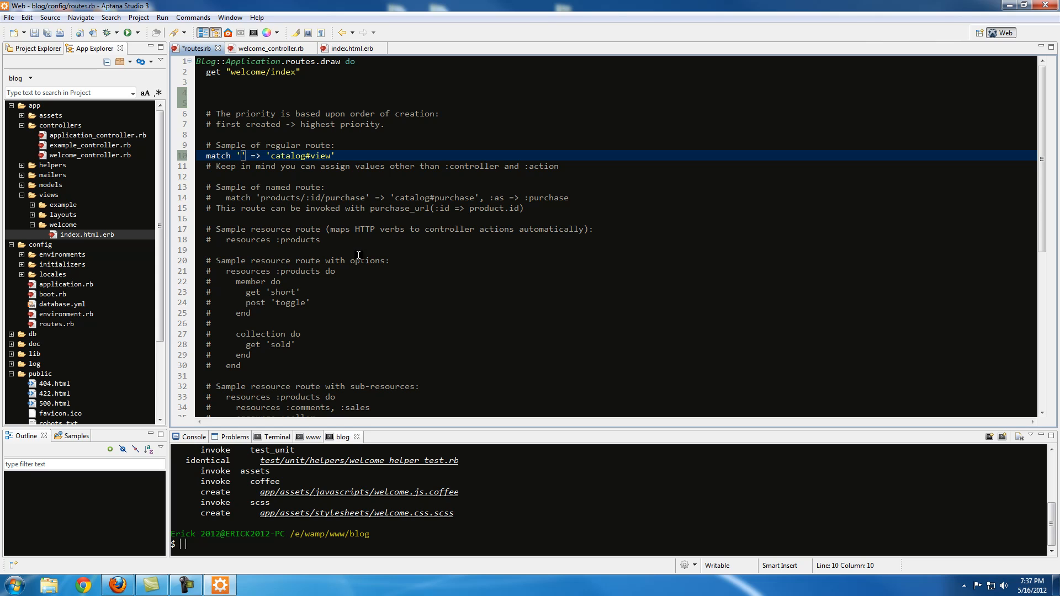
text(exm)
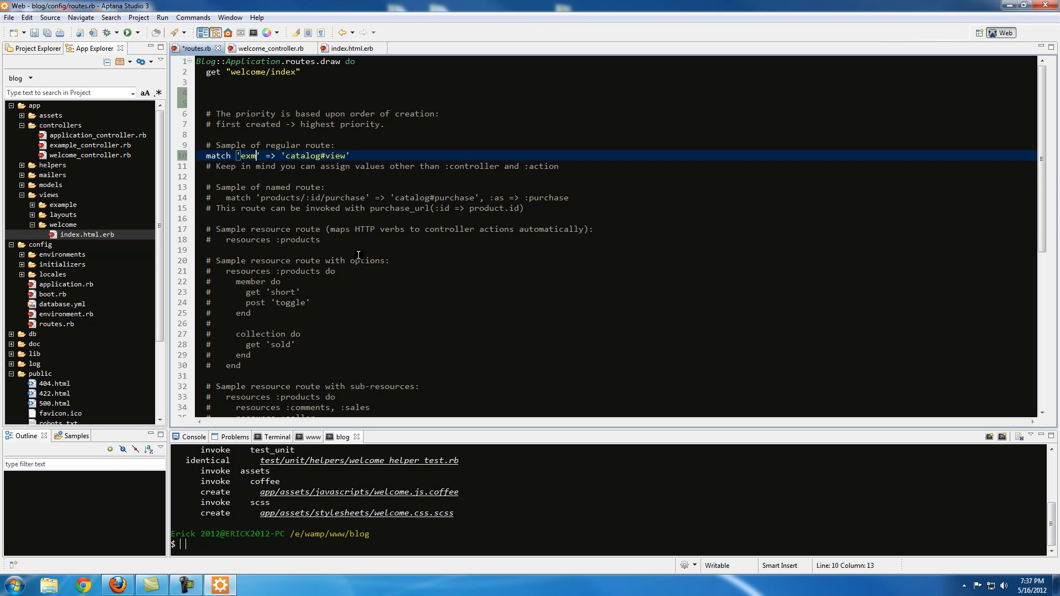
text(ample.)
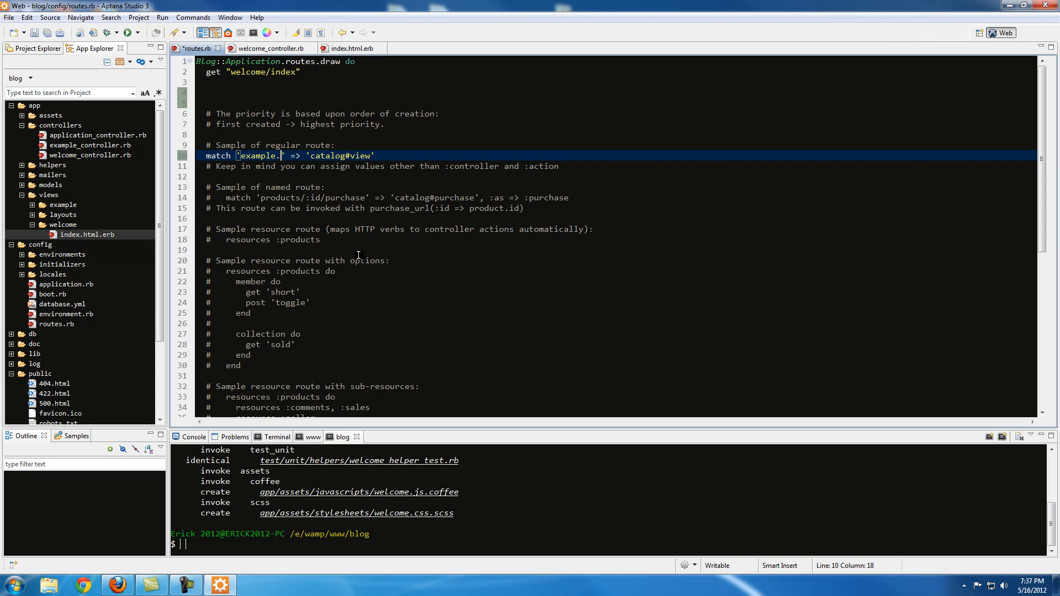
mouse_move(323, 166)
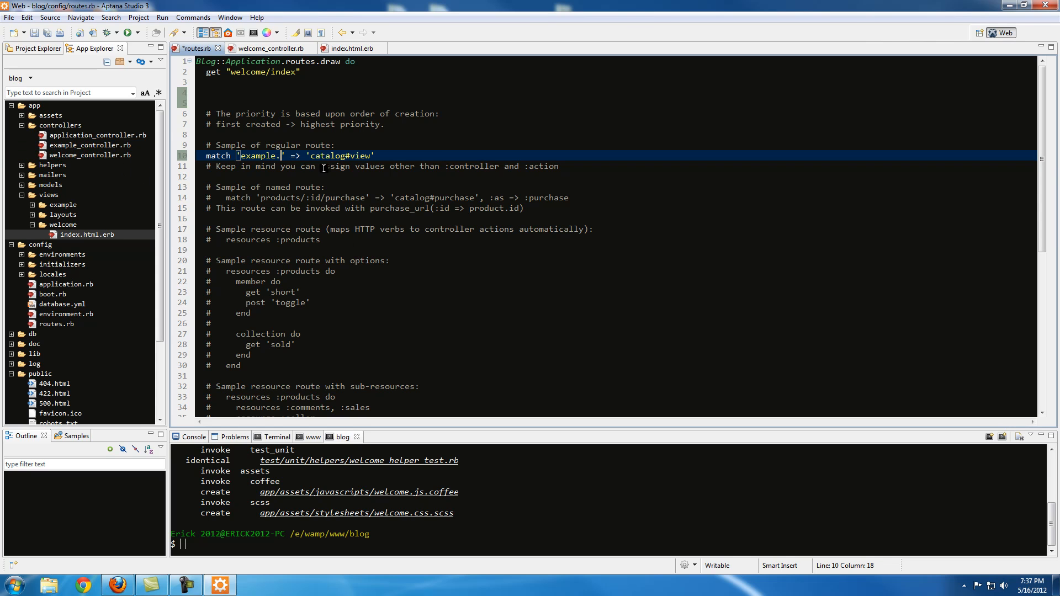
text(/inde)
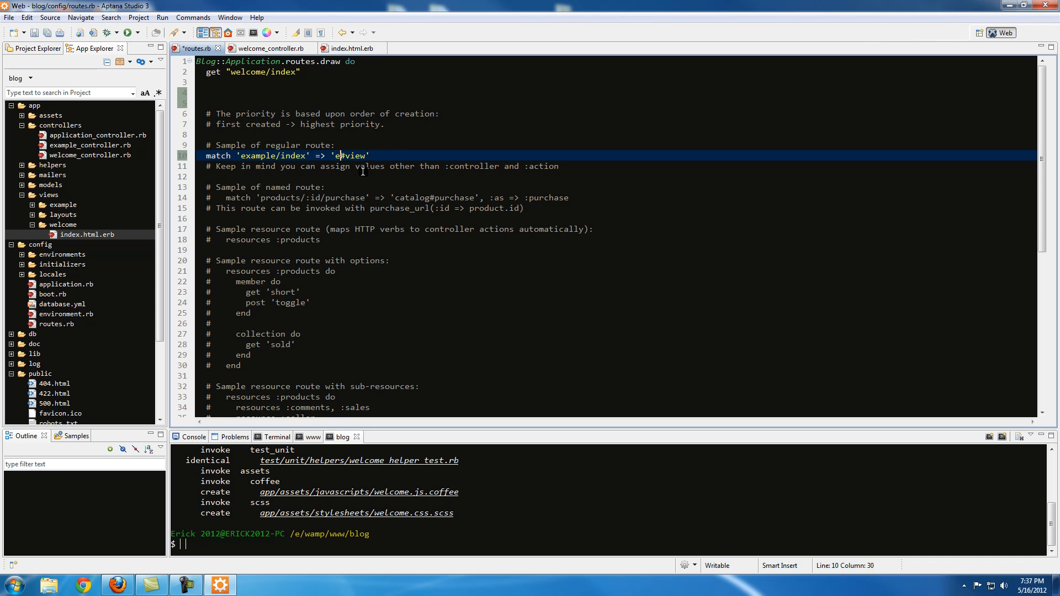
text(xample)
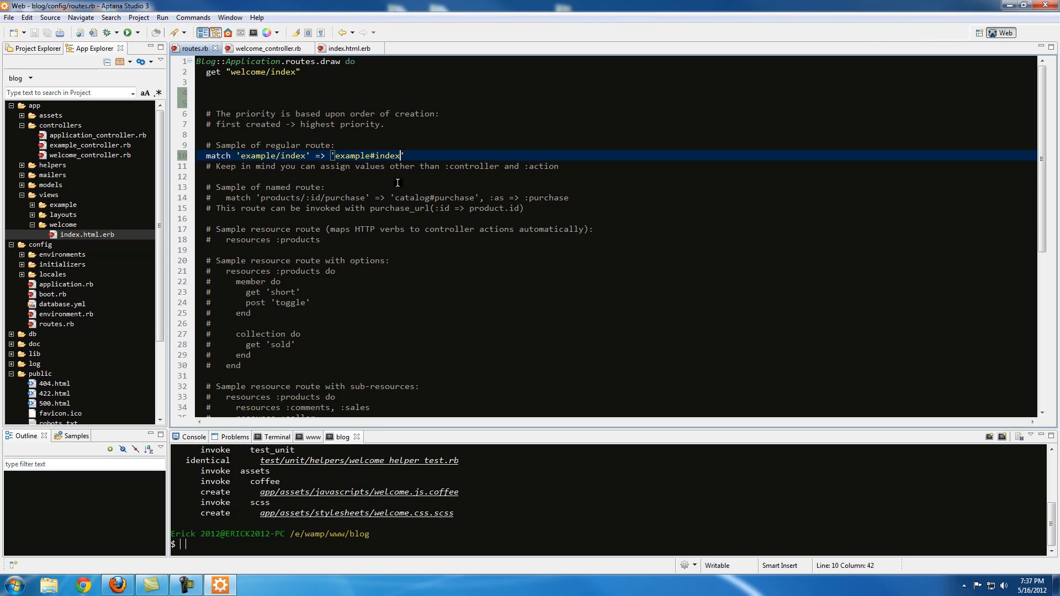
click(233, 156)
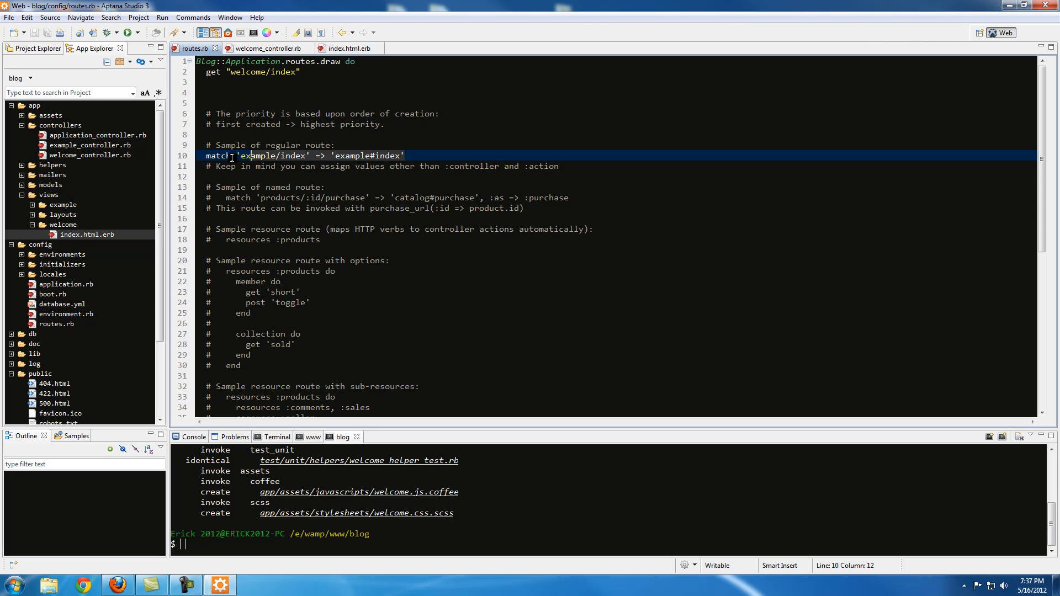
scroll(down, 3)
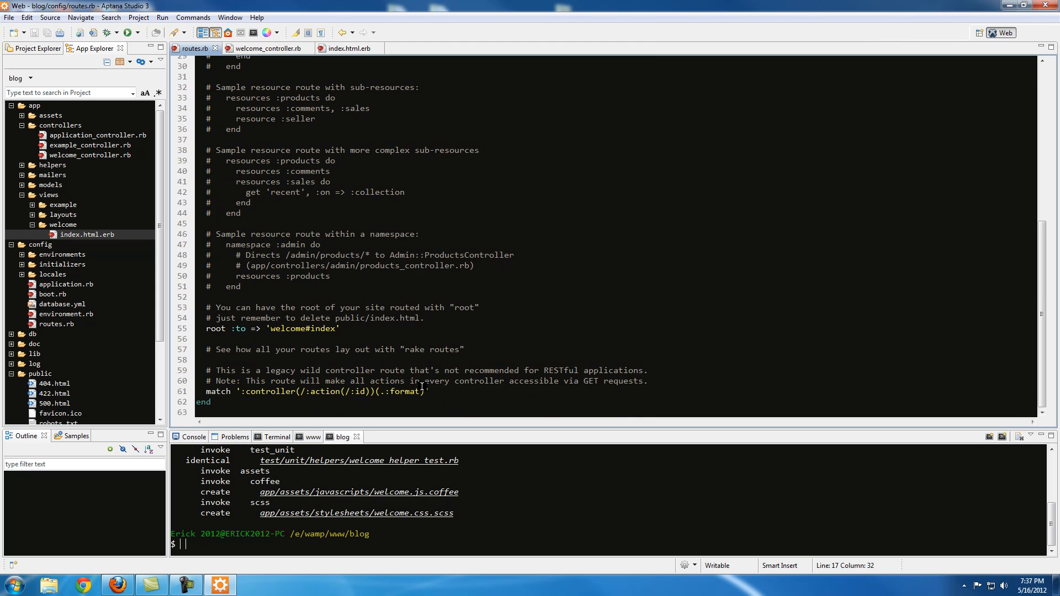
scroll(up, 3)
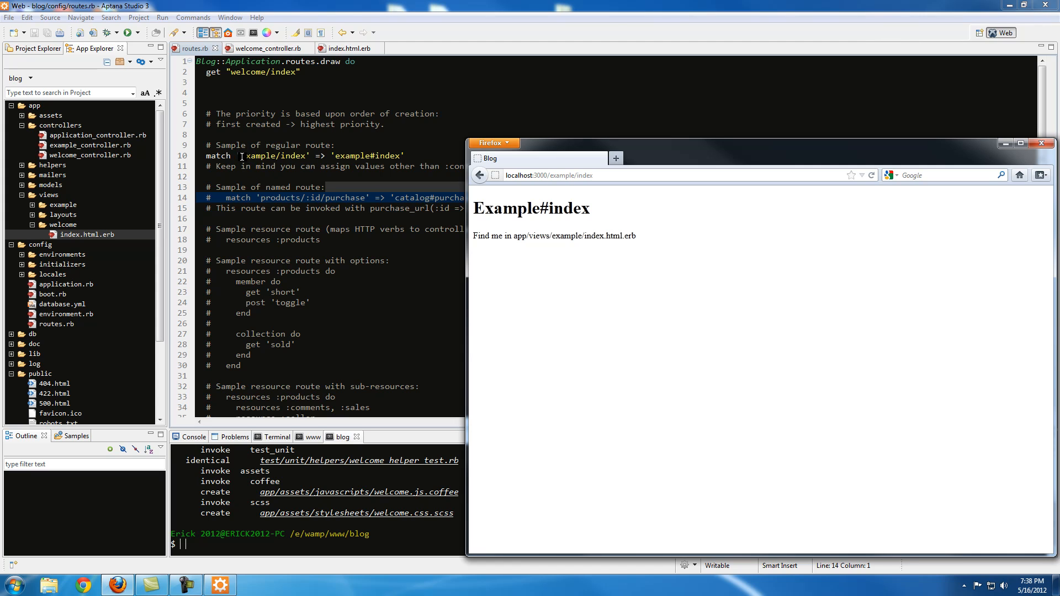
mouse_move(248, 150)
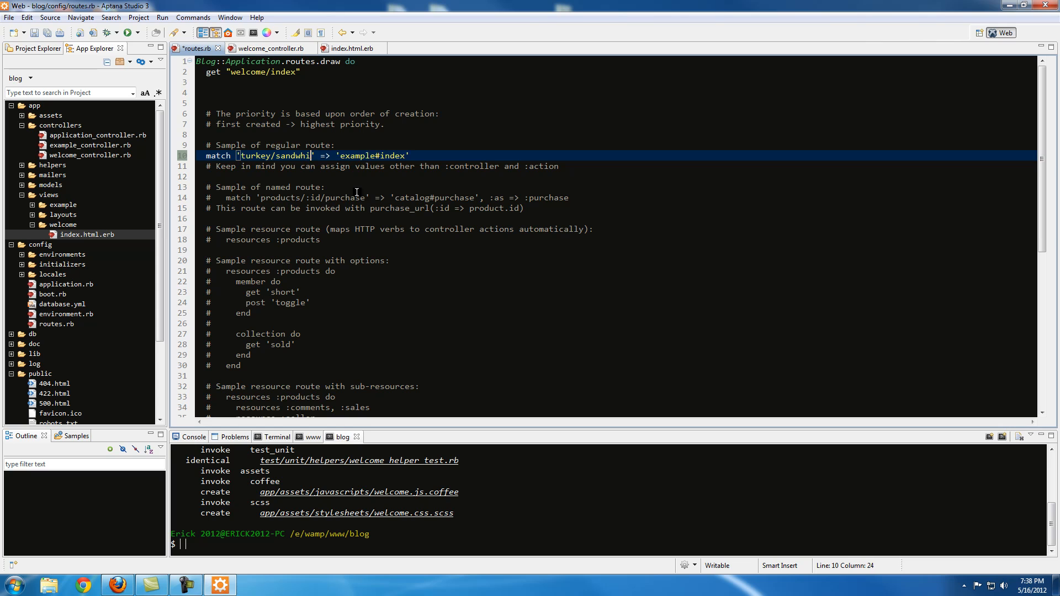
Change the line 10 match route path to 'turkey/sandwhich'.
text(ch)
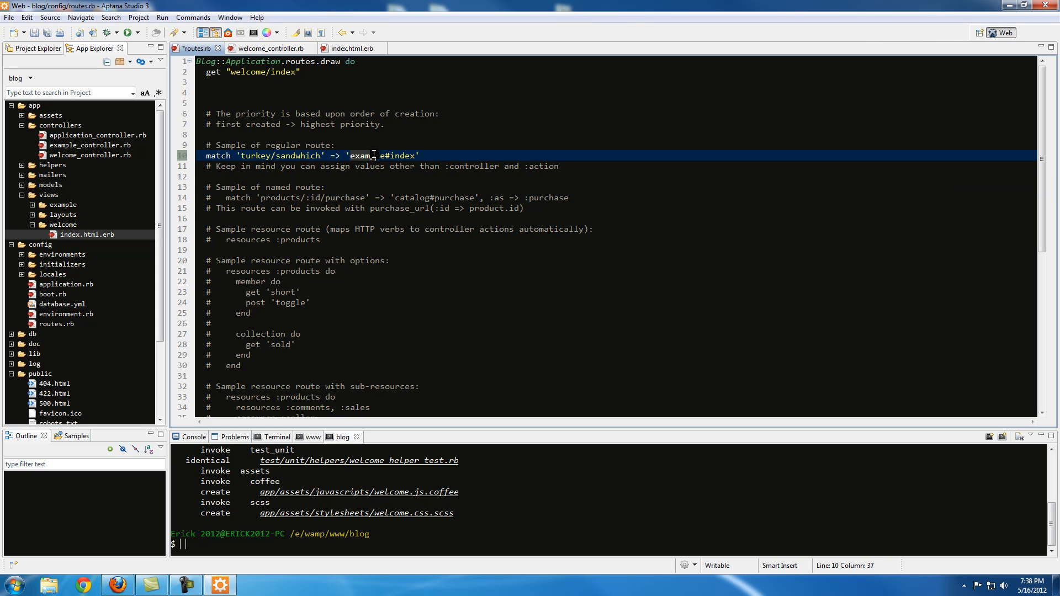
click(365, 207)
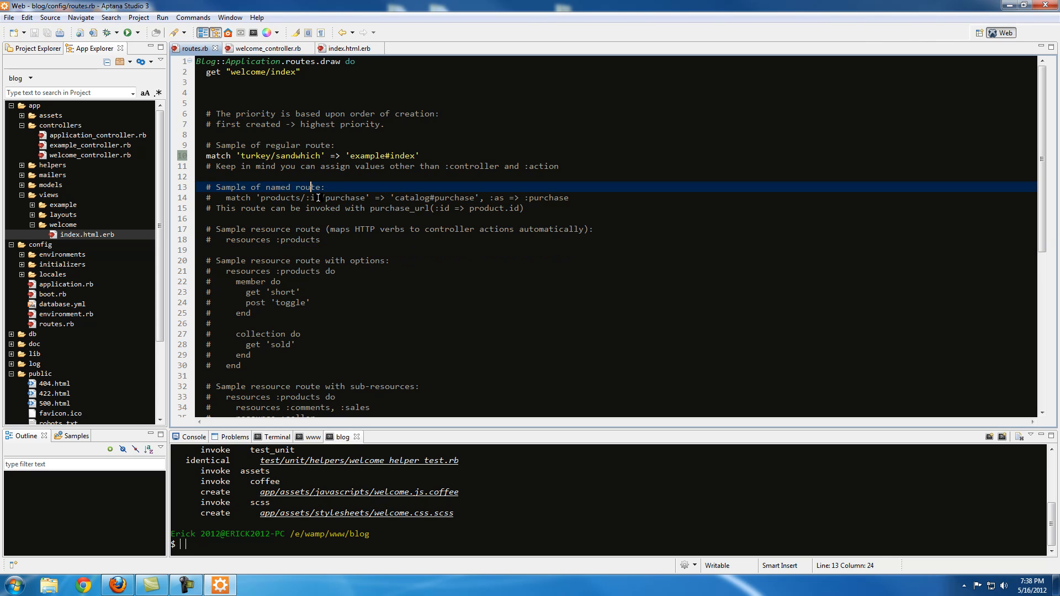
click(314, 155)
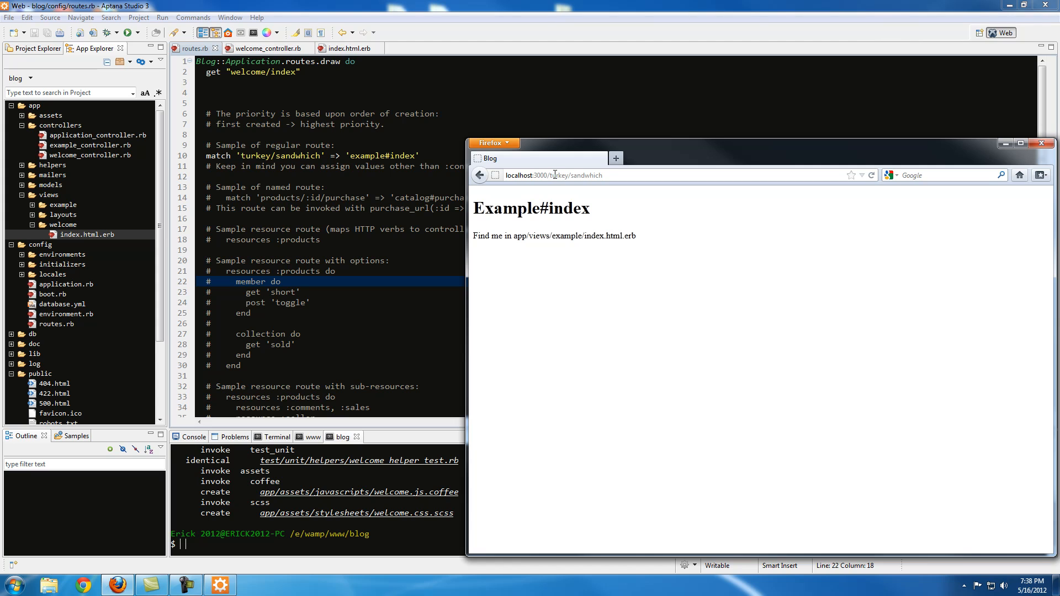
Select 'turkey' in the Firefox address localhost:3000/turkey/sandwhich.
double_click(559, 175)
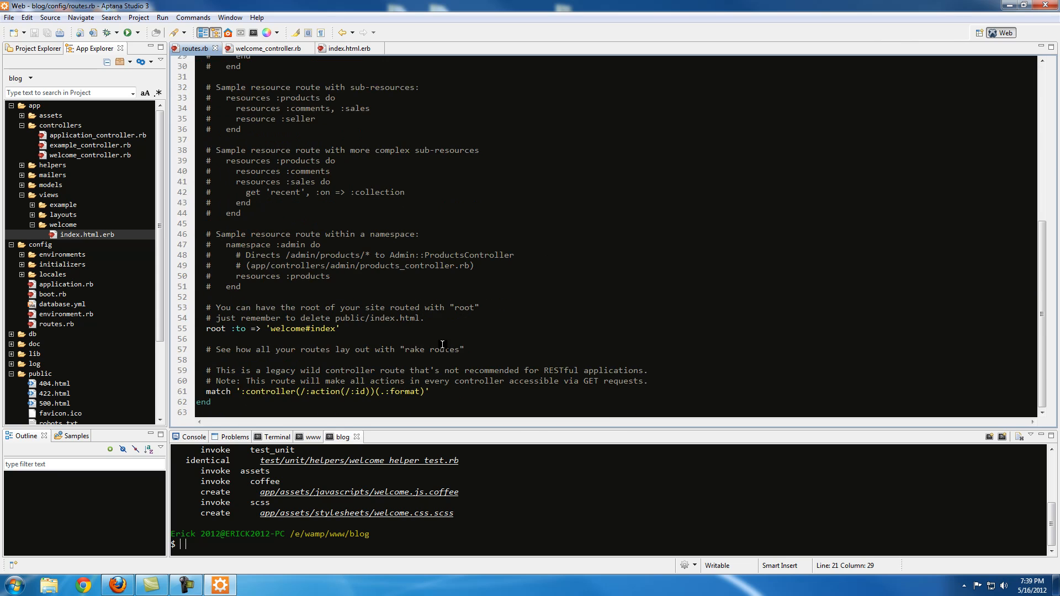
scroll(up, 3)
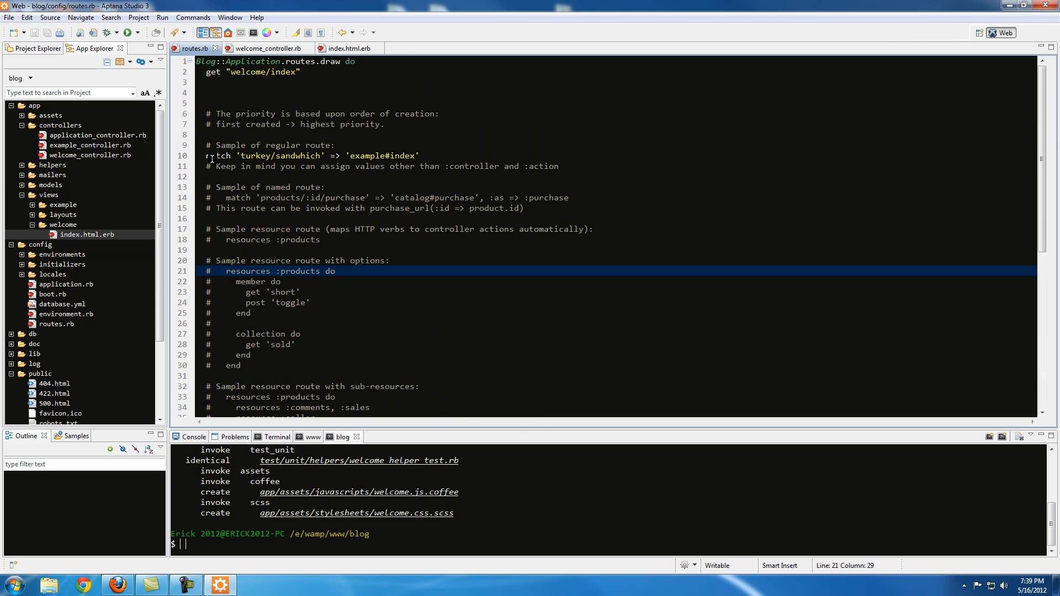
scroll(down, 3)
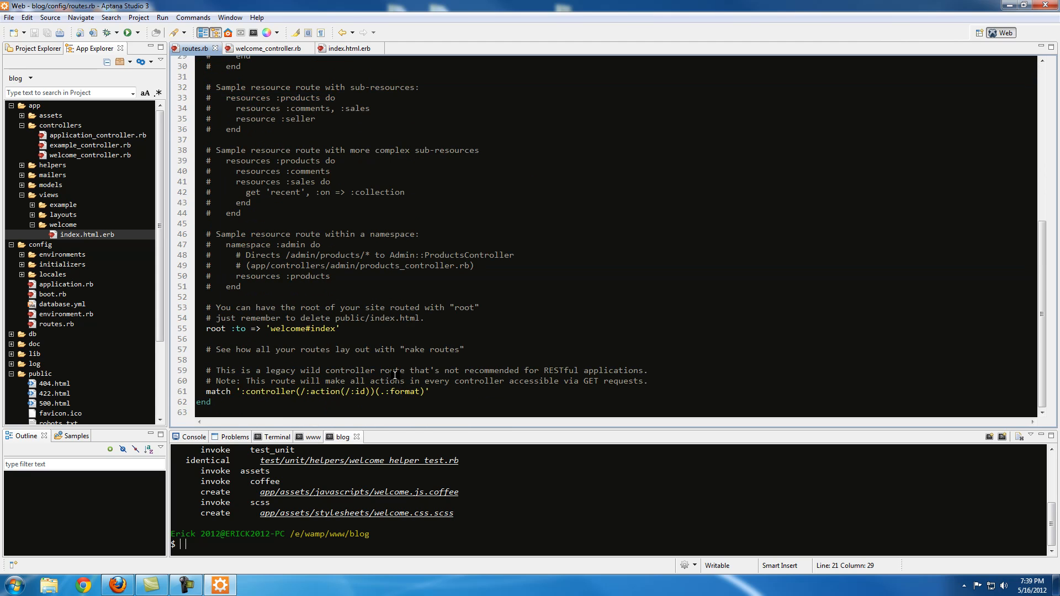
click(329, 391)
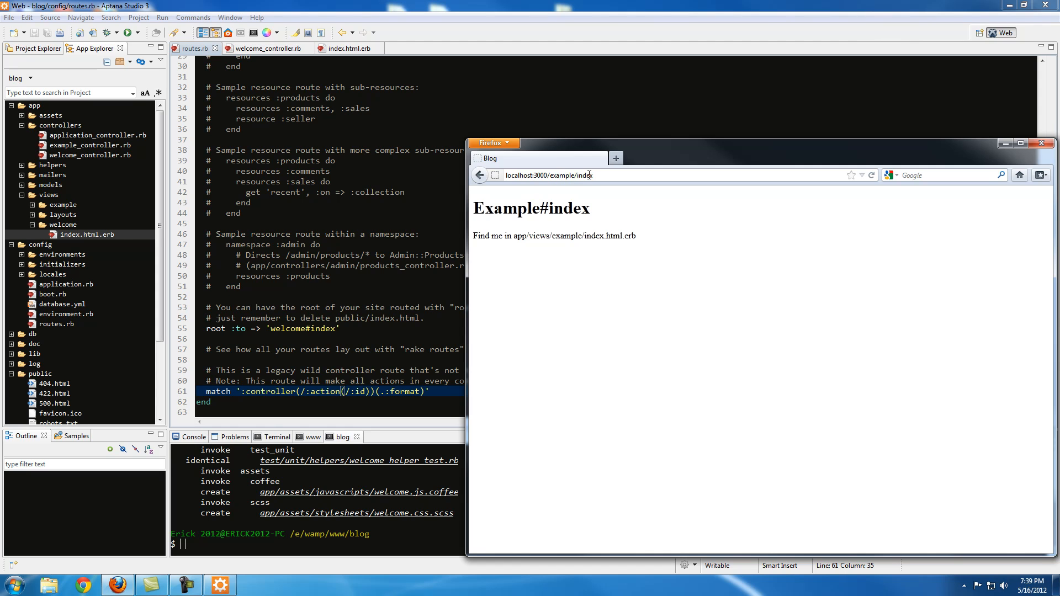
Select application_controller.rb and then example_controller.rb in App Explorer.
click(96, 135)
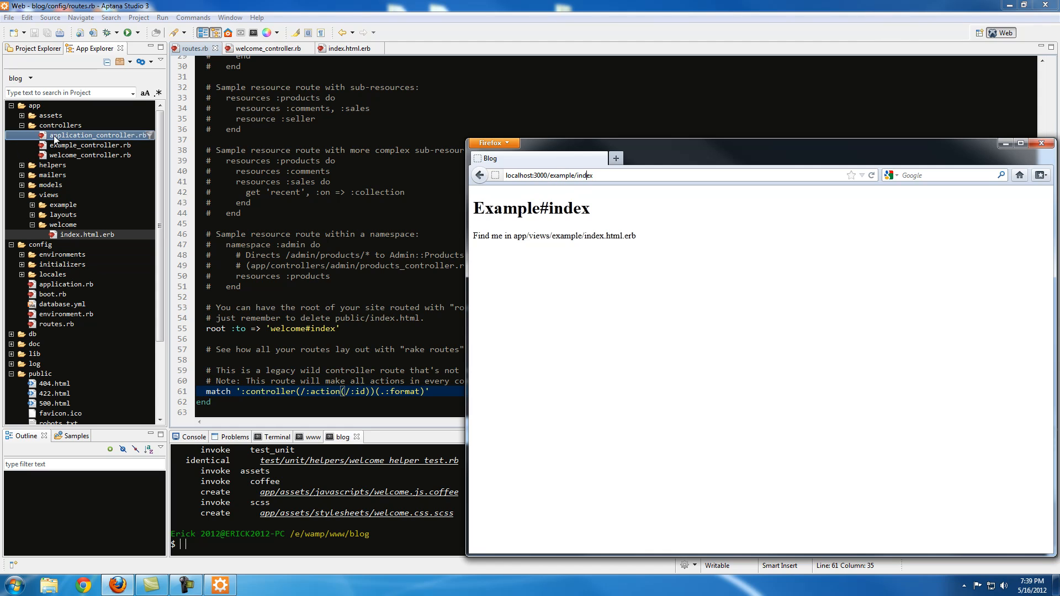
click(88, 145)
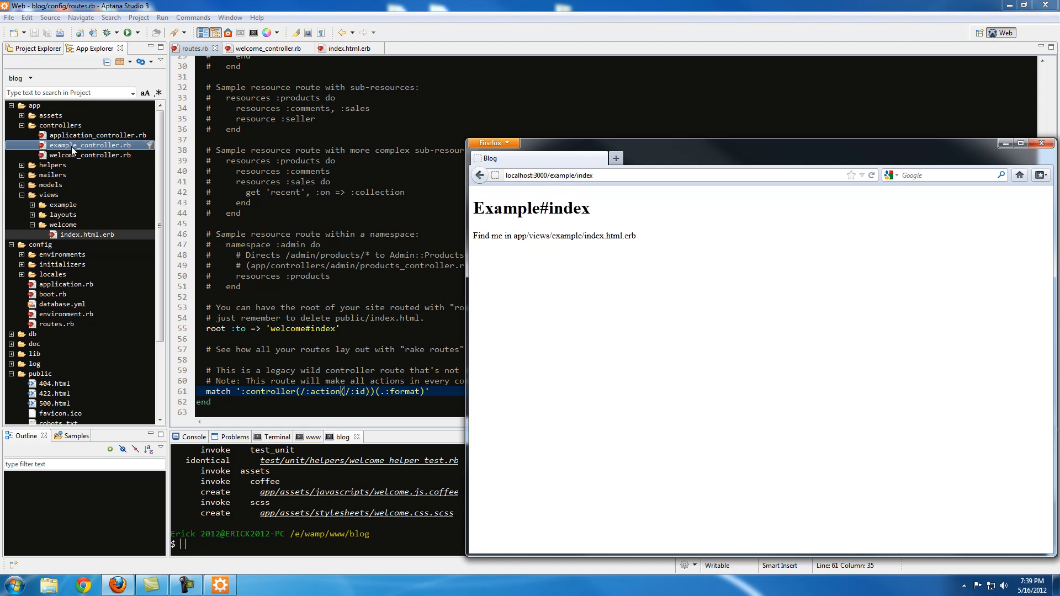
click(62, 224)
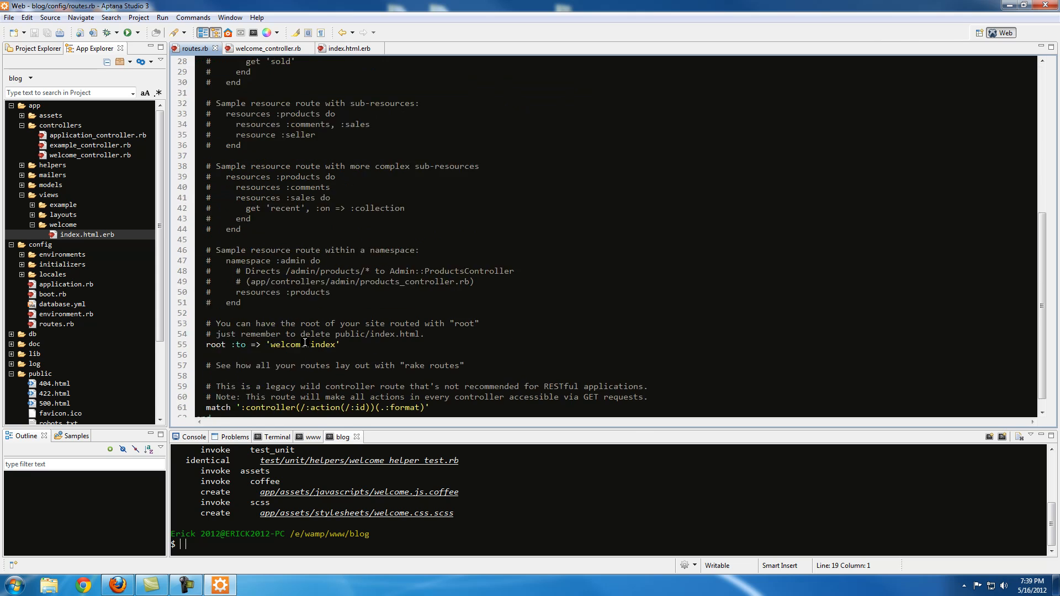
scroll(up, 3)
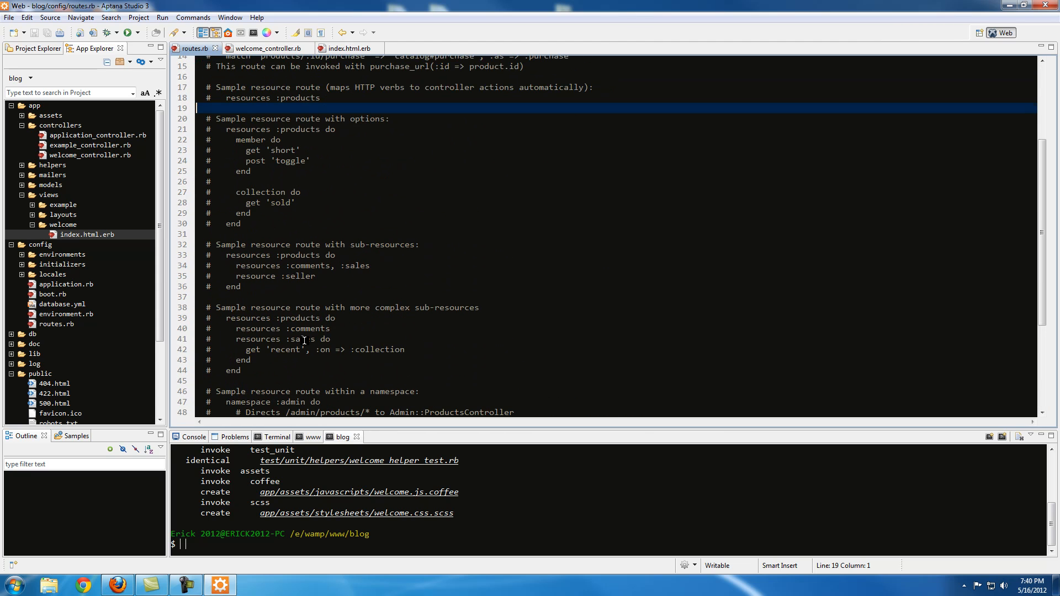
click(389, 350)
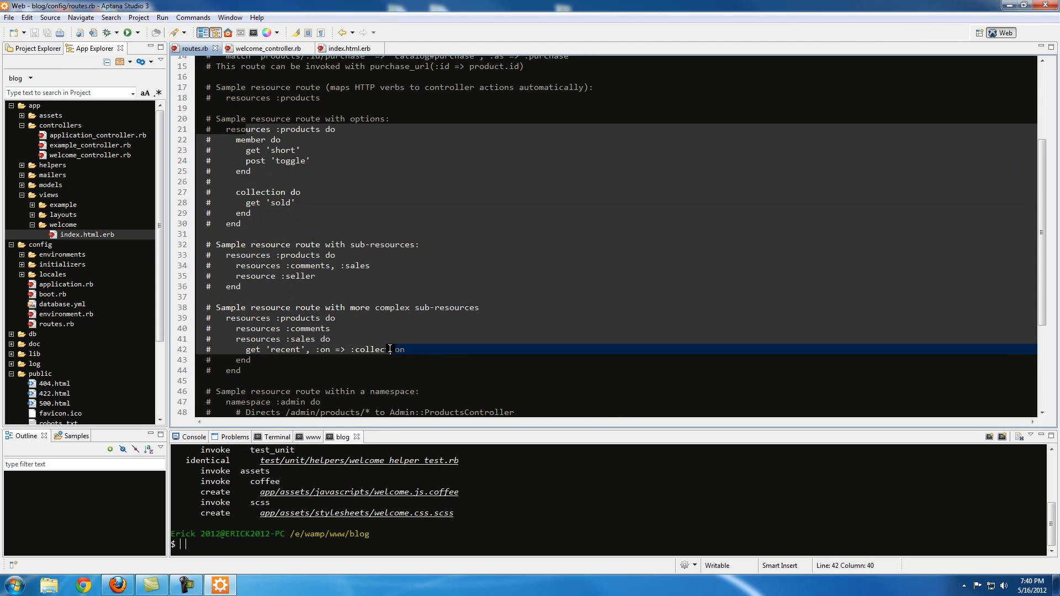
scroll(up, 3)
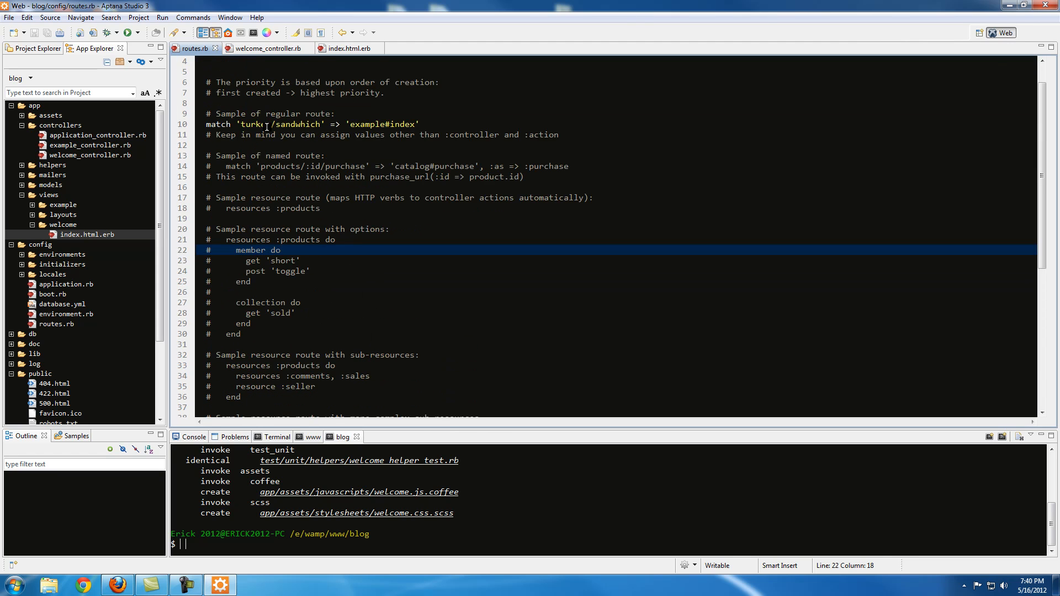
click(264, 123)
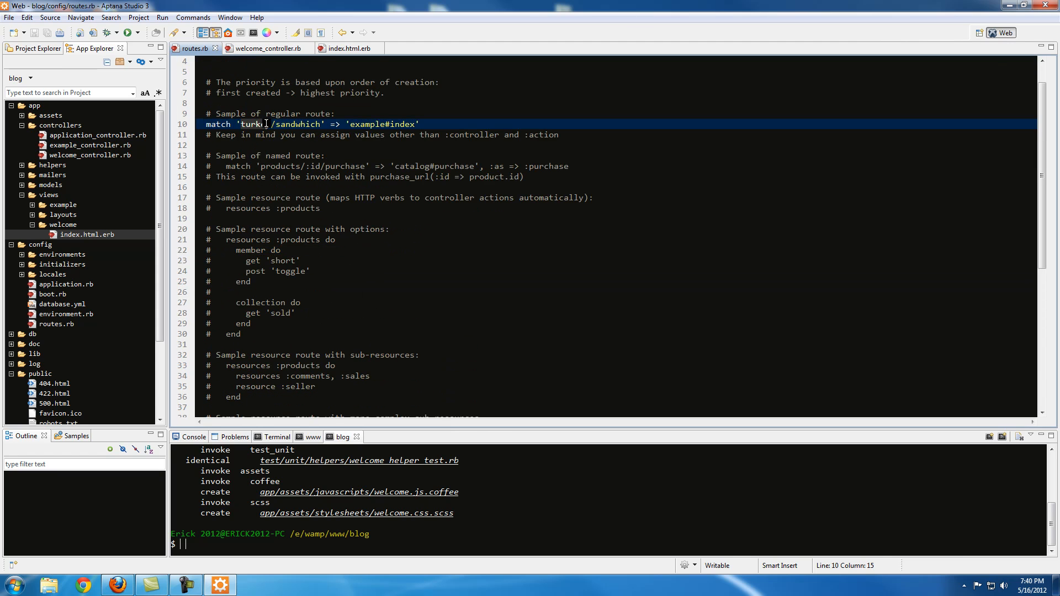
text(ey)
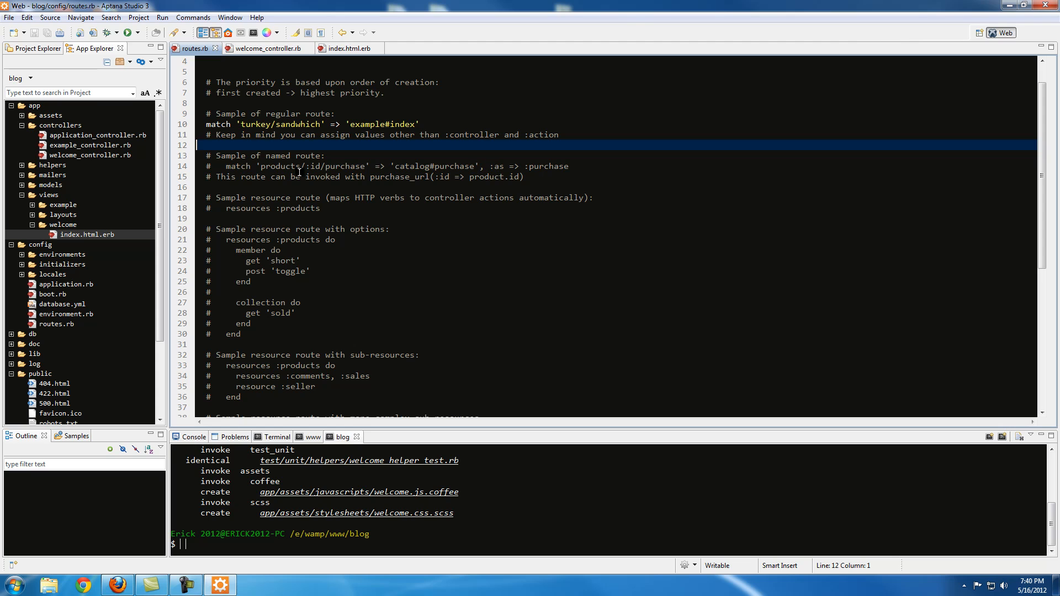
click(343, 196)
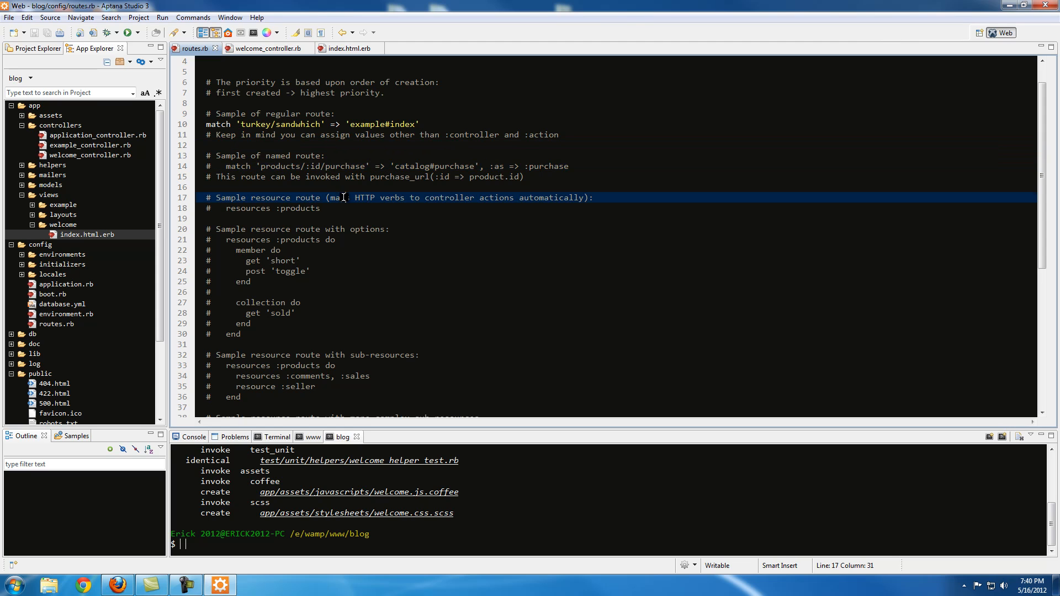
click(321, 166)
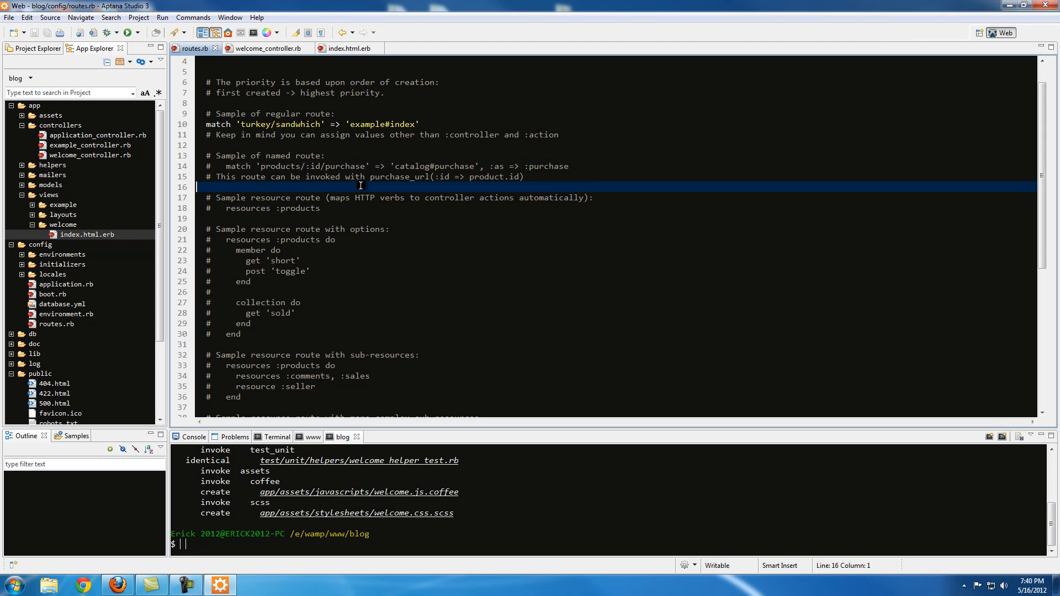
click(350, 292)
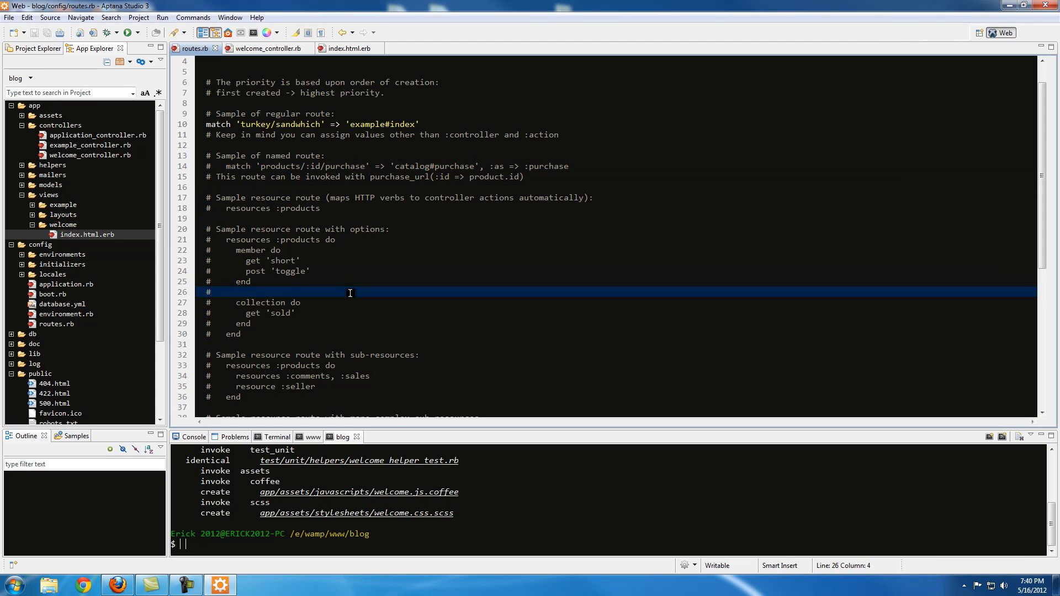
click(389, 251)
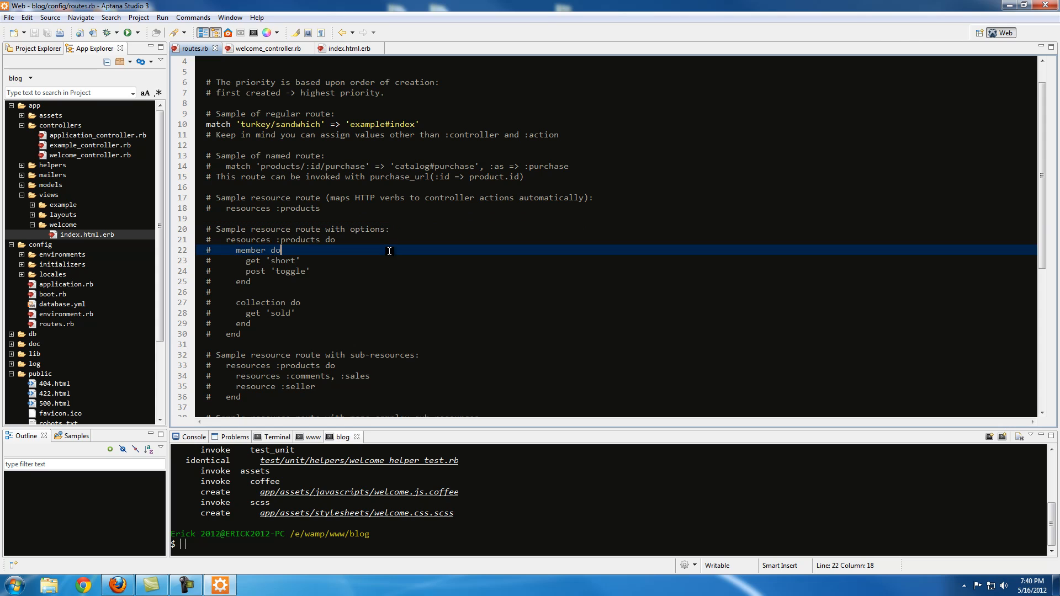
click(346, 292)
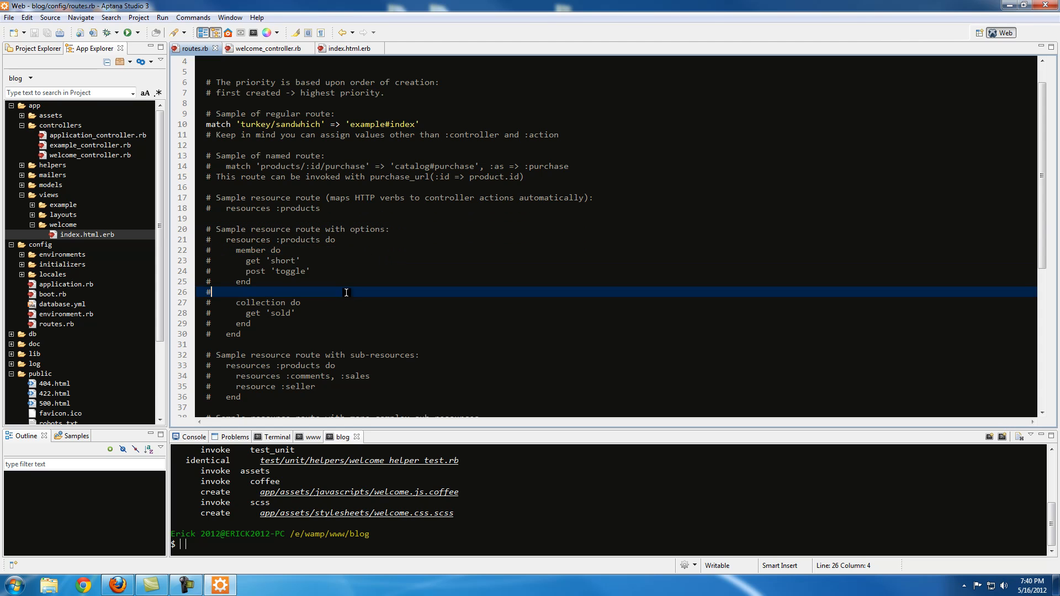
mouse_move(262, 512)
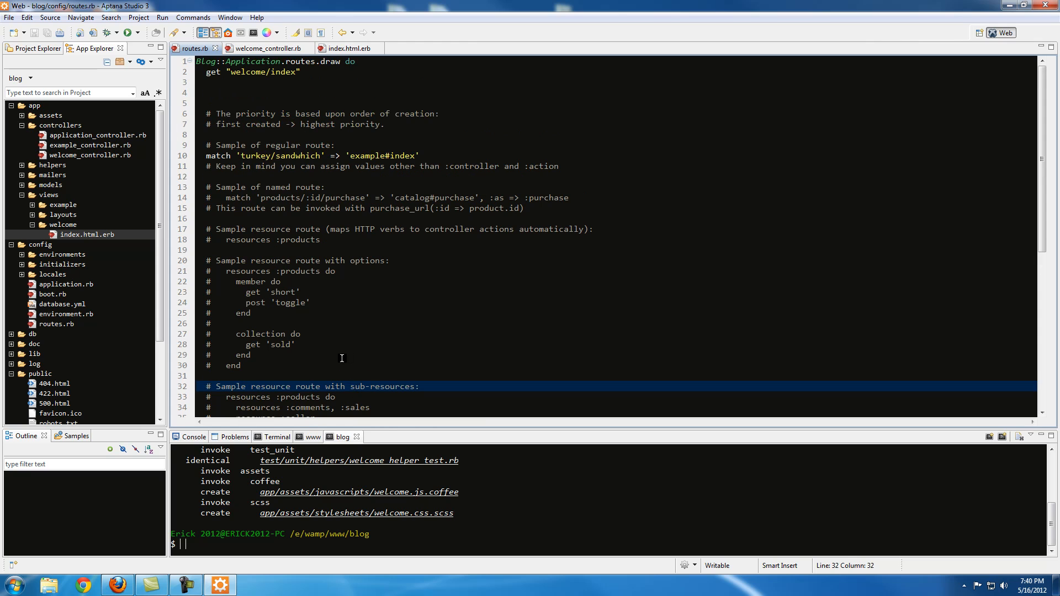
Show welcome_controller.rb with its index action calling render('index').
click(266, 48)
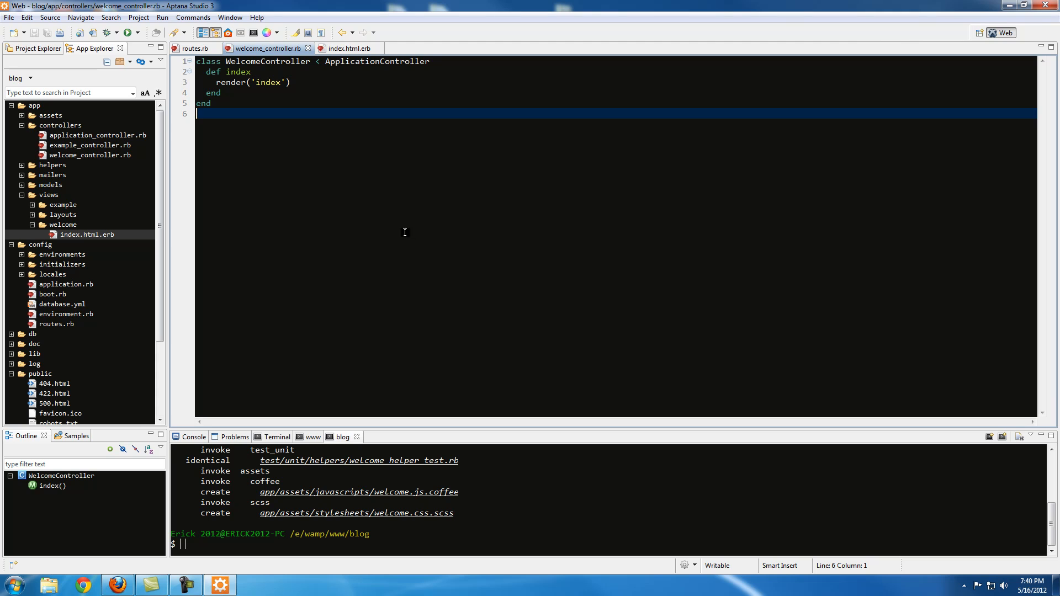
mouse_move(358, 217)
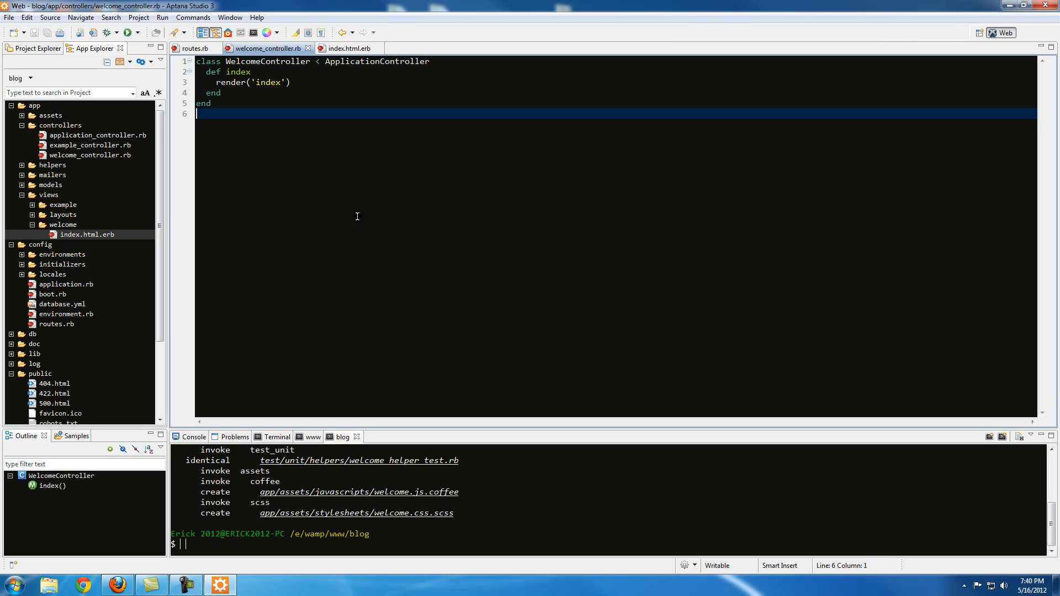